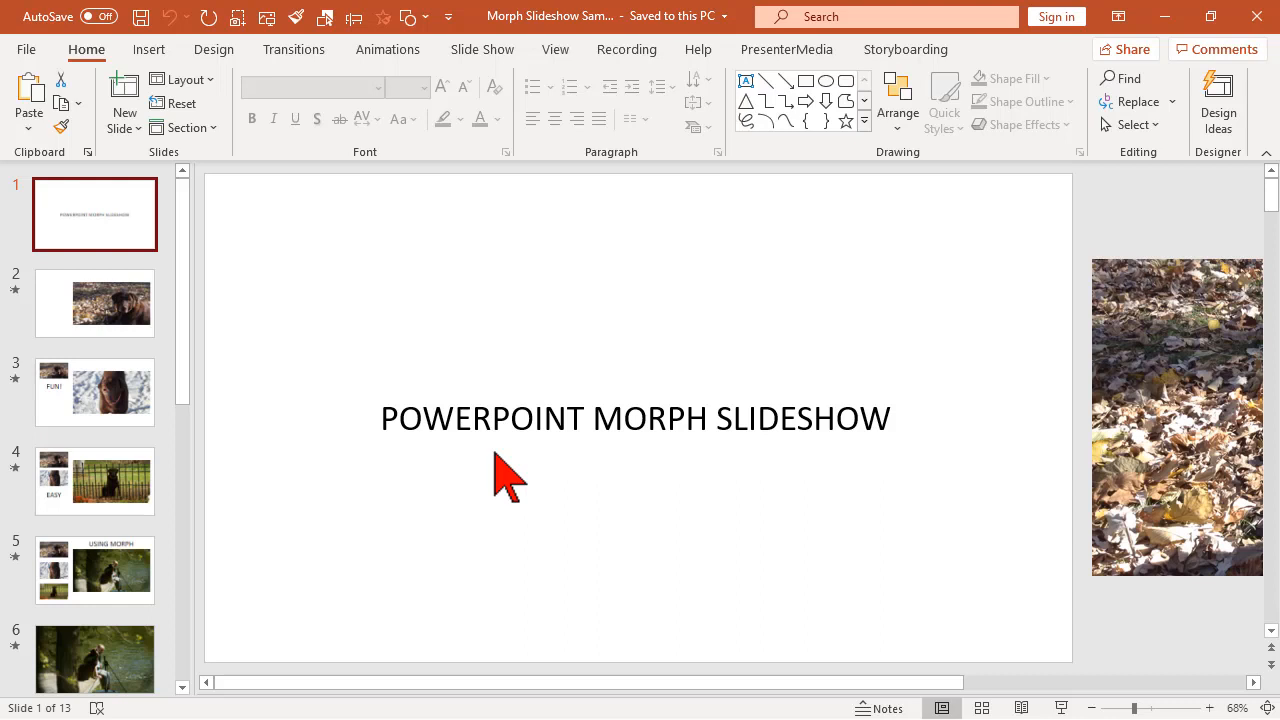
{"action": "mouse_move", "coordinate": [690, 448]}
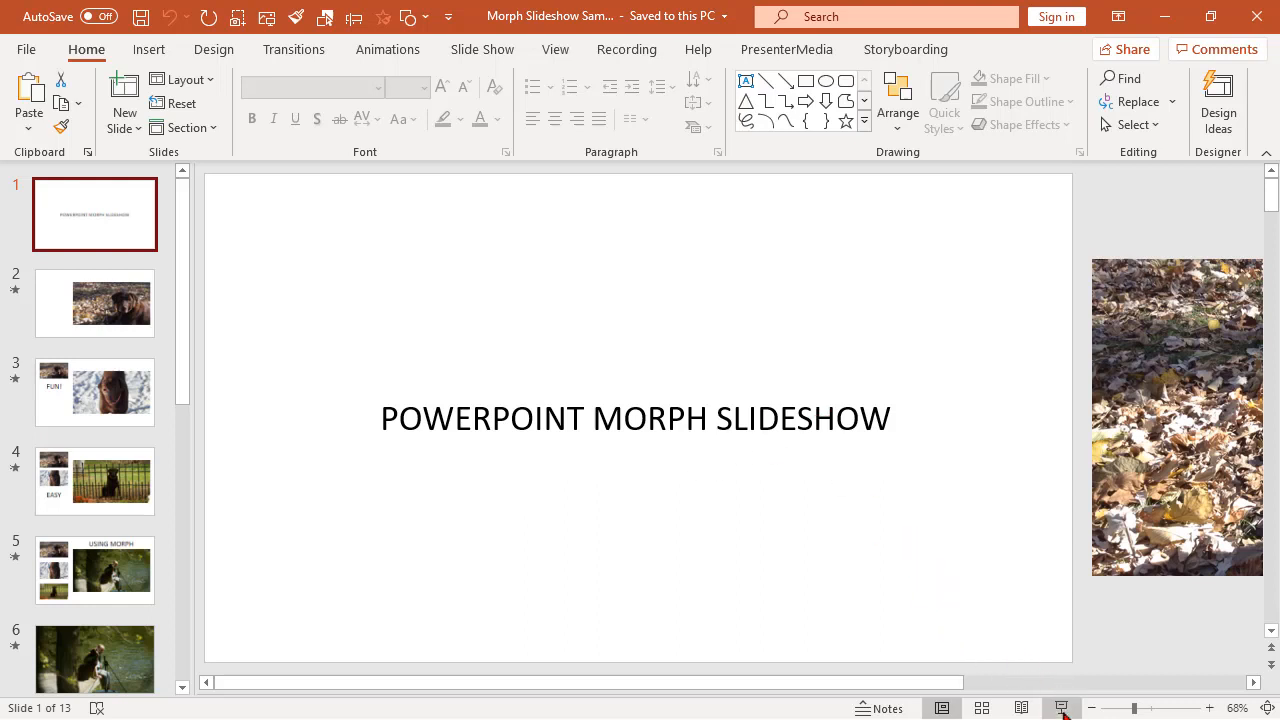
Play the slideshow through to the full-screen riverside dock photo on slide 6
{"action": "left_click", "coordinate": [94, 480]}
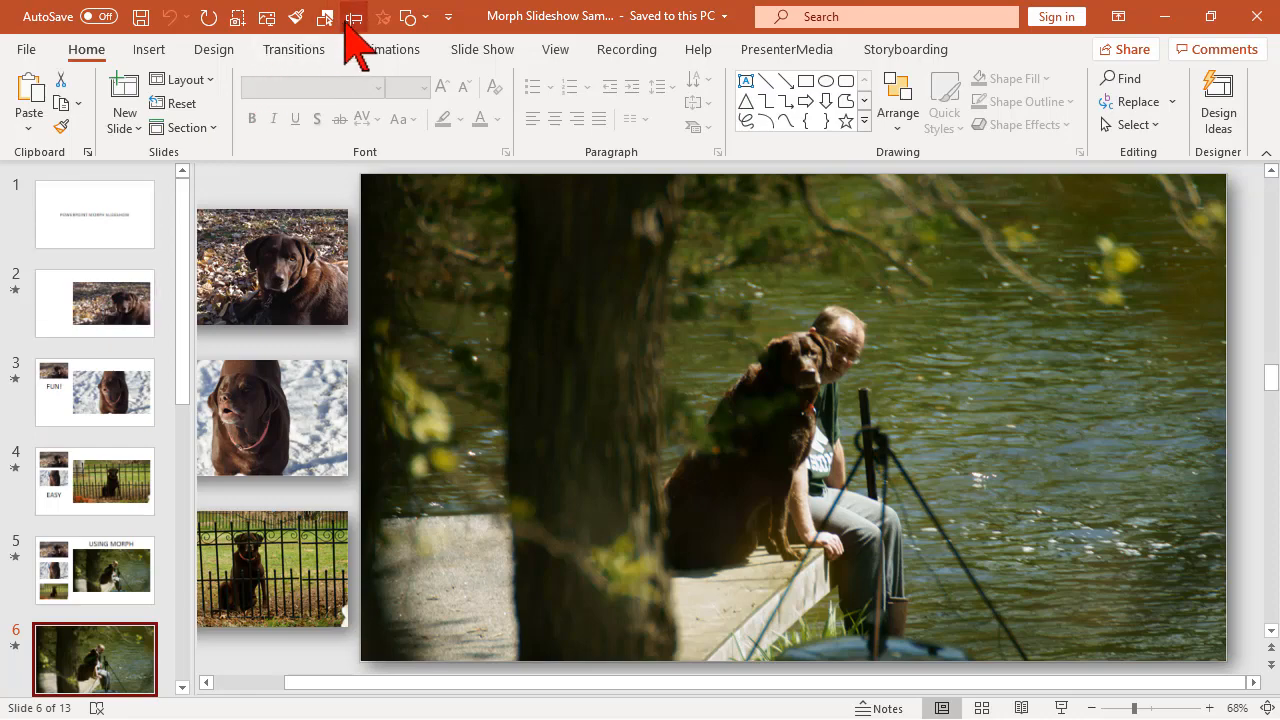
Show the empty Animation Pane and step through the leaves, snow, fence and dock photo slides
{"action": "left_click", "coordinate": [354, 16]}
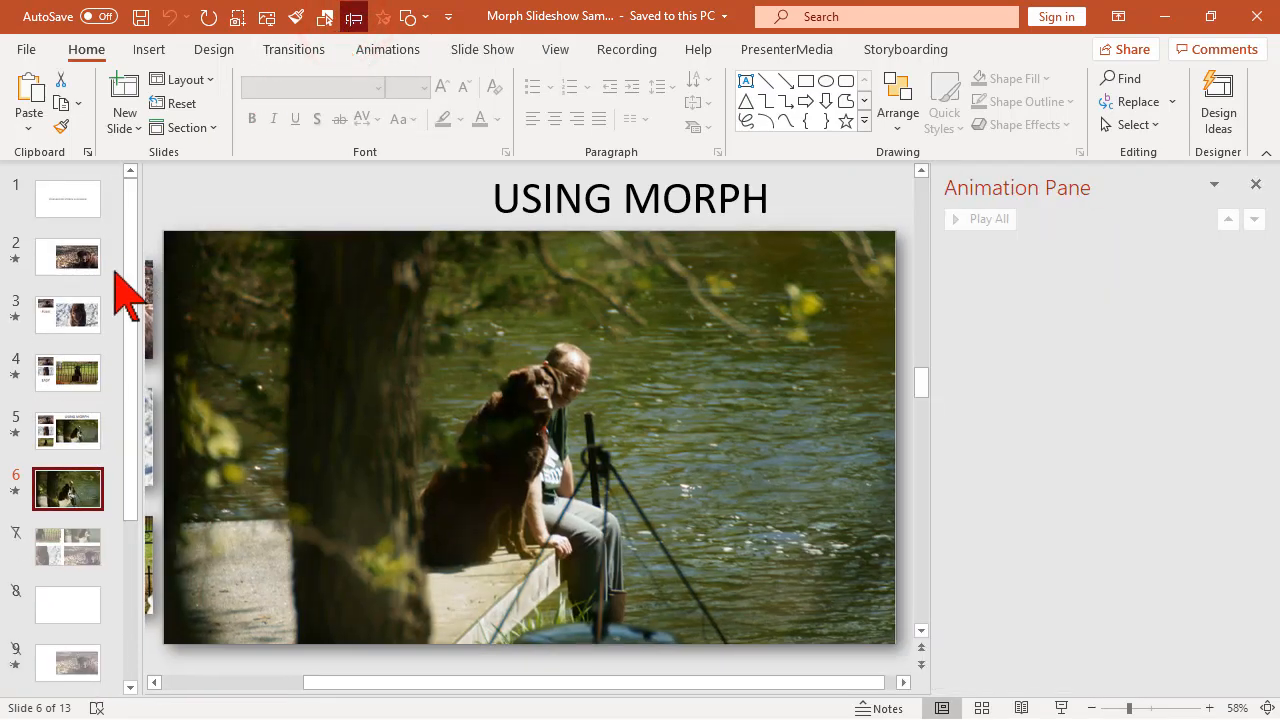
{"action": "mouse_move", "coordinate": [68, 256]}
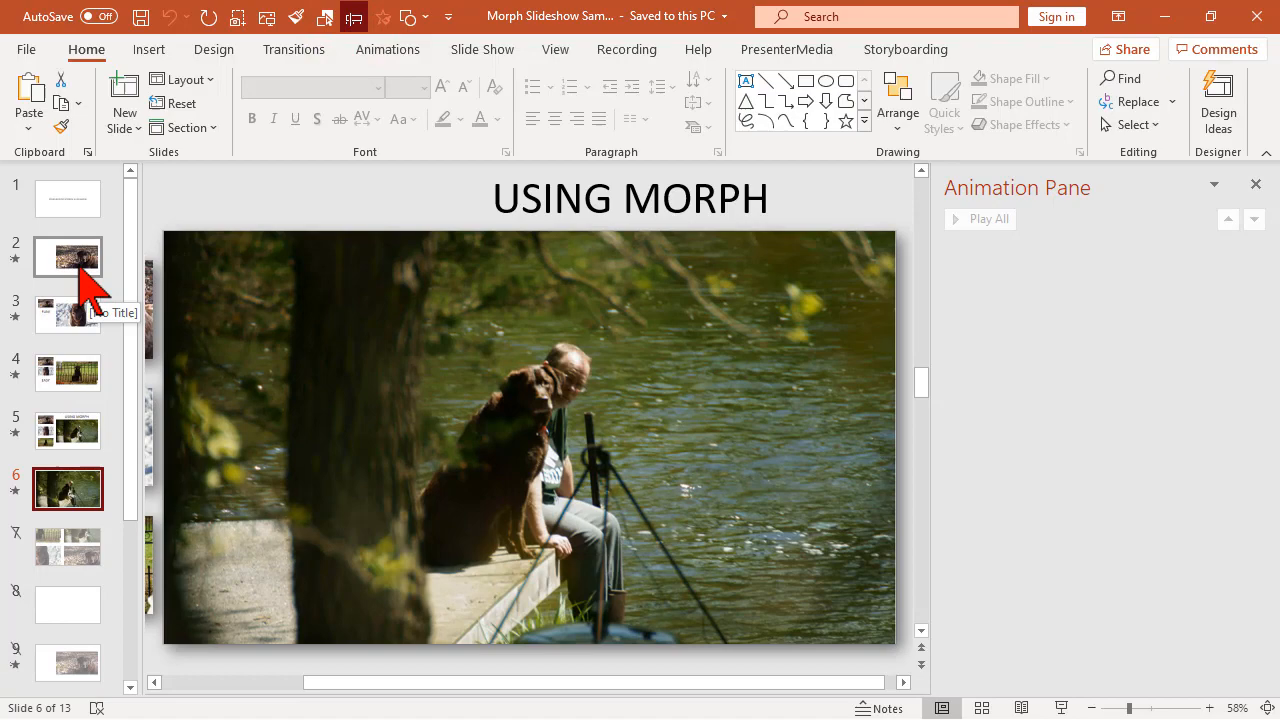
{"action": "left_click", "coordinate": [68, 256]}
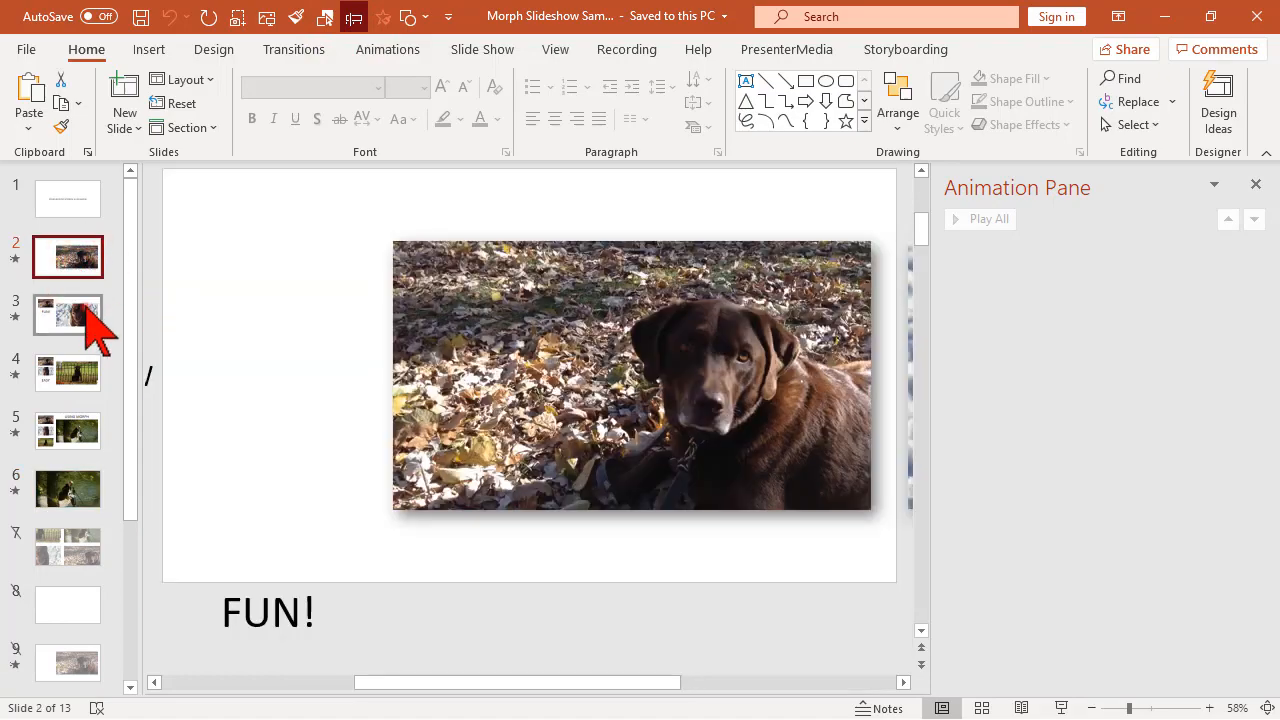
{"action": "left_click", "coordinate": [68, 316]}
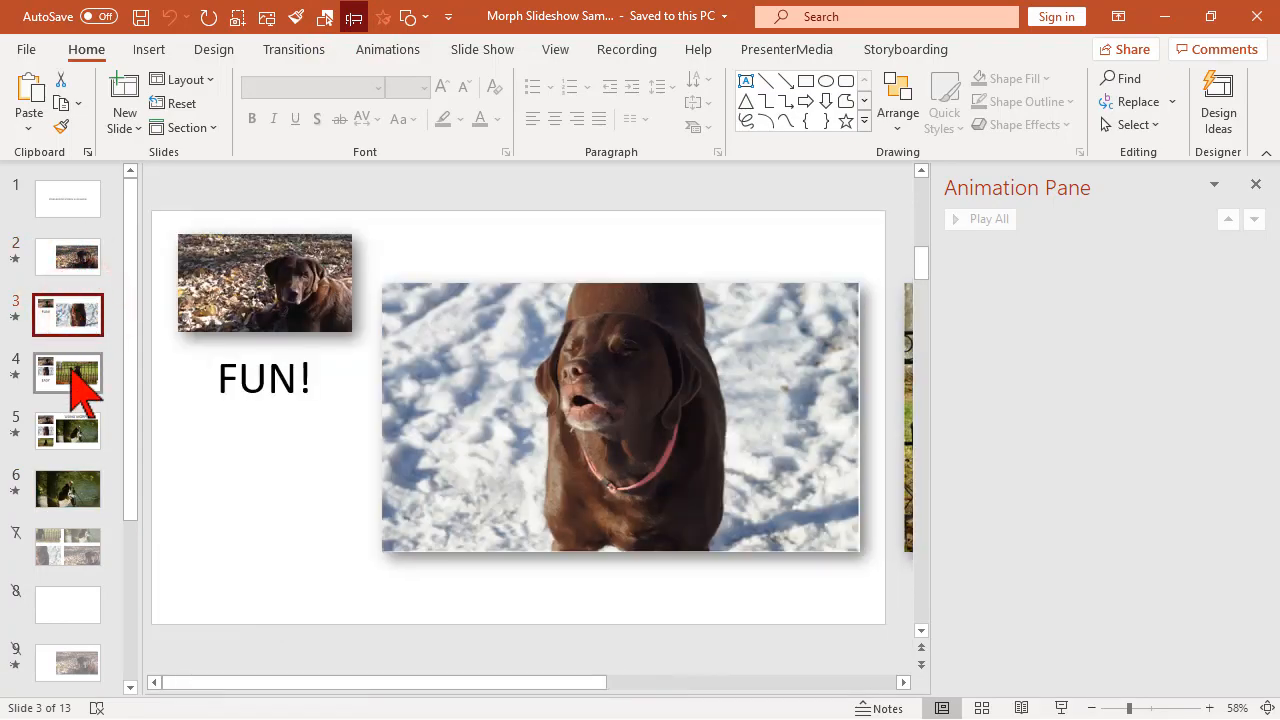
{"action": "left_click", "coordinate": [68, 372]}
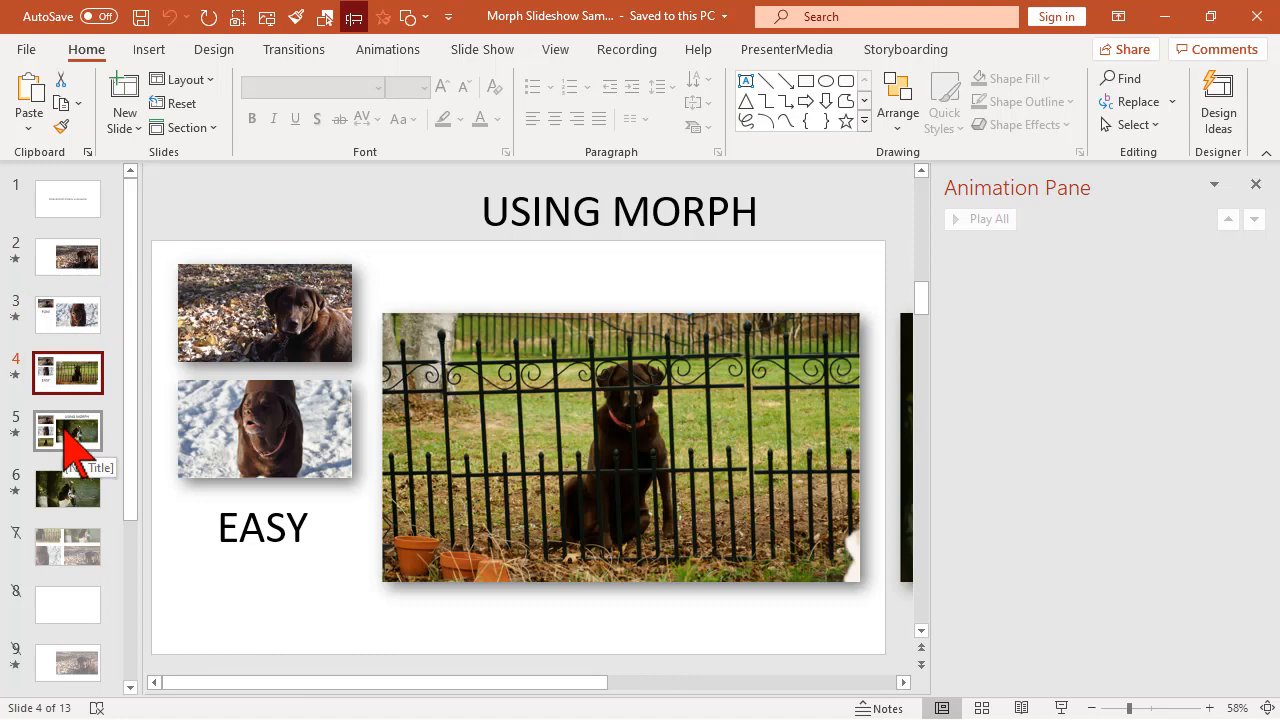
{"action": "left_click", "coordinate": [68, 488]}
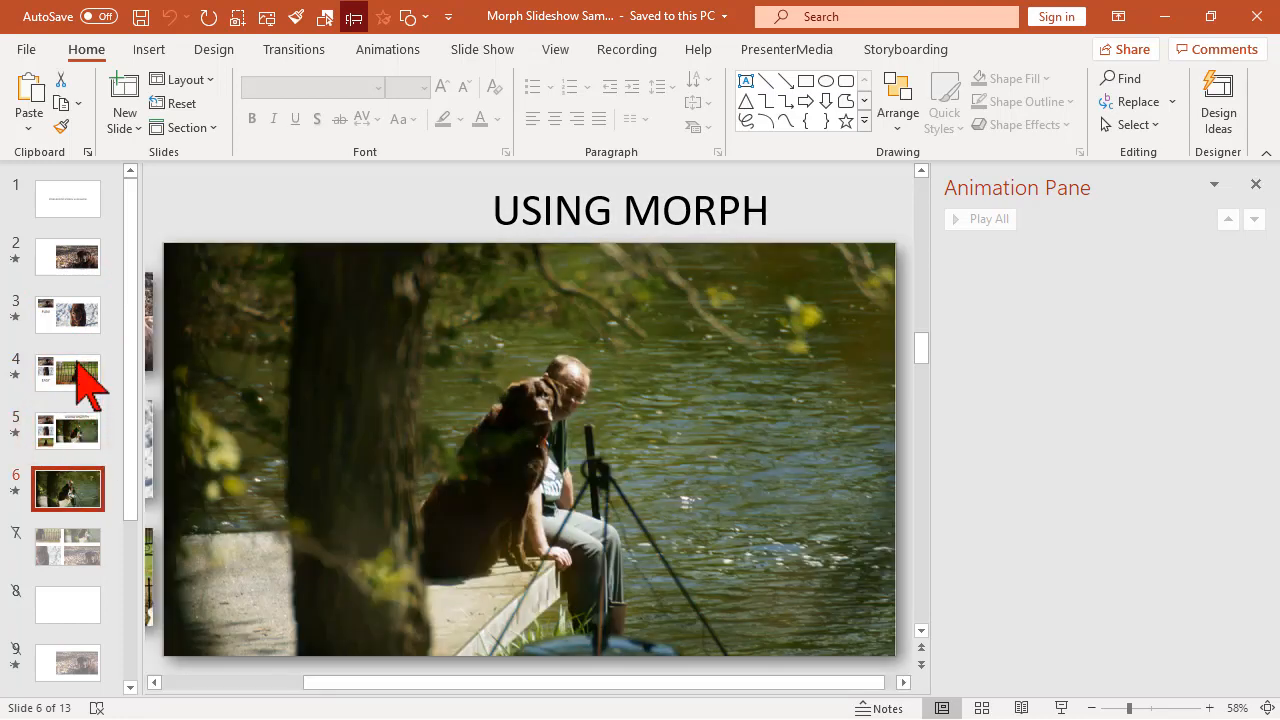
{"action": "left_click", "coordinate": [68, 314]}
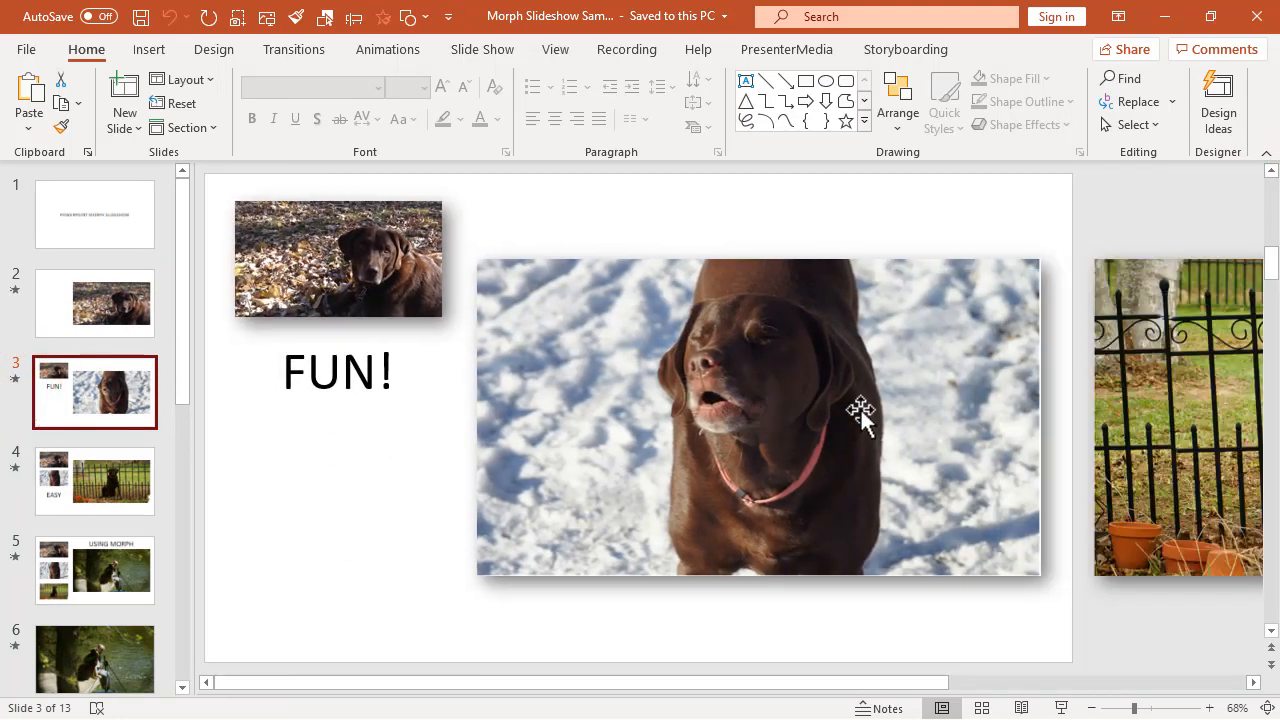
{"action": "mouse_move", "coordinate": [844, 428]}
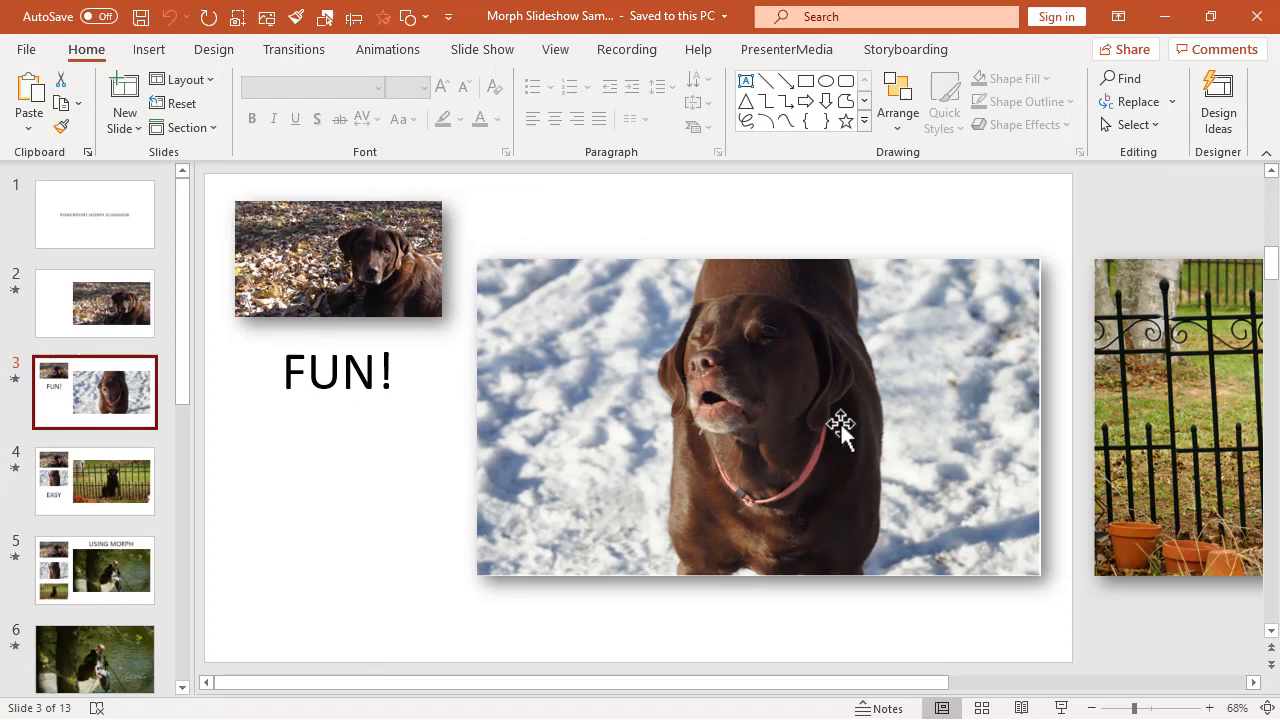
{"action": "mouse_move", "coordinate": [852, 430]}
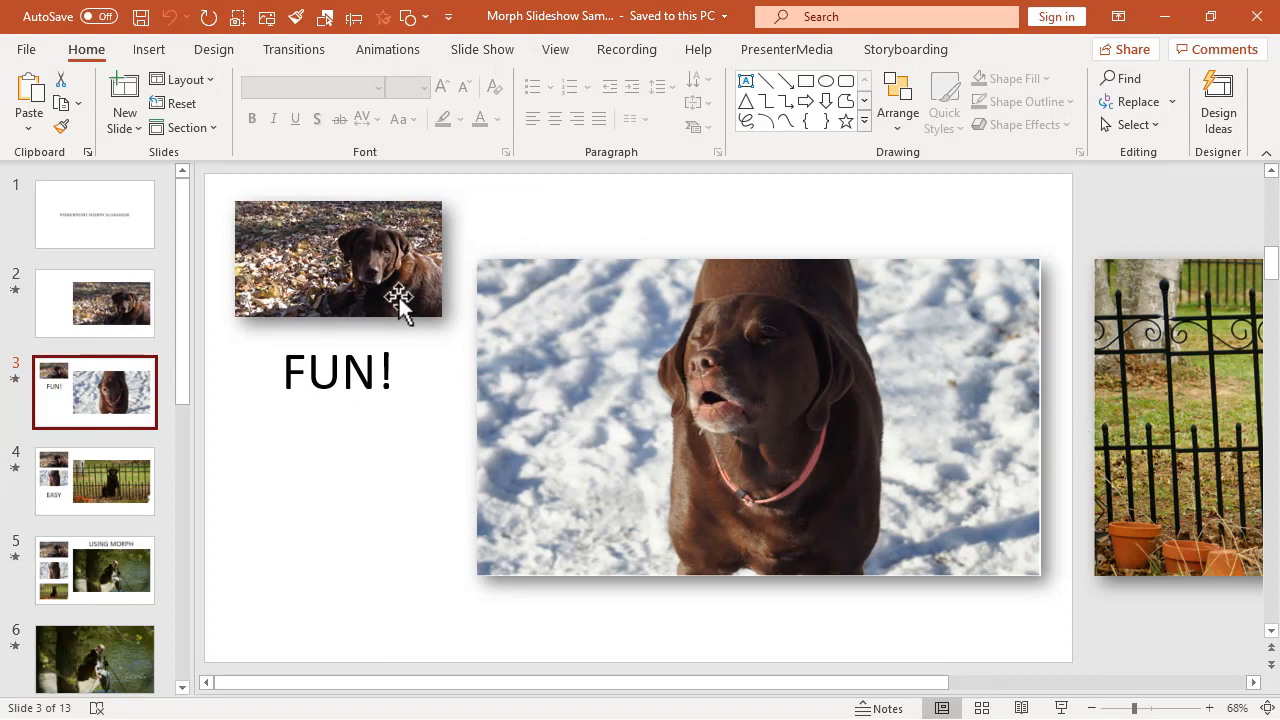
Select slide 3's small leaves photo, view its large version on slide 2, then go to the title slide
{"action": "left_click", "coordinate": [338, 260]}
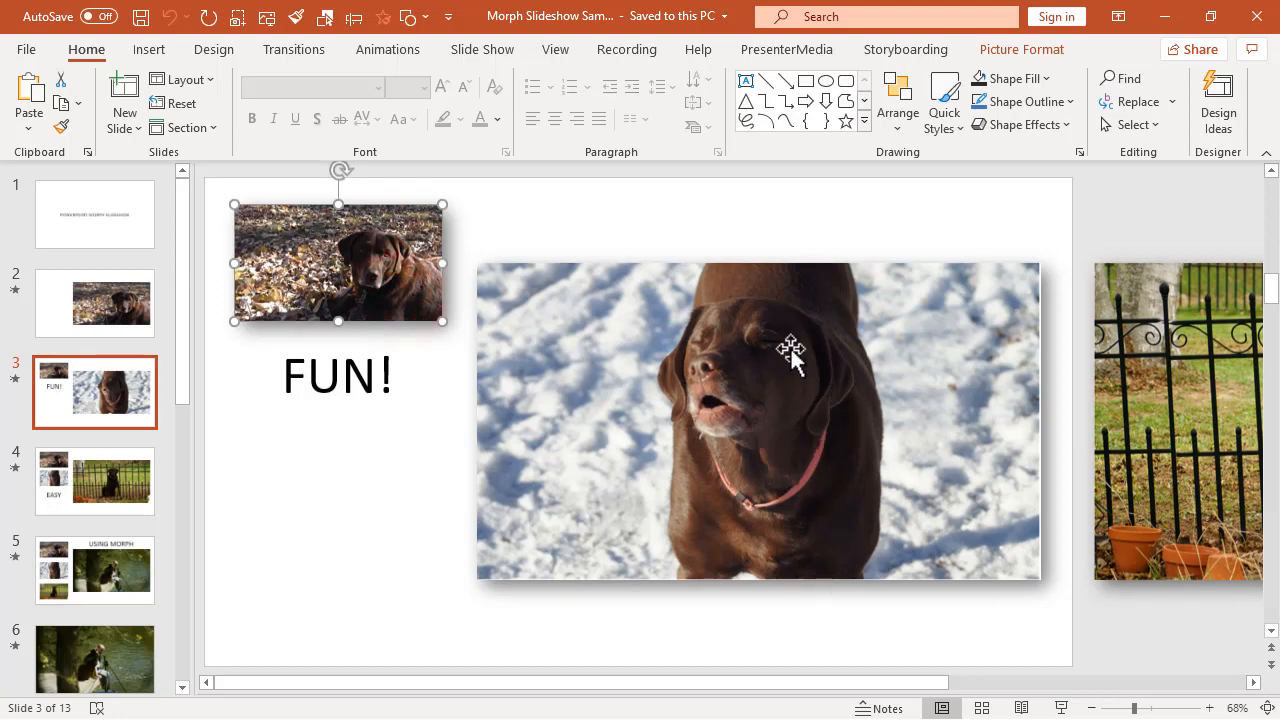
{"action": "mouse_move", "coordinate": [396, 296]}
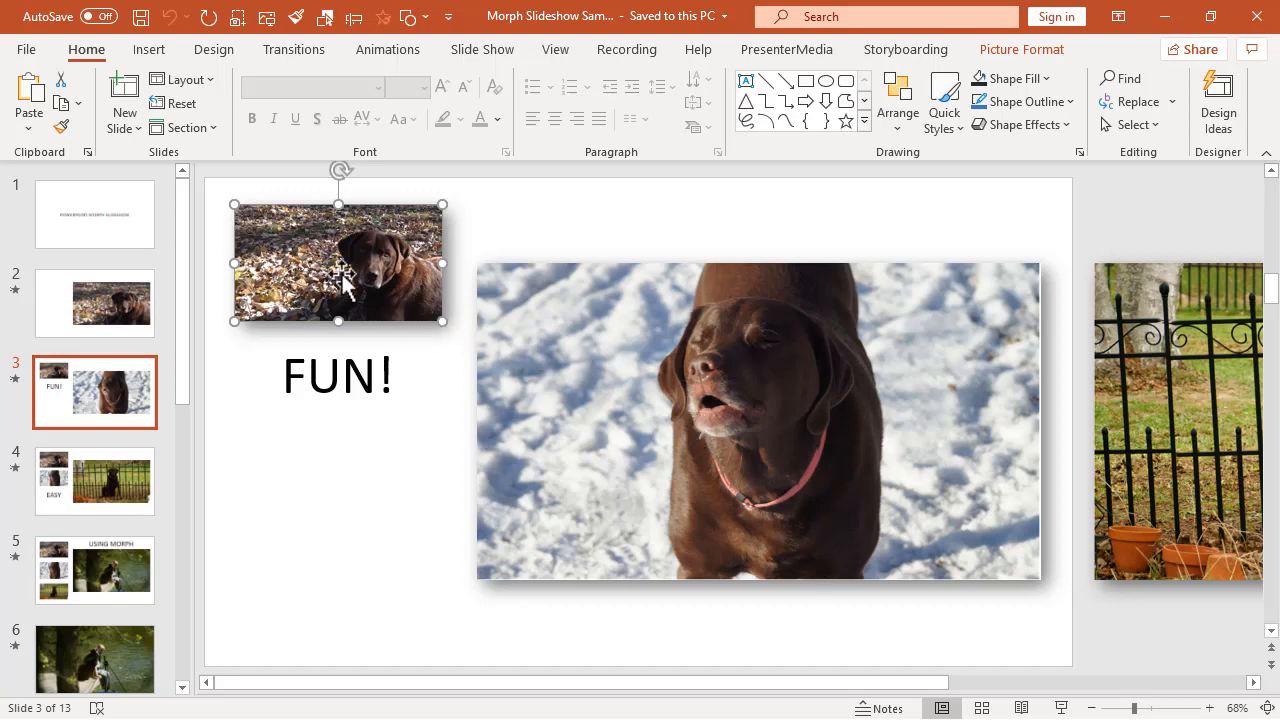
{"action": "mouse_move", "coordinate": [56, 430]}
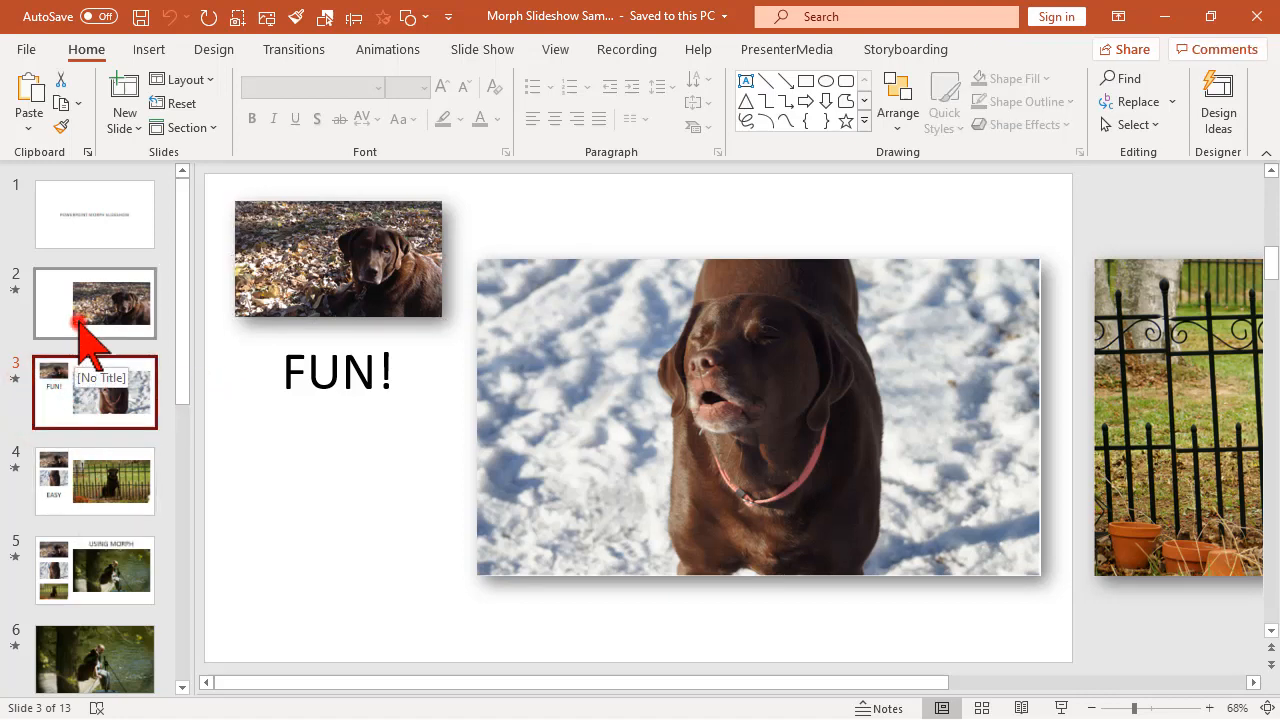
{"action": "left_click", "coordinate": [94, 304]}
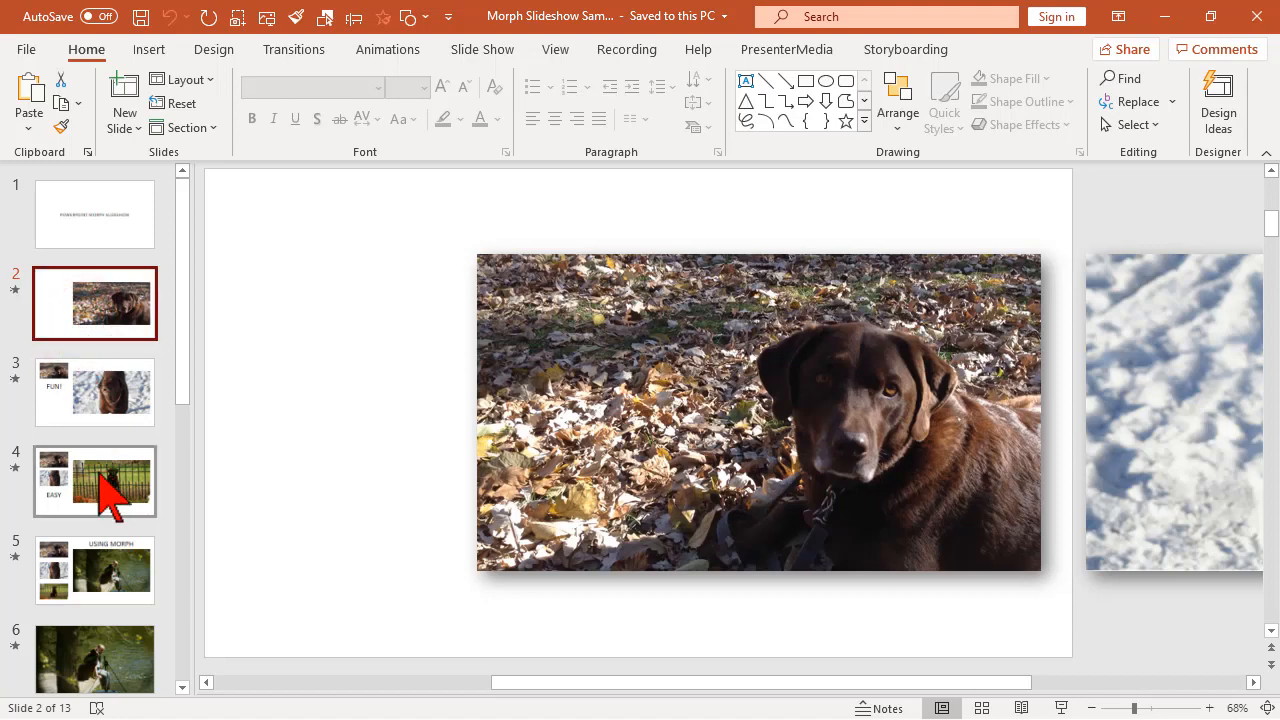
{"action": "left_click", "coordinate": [94, 214]}
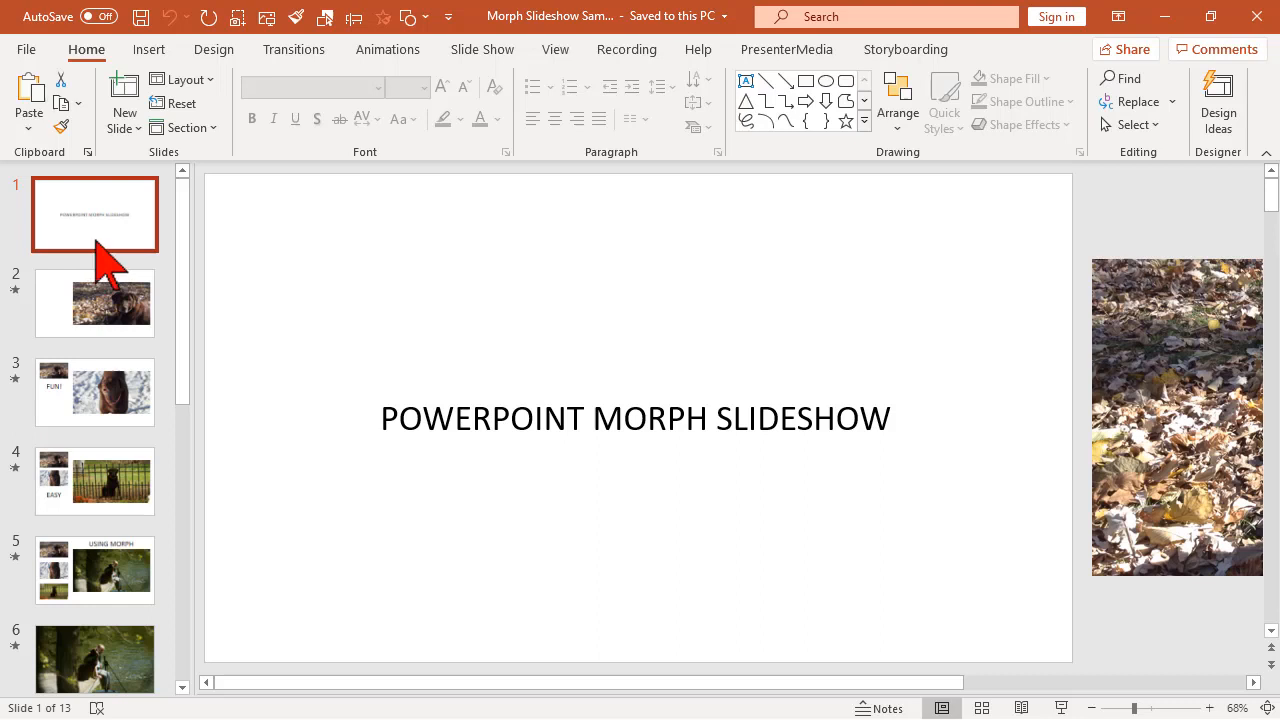
Create a new blank presentation and switch its first slide to the Blank layout
{"action": "left_click", "coordinate": [26, 48]}
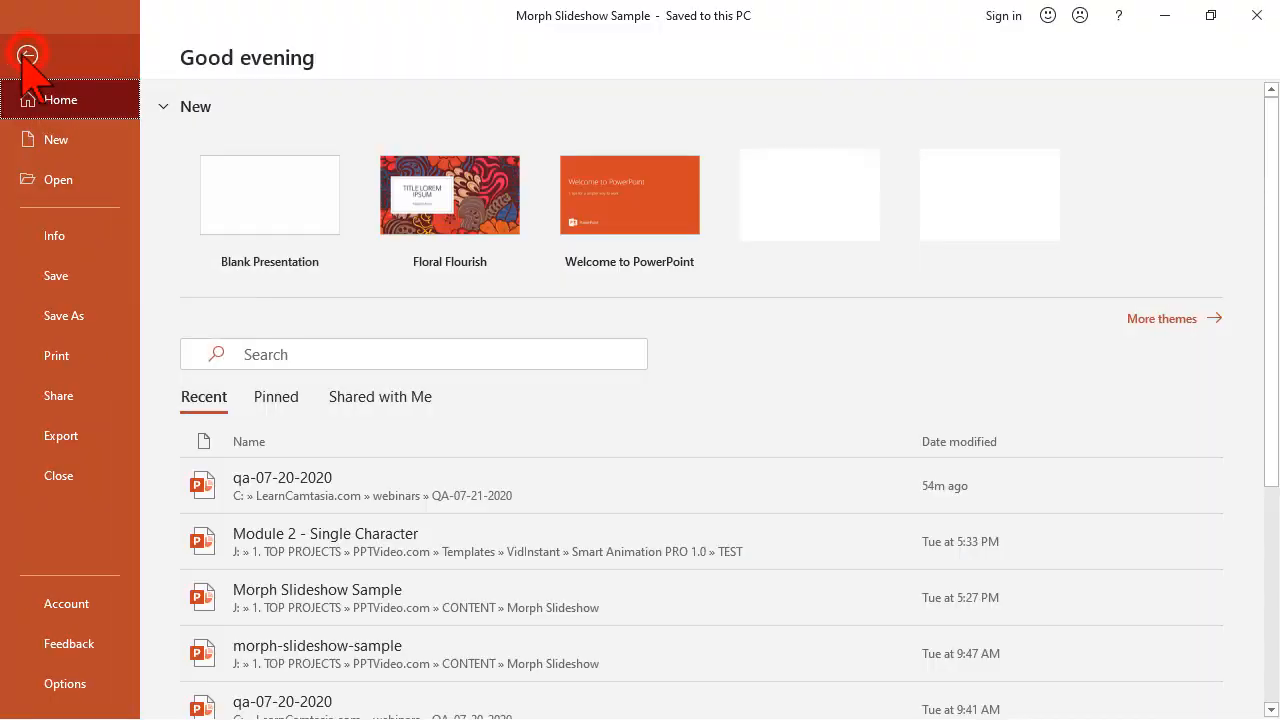
{"action": "left_click", "coordinate": [268, 196]}
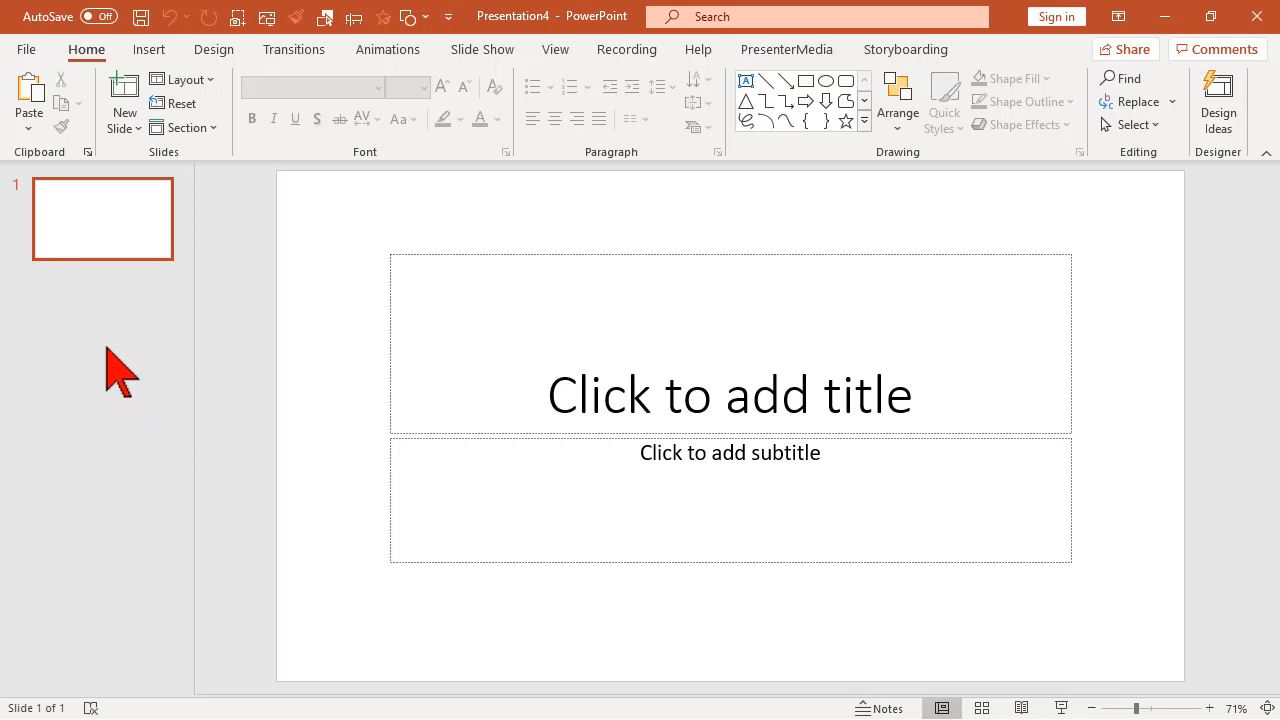
{"action": "mouse_move", "coordinate": [100, 230]}
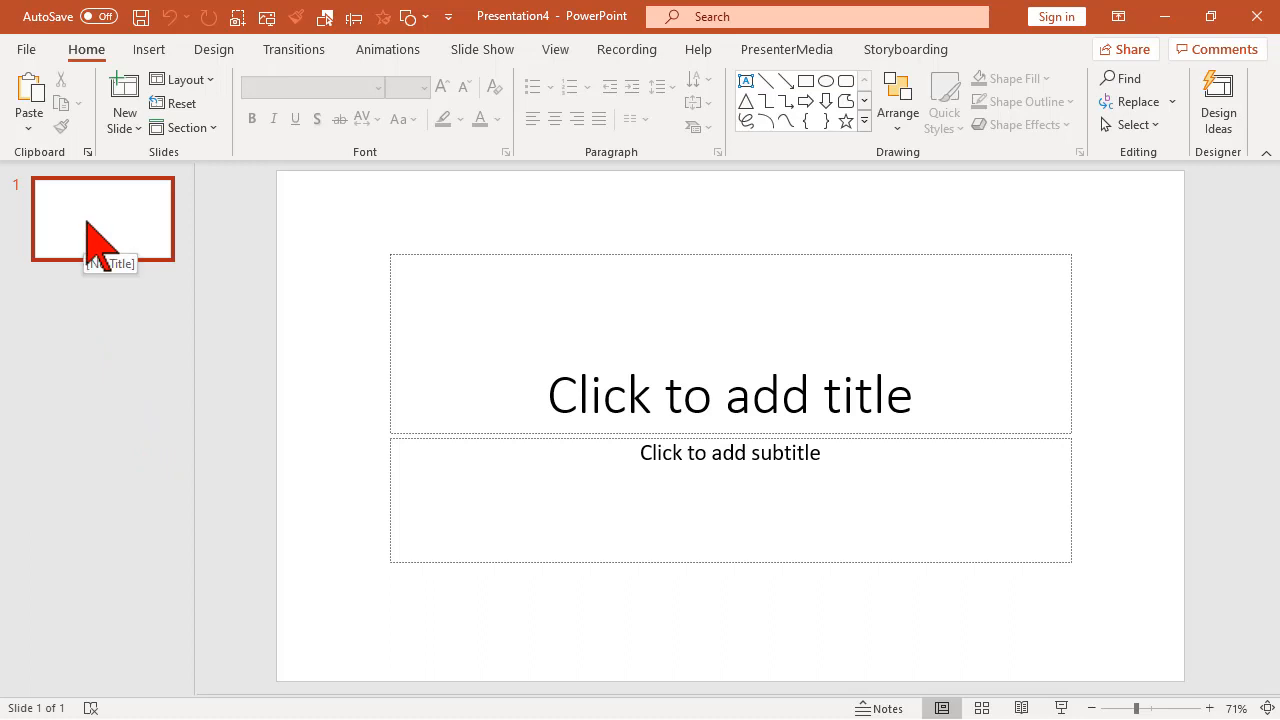
{"action": "right_click", "coordinate": [104, 218]}
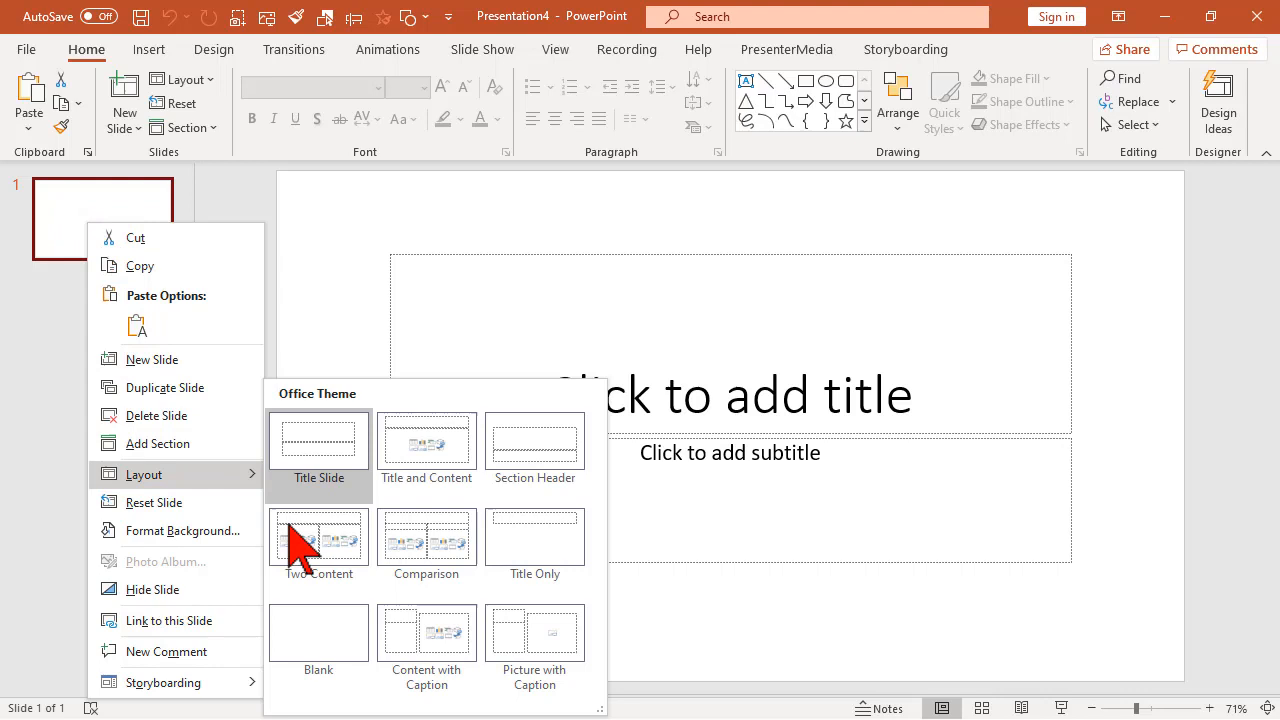
{"action": "left_click", "coordinate": [318, 632]}
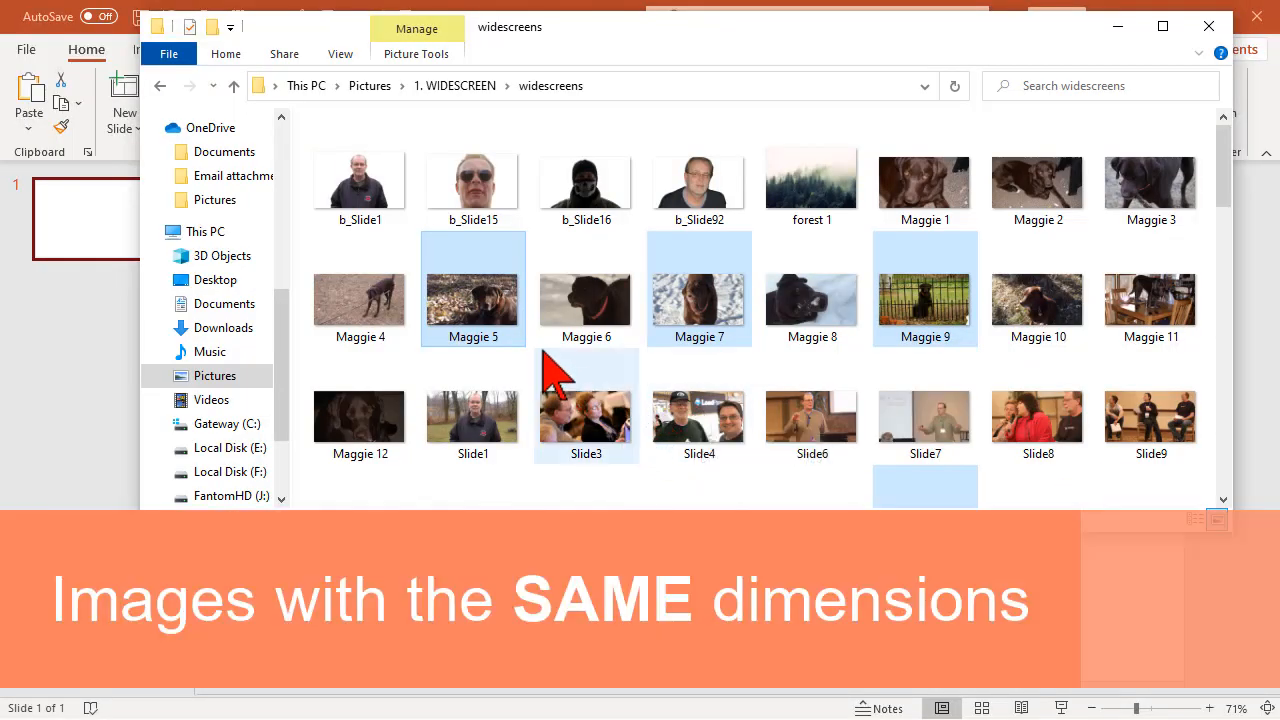
{"action": "mouse_move", "coordinate": [504, 300]}
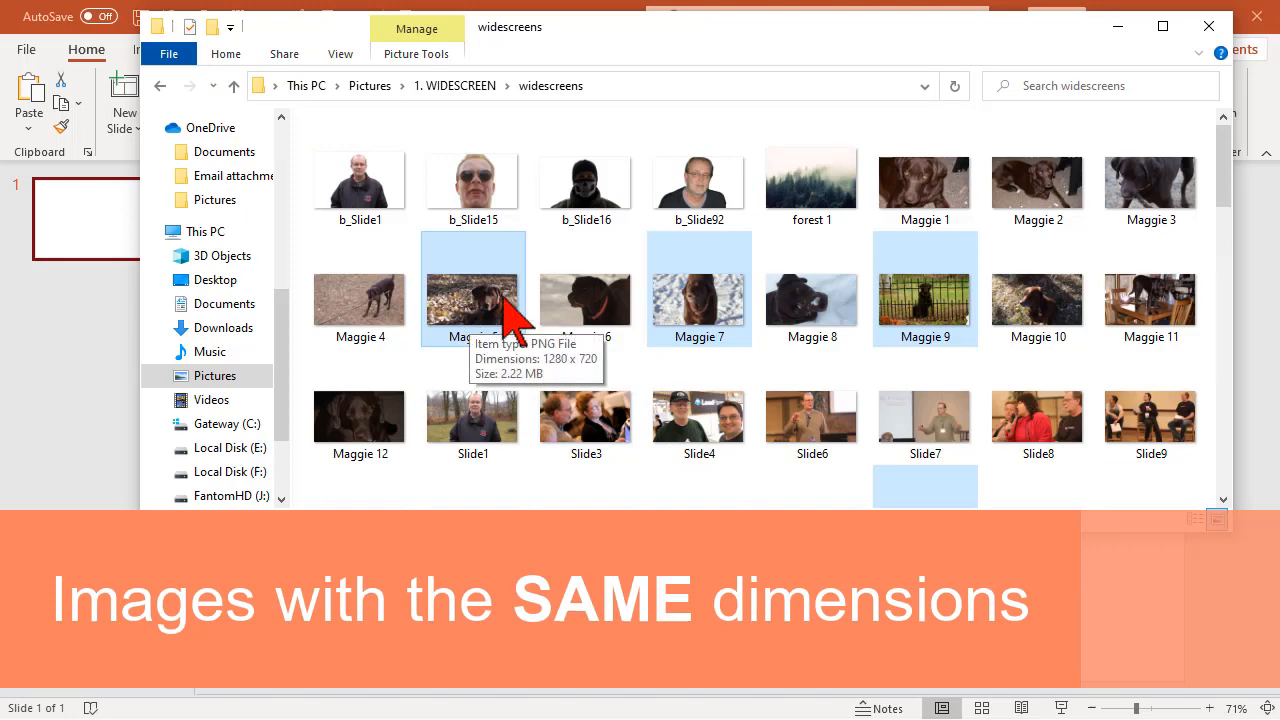
Scroll the File Explorer folder to the matching 1280×720 Maggie photos
{"action": "scroll", "scroll_direction": "down", "scroll_amount": 3}
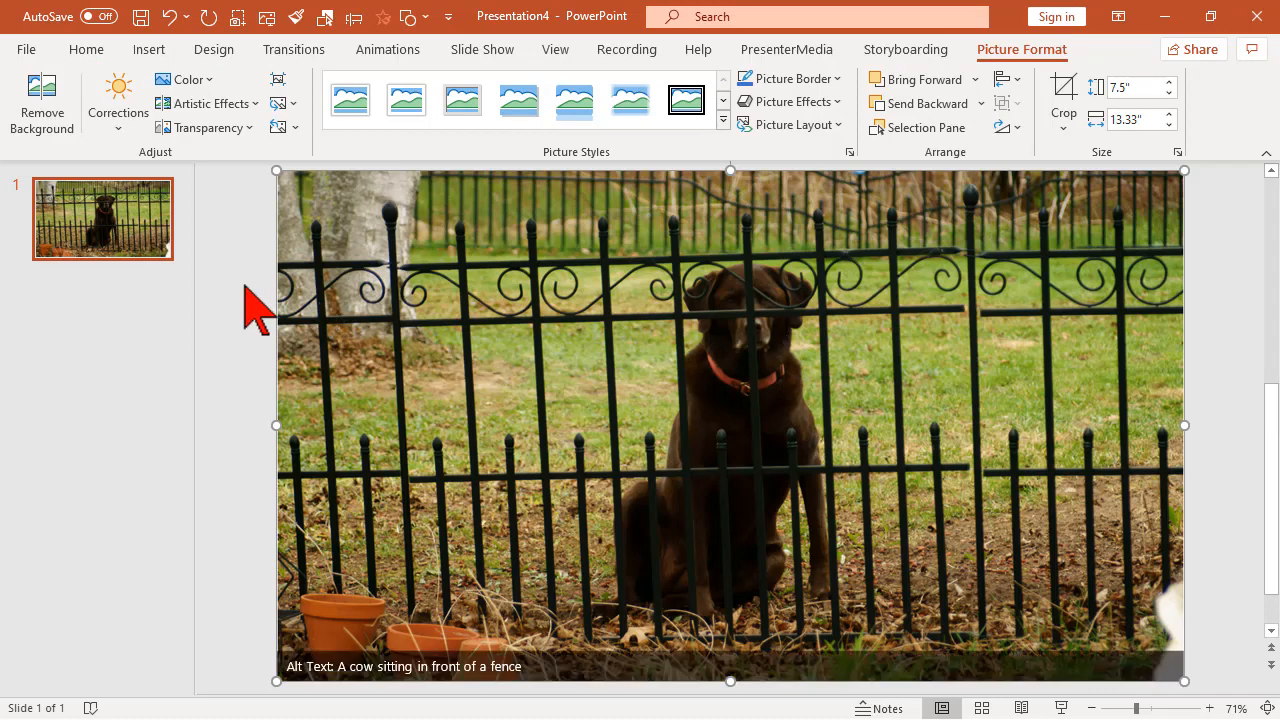
Select the inserted fence photo and shrink it to sit right of centre on slide 1
{"action": "left_click", "coordinate": [86, 48]}
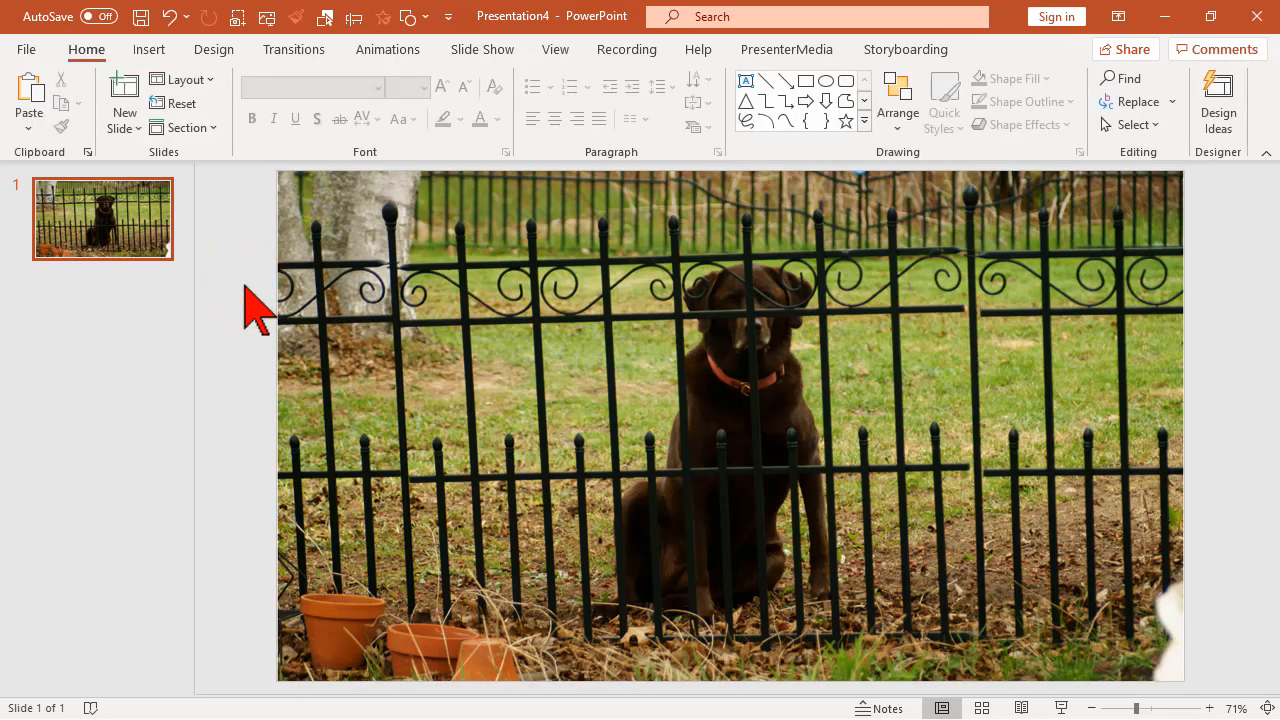
{"action": "key", "text": "ctrl+a"}
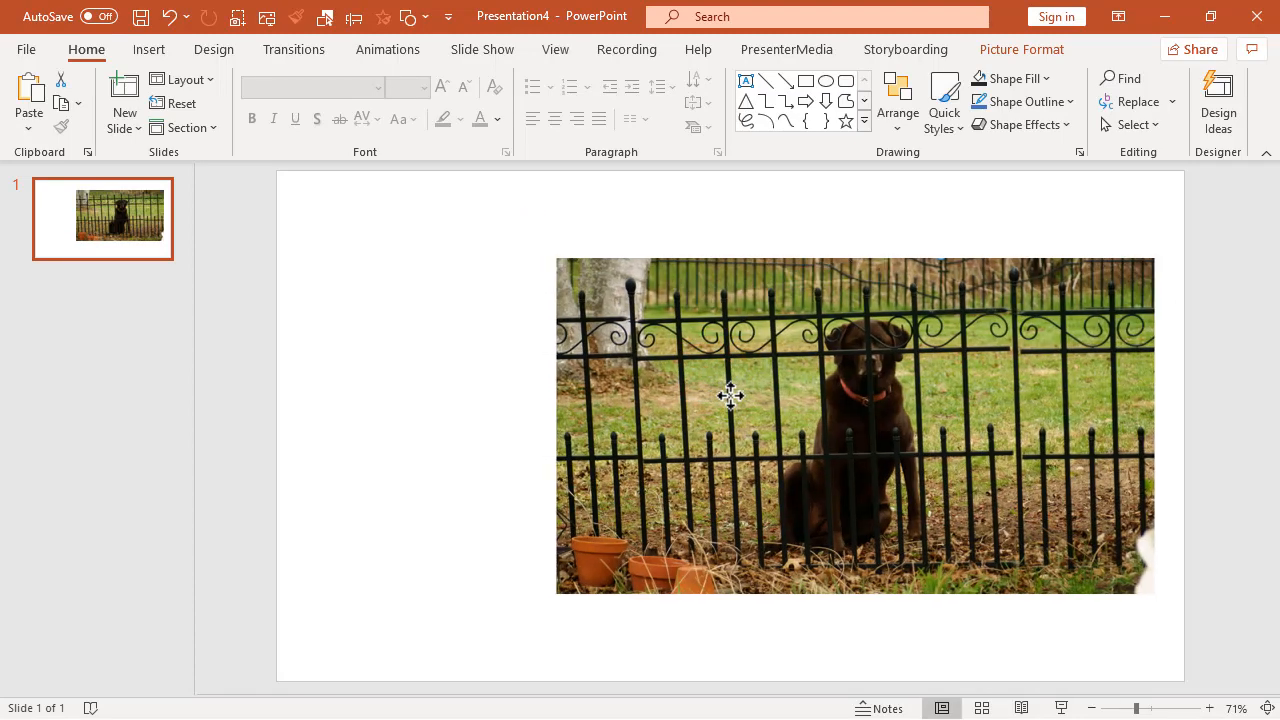
{"action": "left_click", "coordinate": [730, 396]}
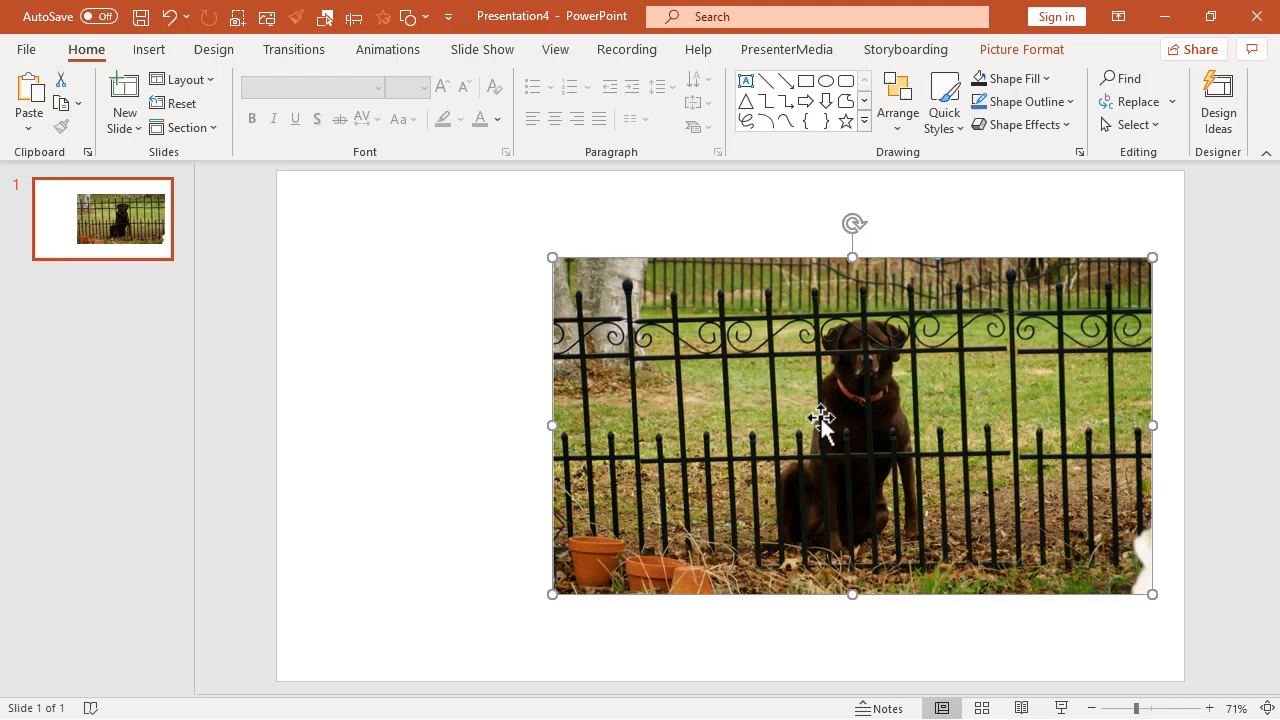
{"action": "mouse_move", "coordinate": [464, 280]}
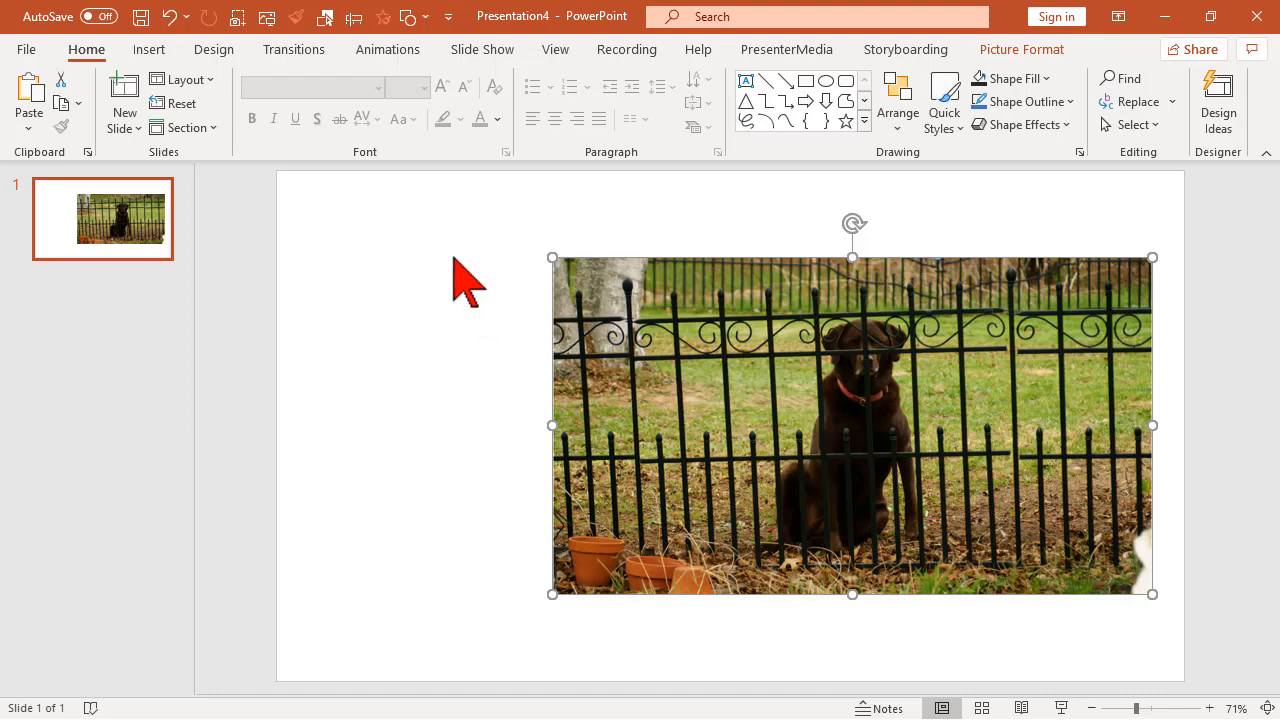
{"action": "mouse_move", "coordinate": [384, 296]}
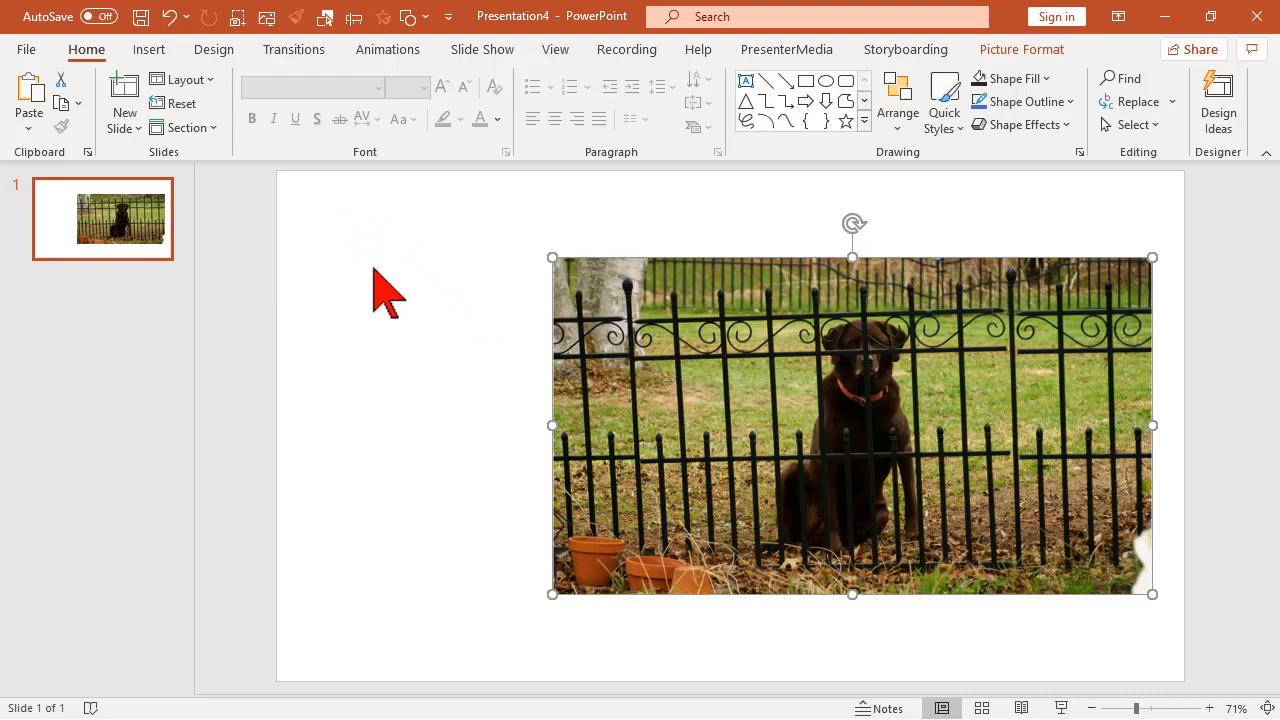
{"action": "mouse_move", "coordinate": [380, 356]}
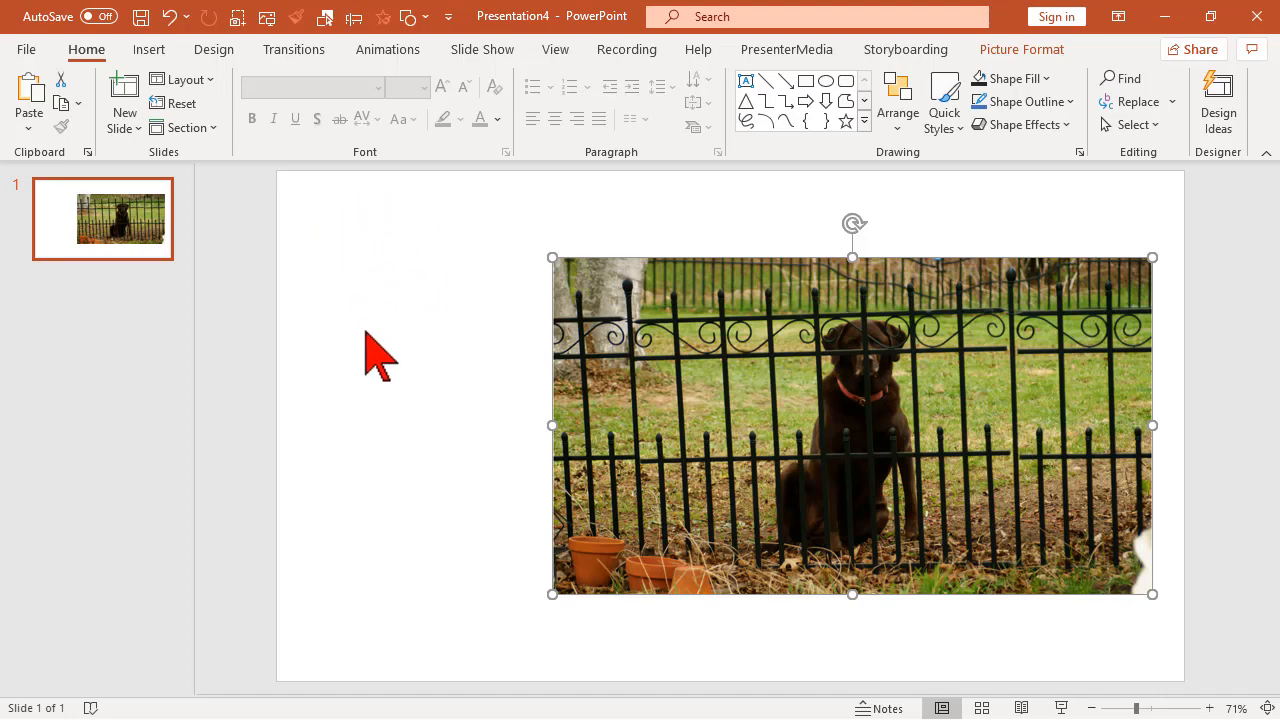
{"action": "mouse_move", "coordinate": [408, 540]}
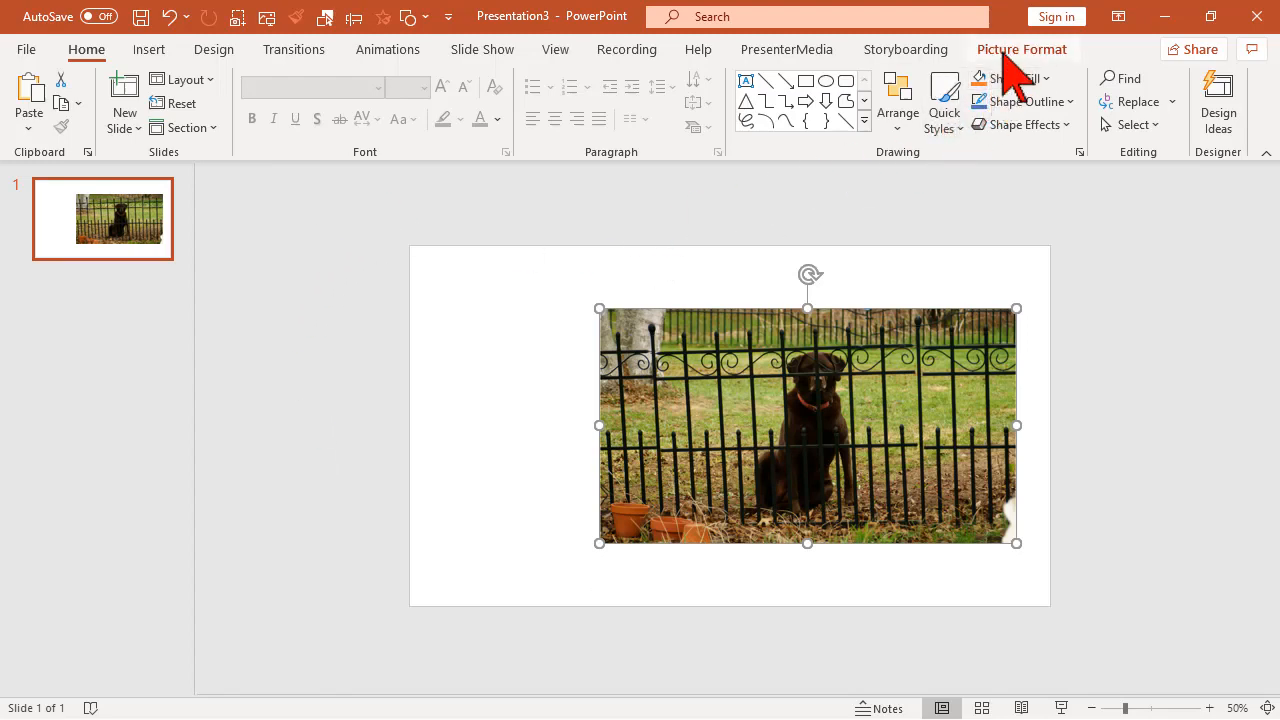
{"action": "left_click", "coordinate": [1022, 48]}
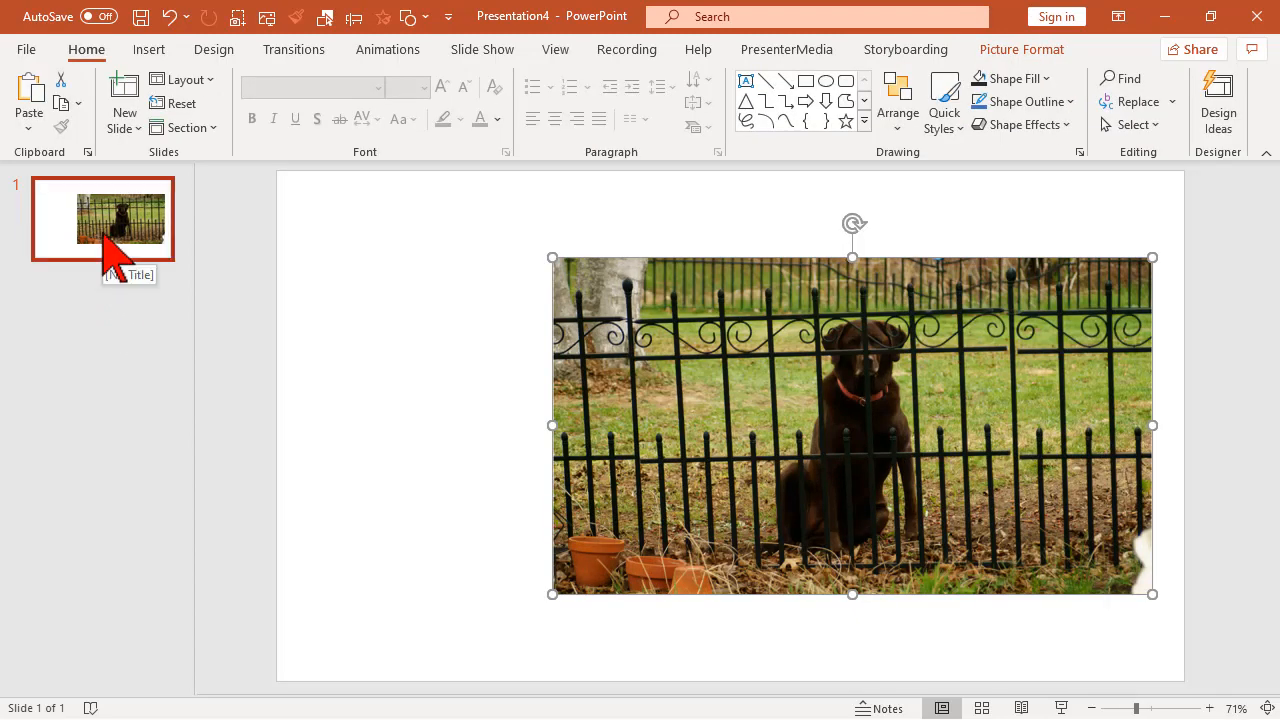
{"action": "mouse_move", "coordinate": [352, 388]}
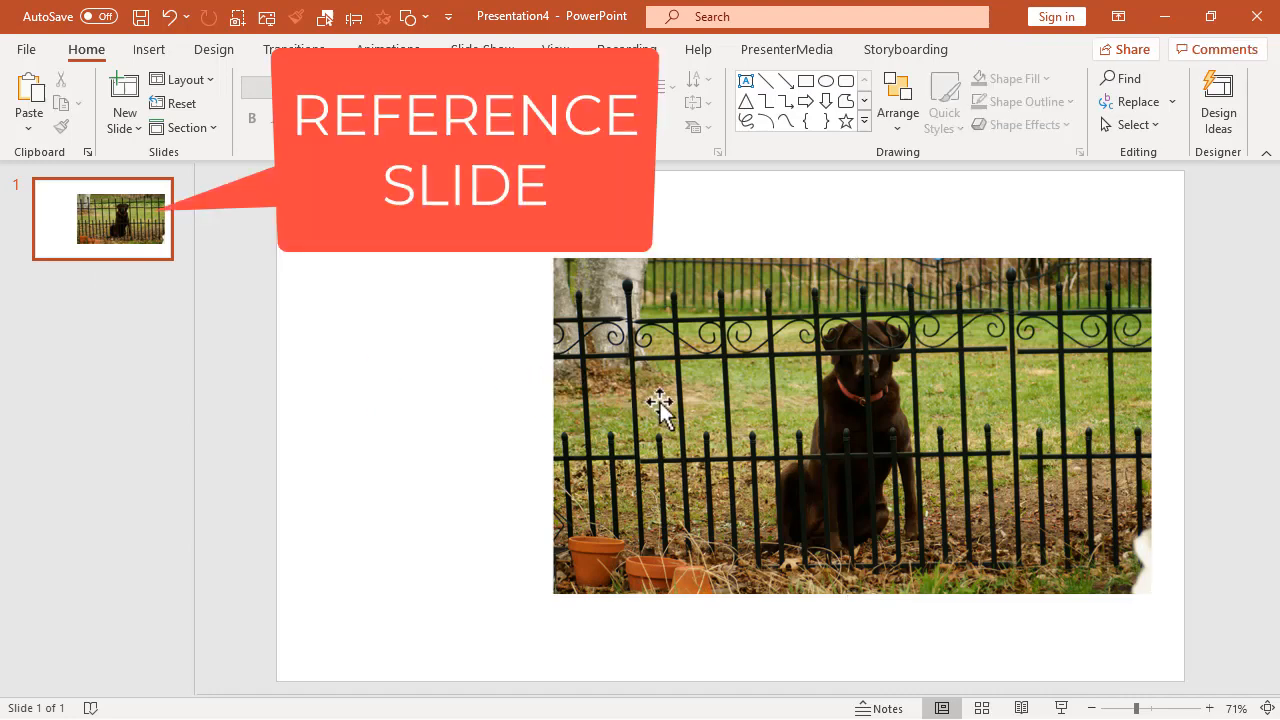
{"action": "mouse_move", "coordinate": [690, 414]}
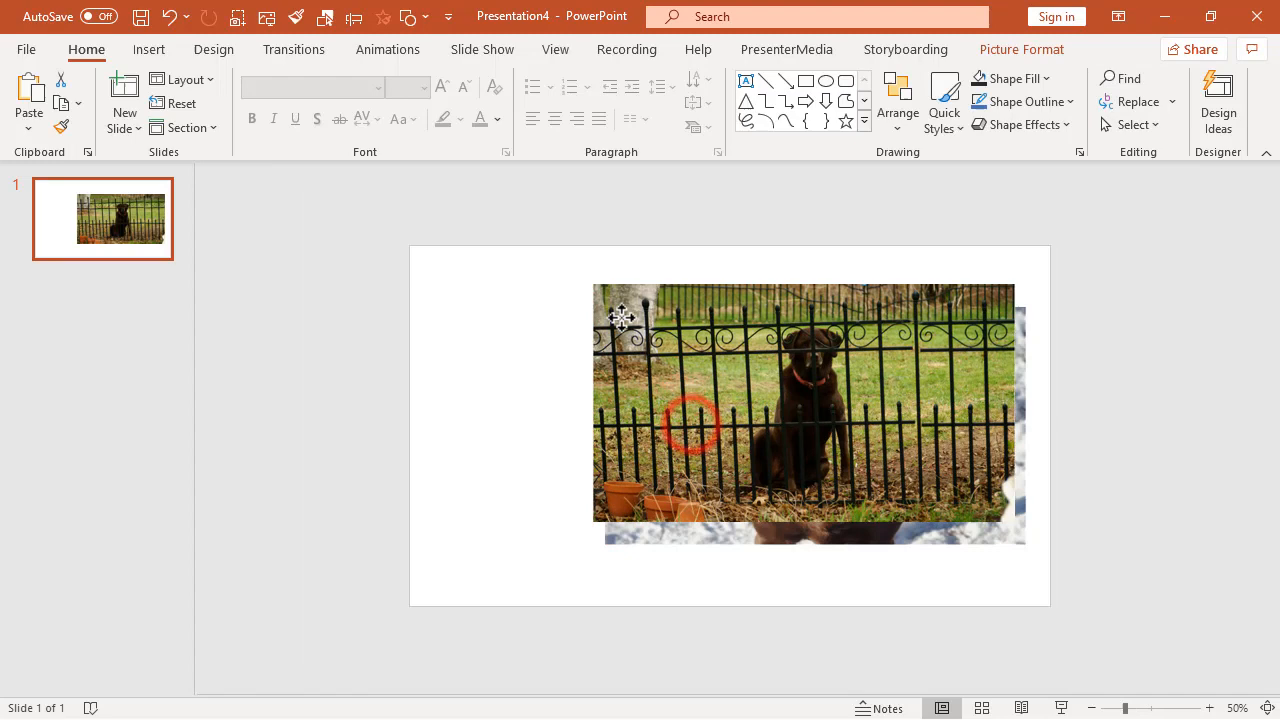
Drag the four dog photos into a 2×2 grid and select the autumn-leaves photo
{"action": "left_click_drag", "start_coordinate": [804, 412], "coordinate": [620, 308]}
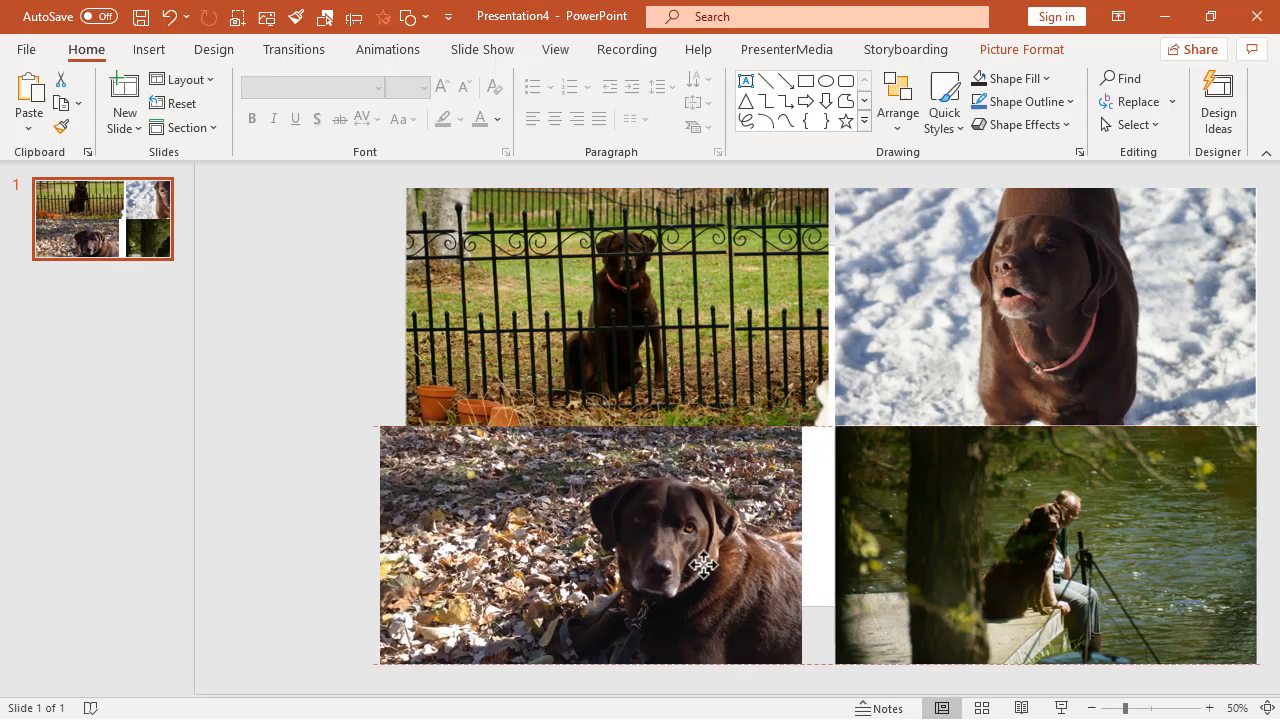
{"action": "left_click", "coordinate": [590, 544]}
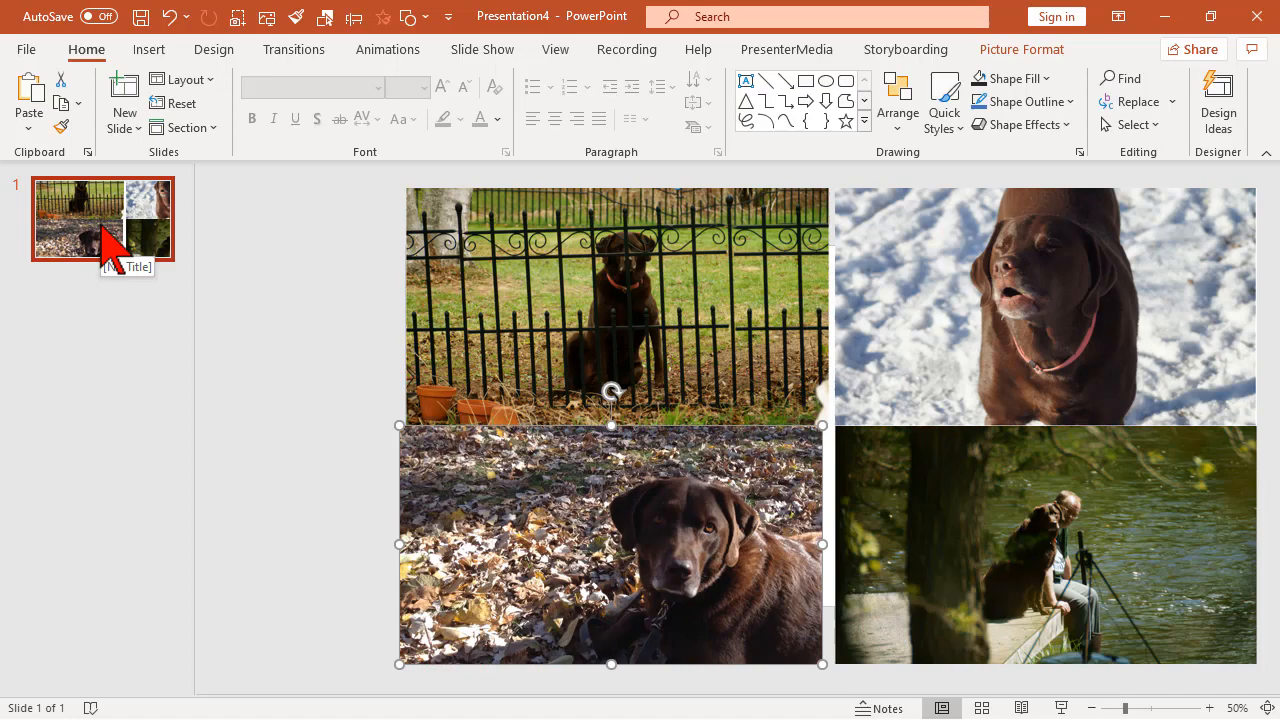
{"action": "right_click", "coordinate": [80, 284]}
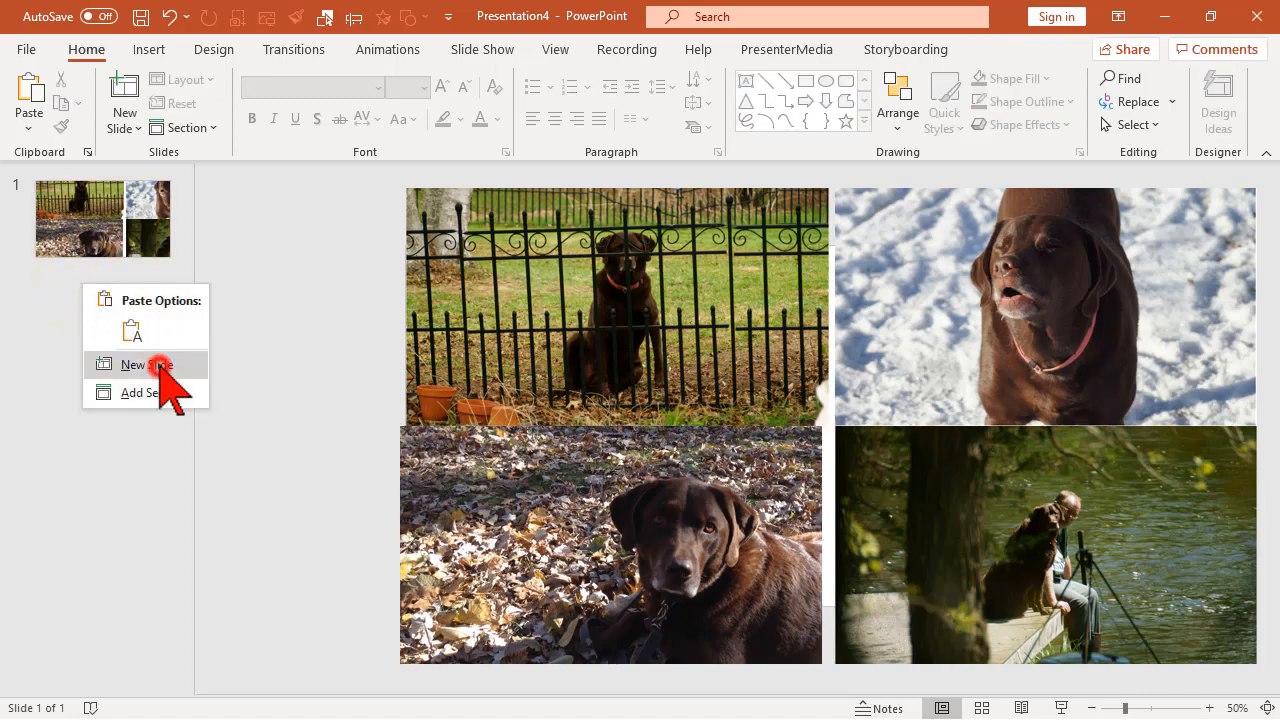
Add a blank second slide and copy the autumn-leaves photo from slide 1's grid
{"action": "left_click", "coordinate": [148, 364]}
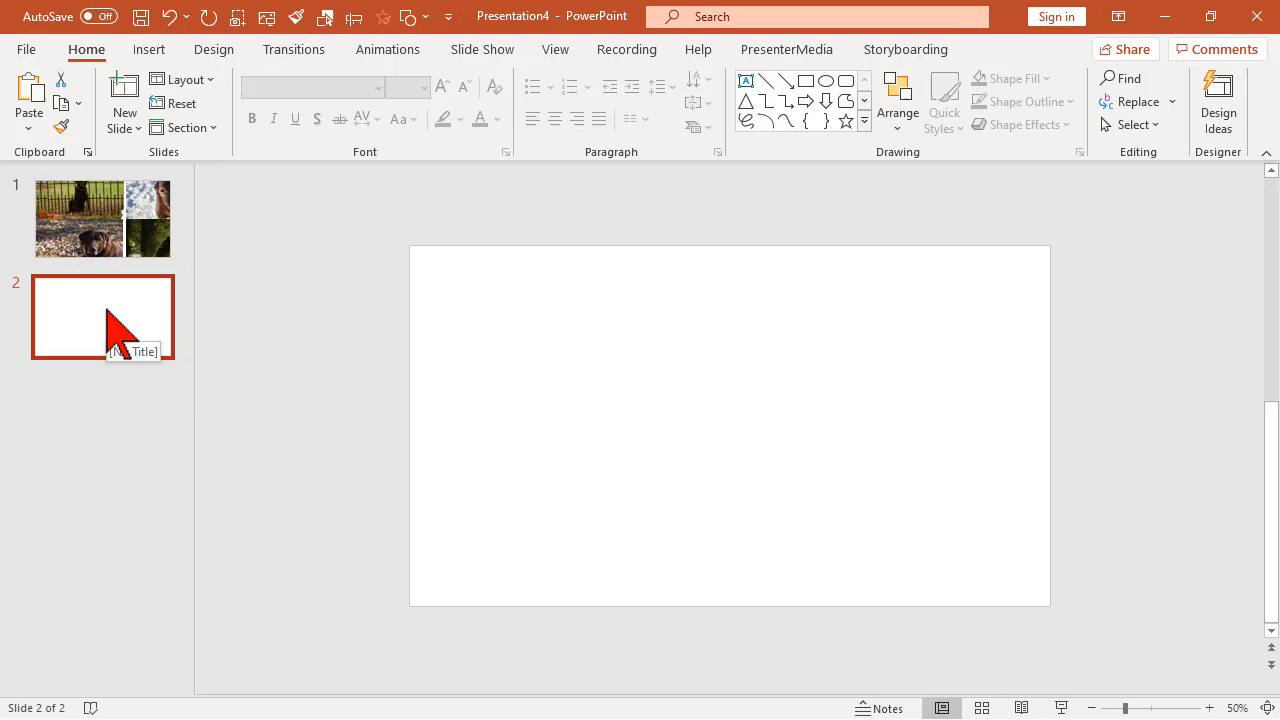
{"action": "left_click", "coordinate": [102, 218]}
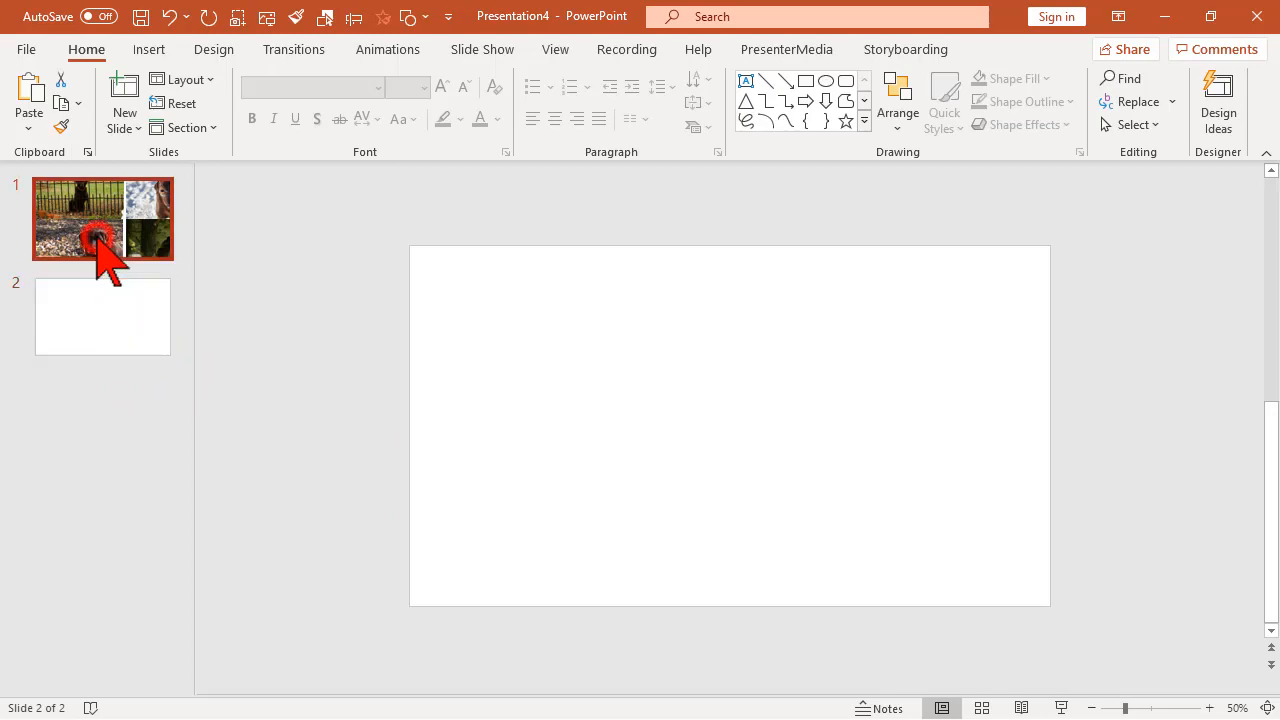
{"action": "left_click", "coordinate": [102, 218]}
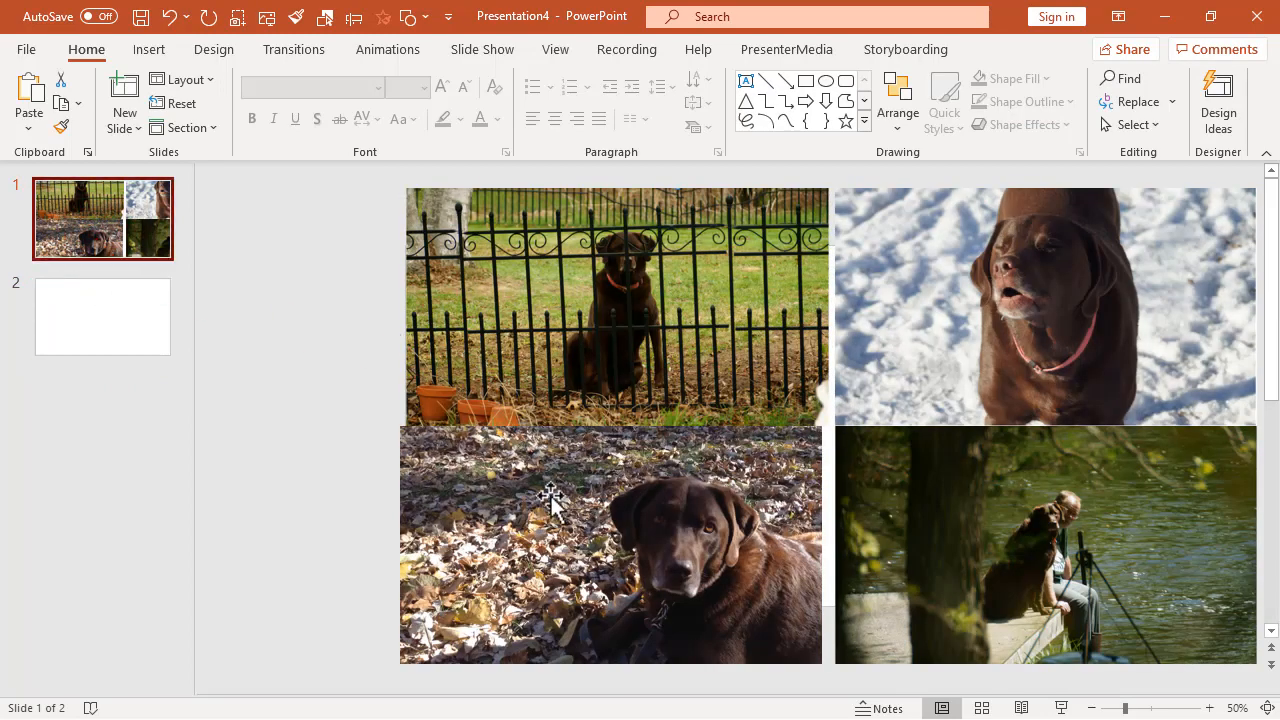
{"action": "left_click", "coordinate": [610, 544]}
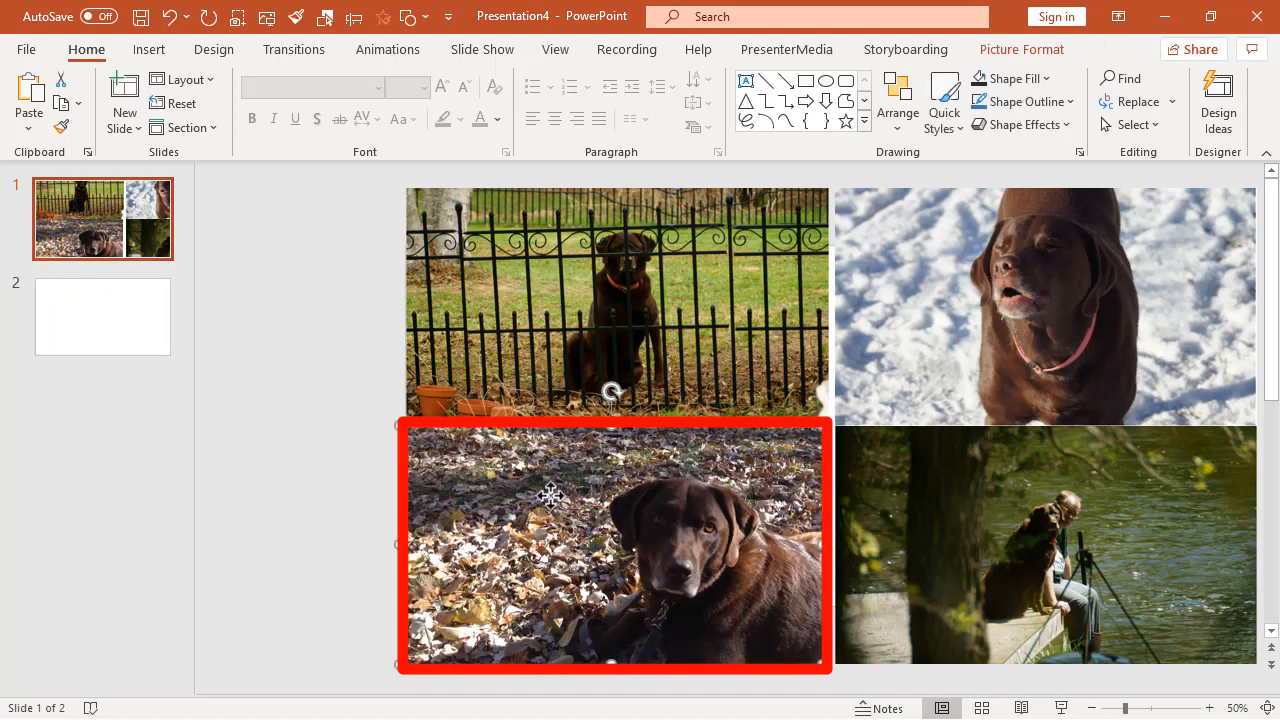
{"action": "right_click", "coordinate": [612, 544]}
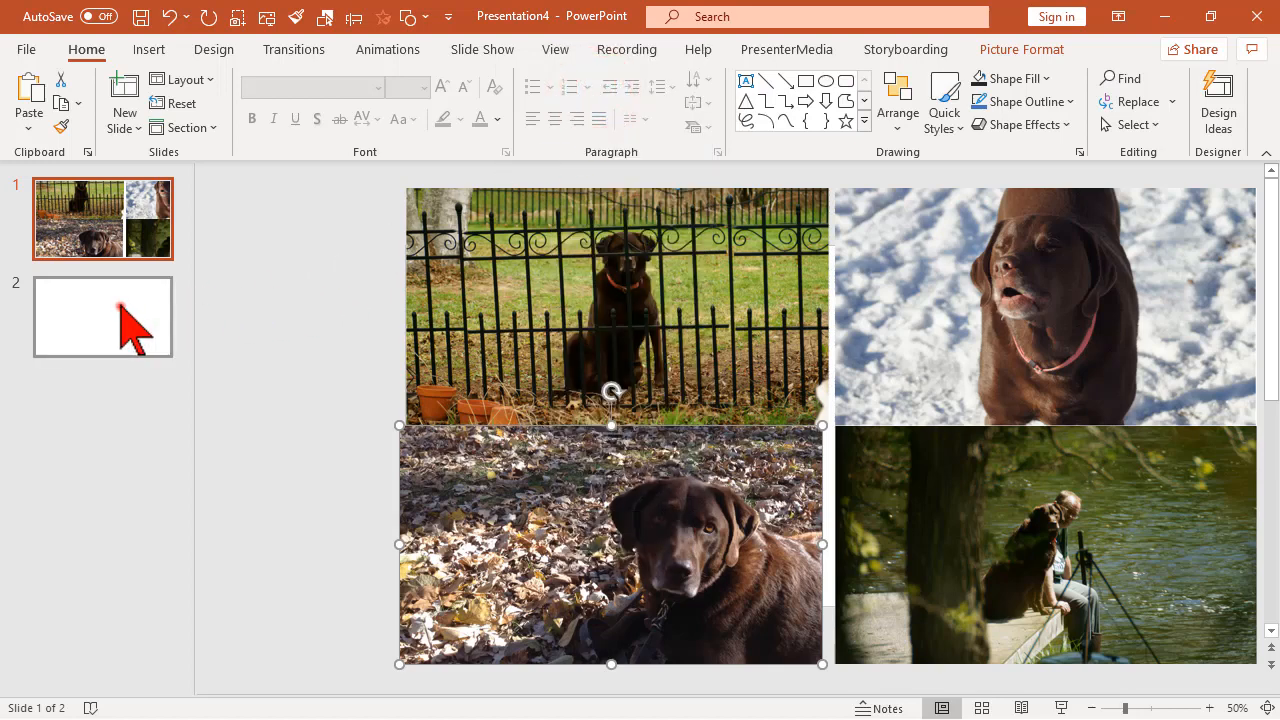
Paste the leaves photo on slide 2 and Shift-drag it horizontally off the right edge
{"action": "left_click", "coordinate": [102, 316]}
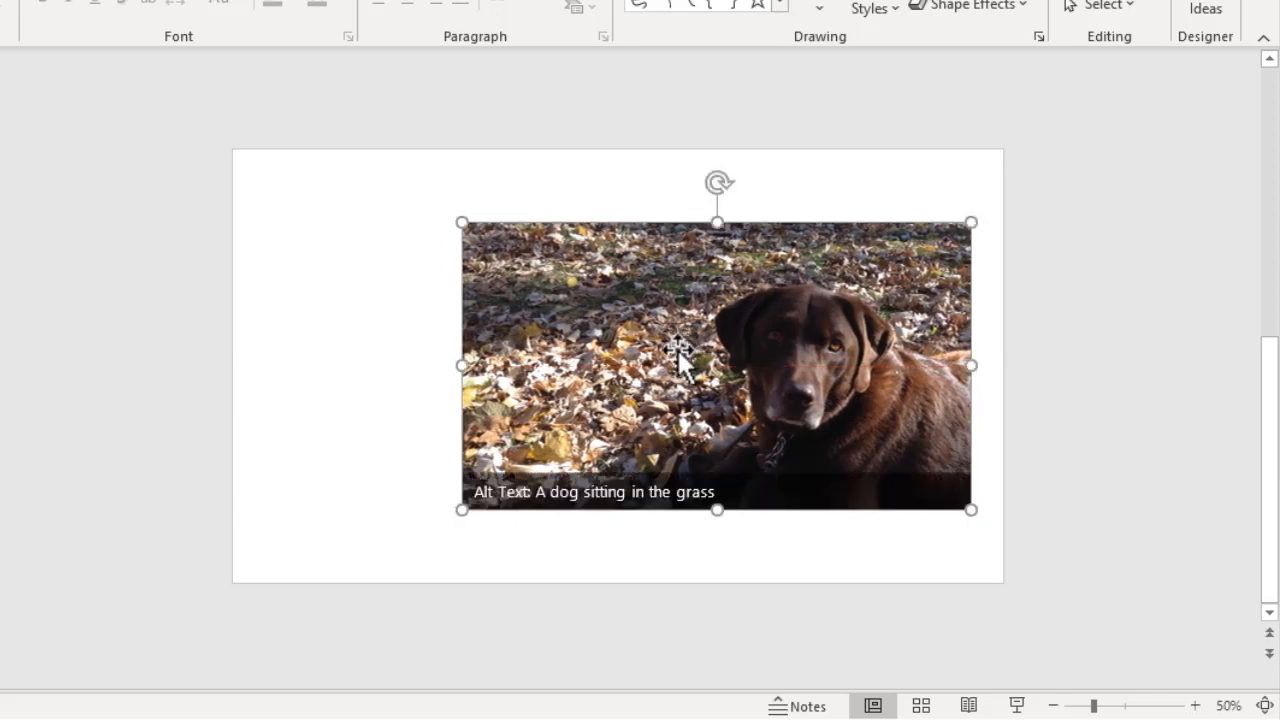
{"action": "key", "text": "shift"}
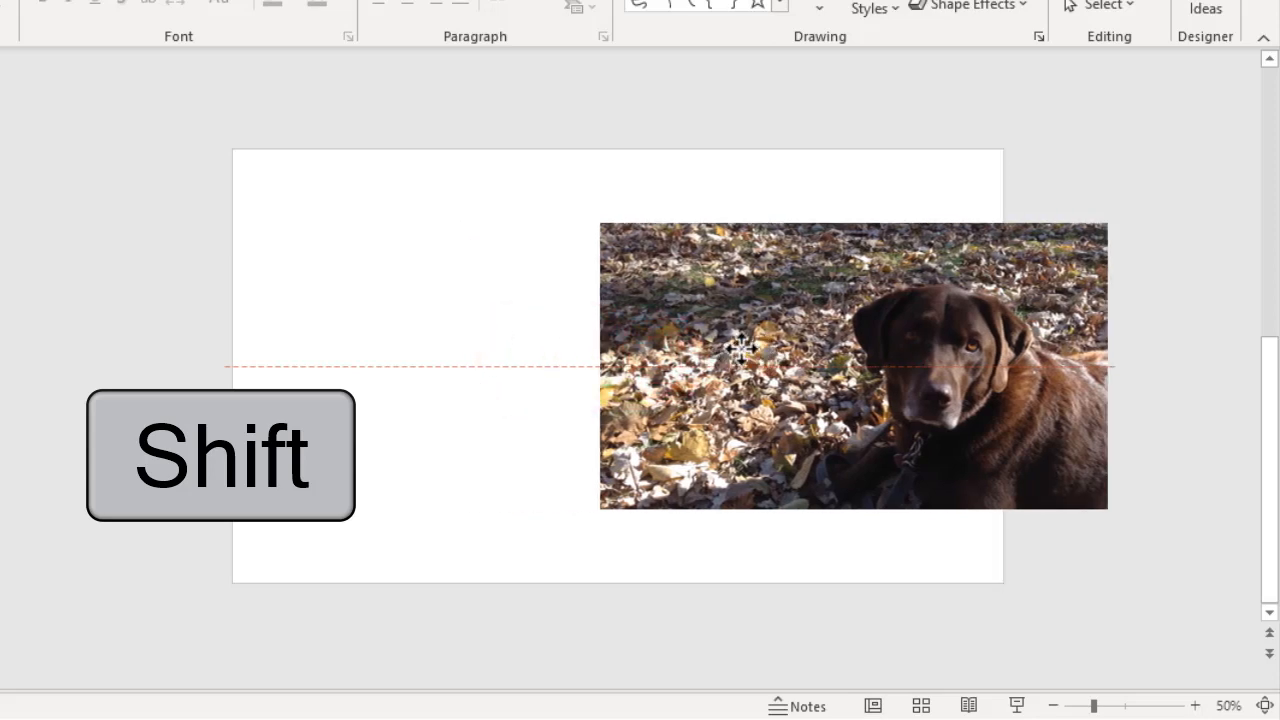
{"action": "left_click_drag", "start_coordinate": [850, 364], "coordinate": [1128, 340]}
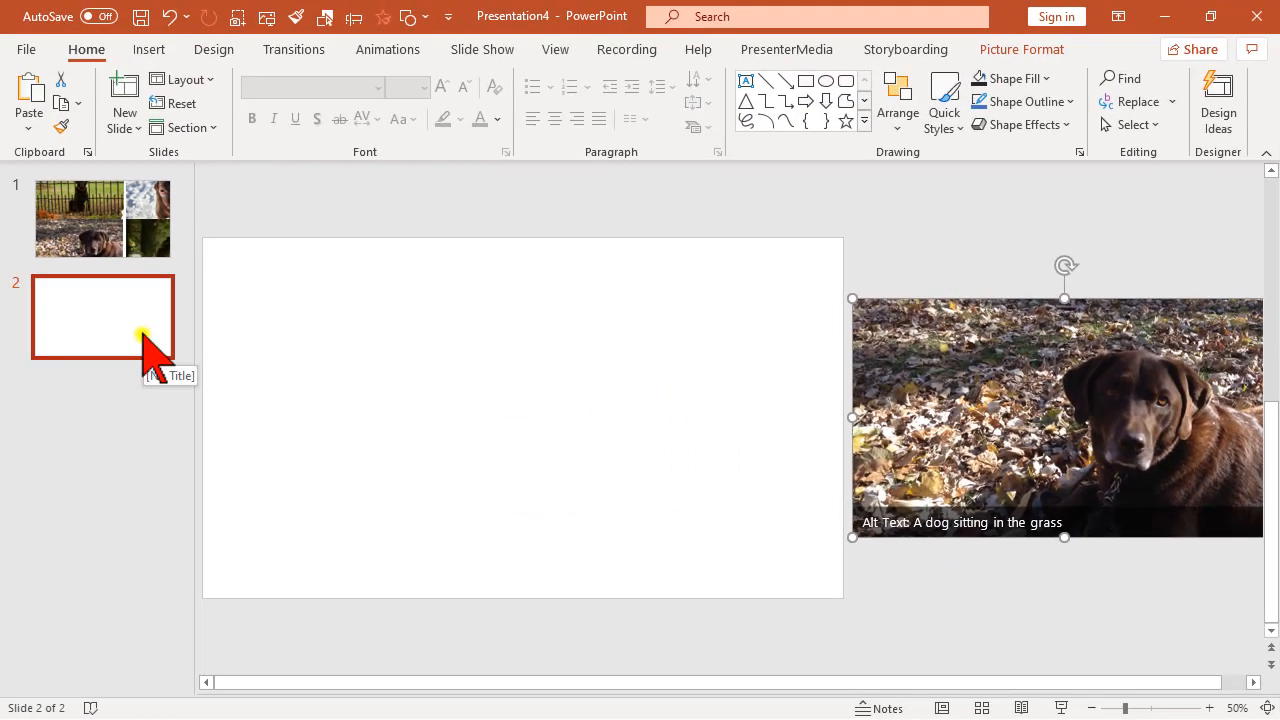
Duplicate slide 2 into a third slide and select its leaves photo to move it back on-slide
{"action": "right_click", "coordinate": [104, 316]}
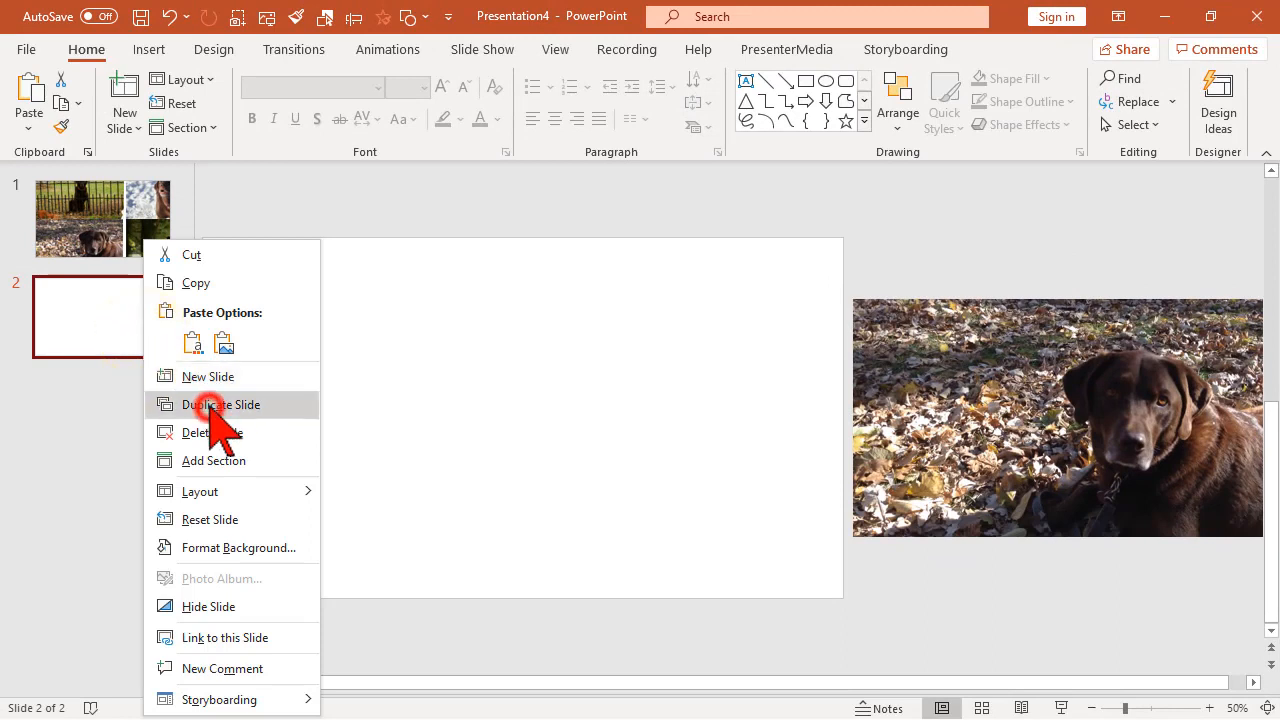
{"action": "left_click", "coordinate": [220, 404]}
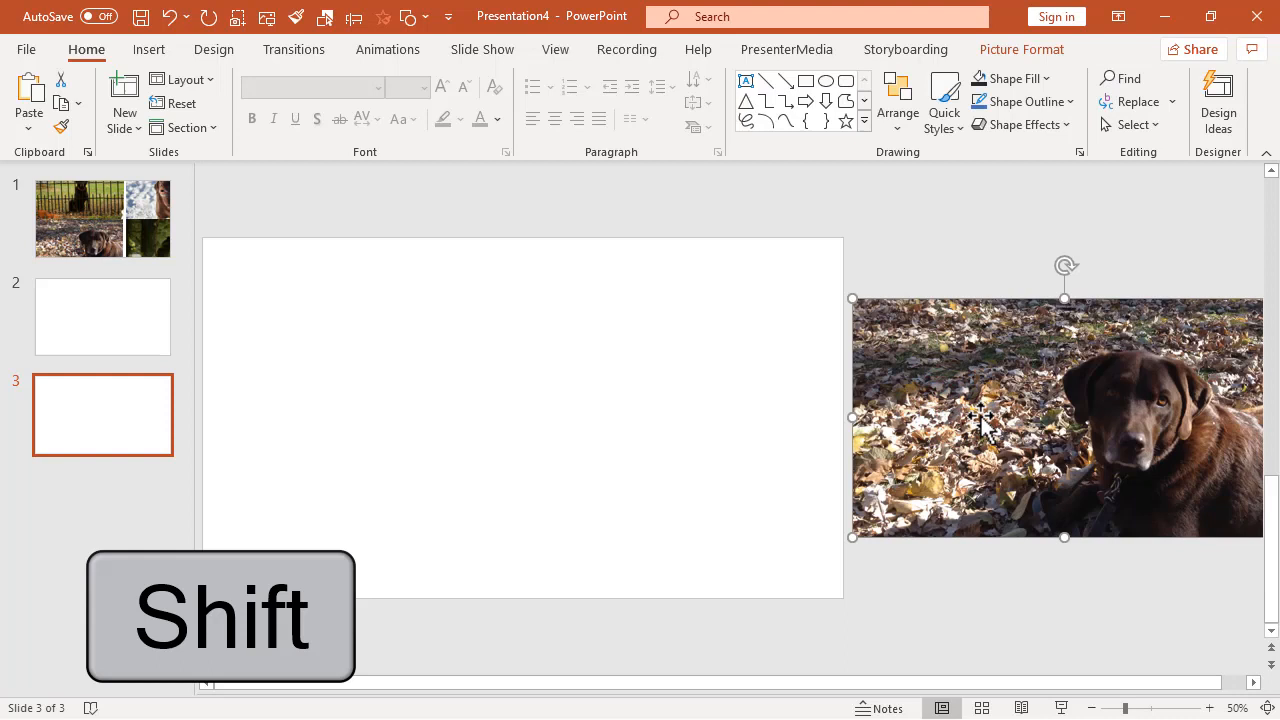
{"action": "left_click", "coordinate": [980, 418]}
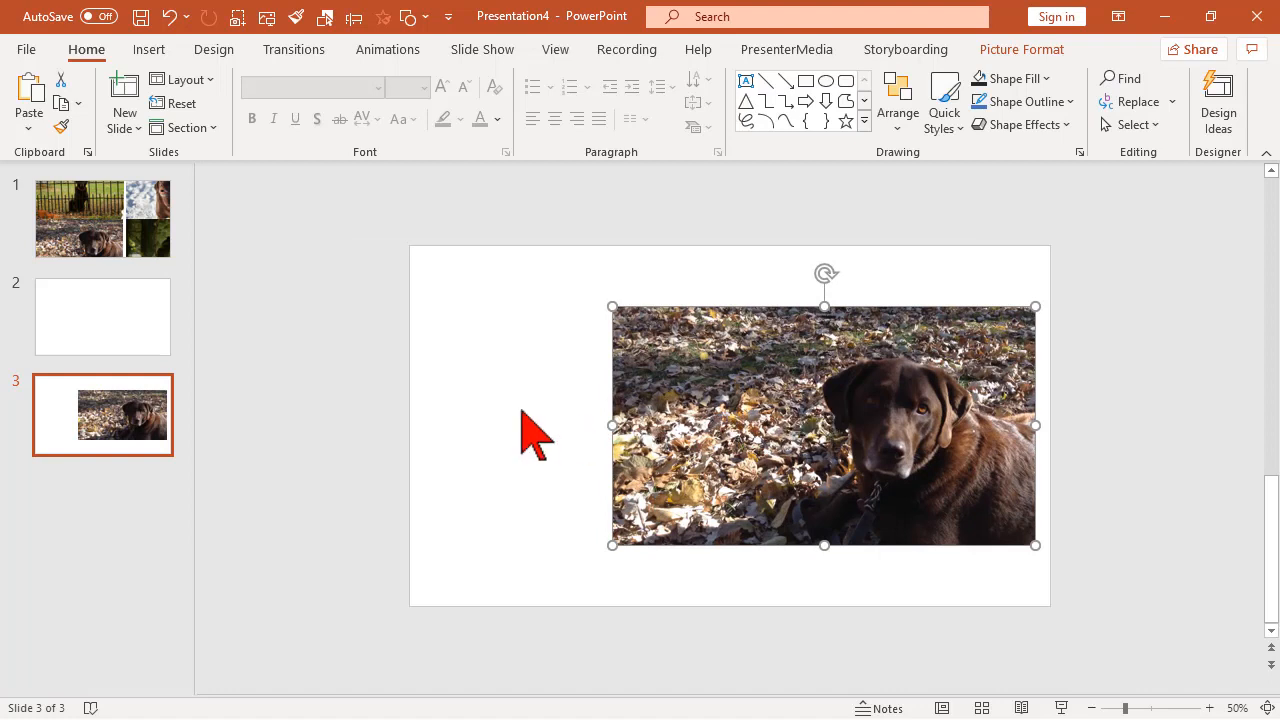
{"action": "mouse_move", "coordinate": [324, 436]}
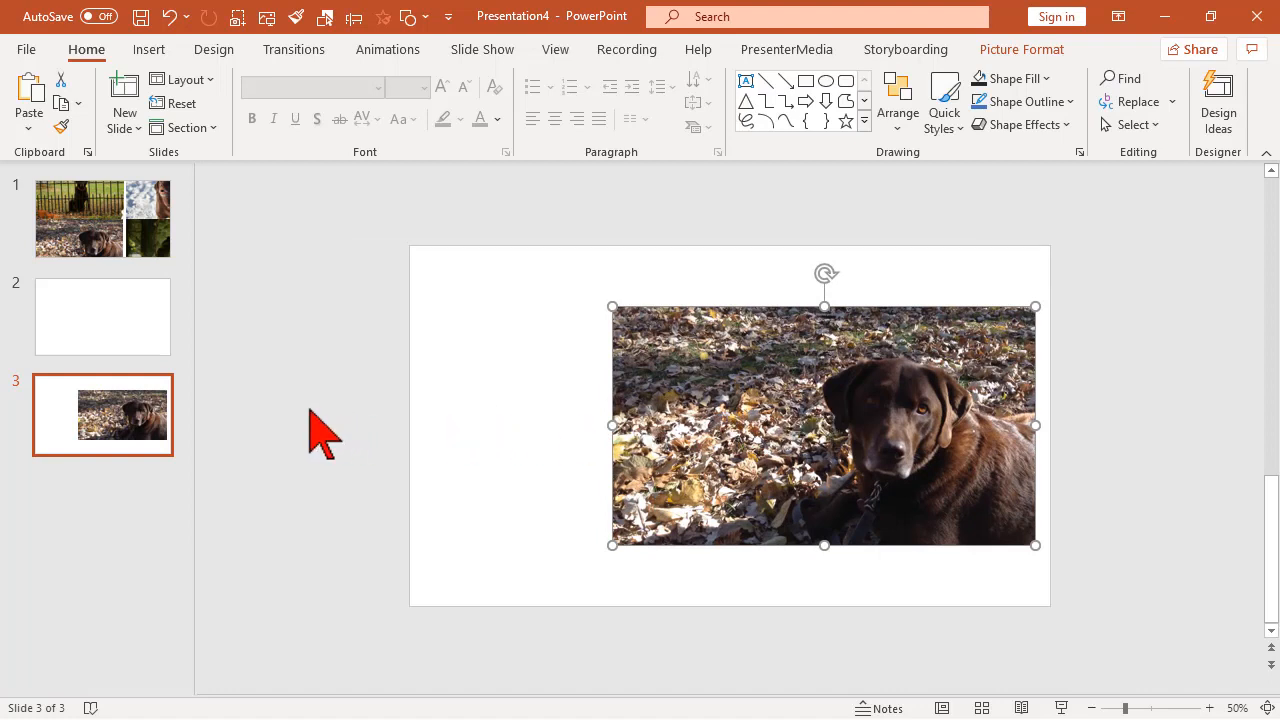
{"action": "mouse_move", "coordinate": [620, 424]}
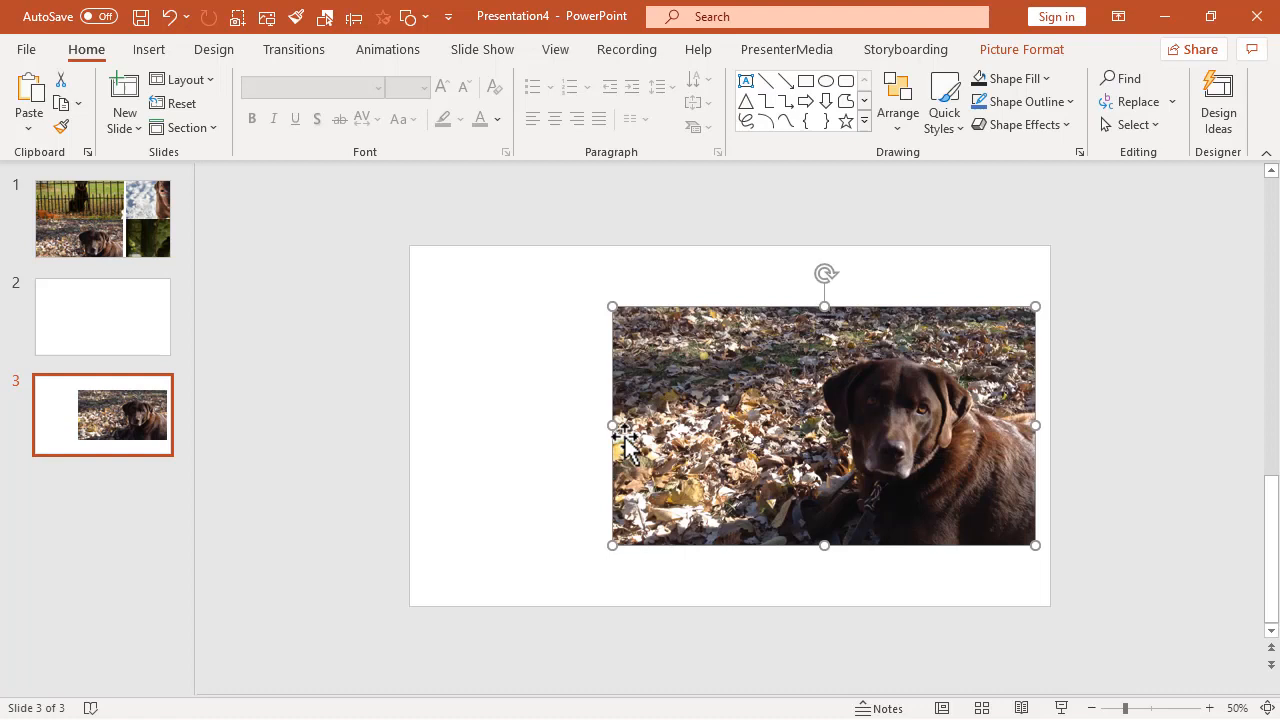
{"action": "mouse_move", "coordinate": [736, 424]}
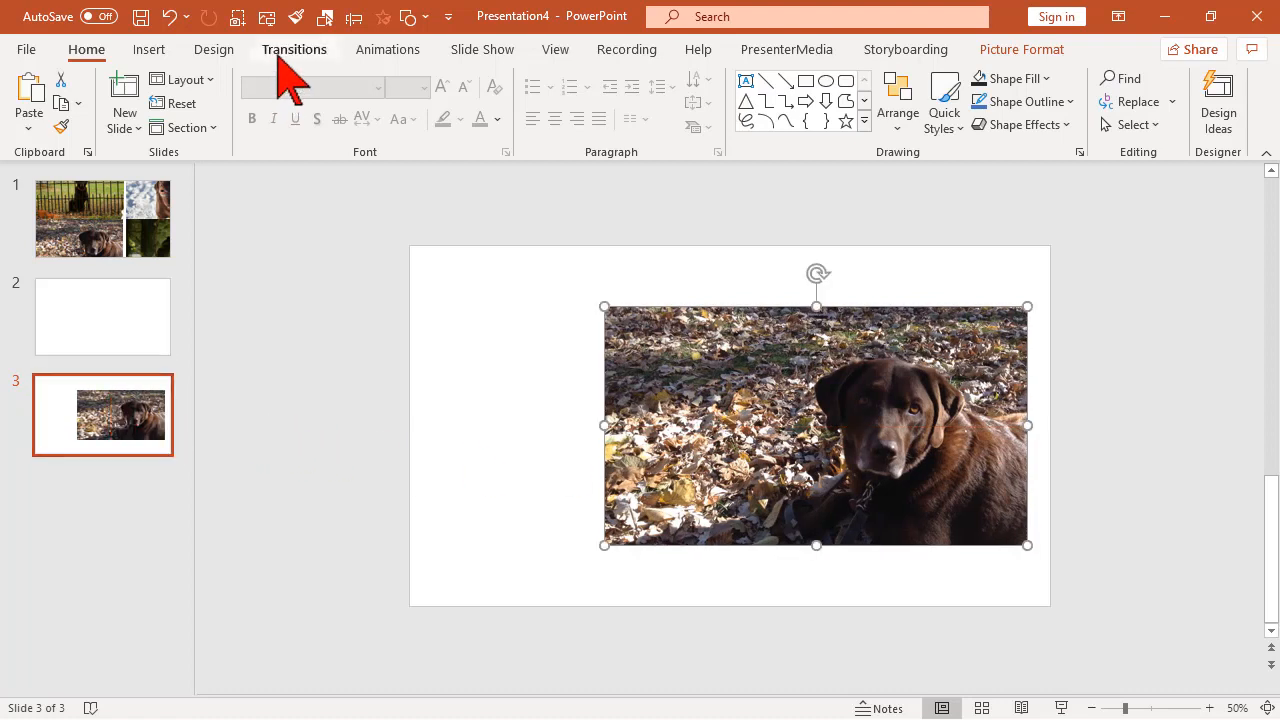
Apply the Morph transition to slide 3
{"action": "left_click", "coordinate": [292, 48]}
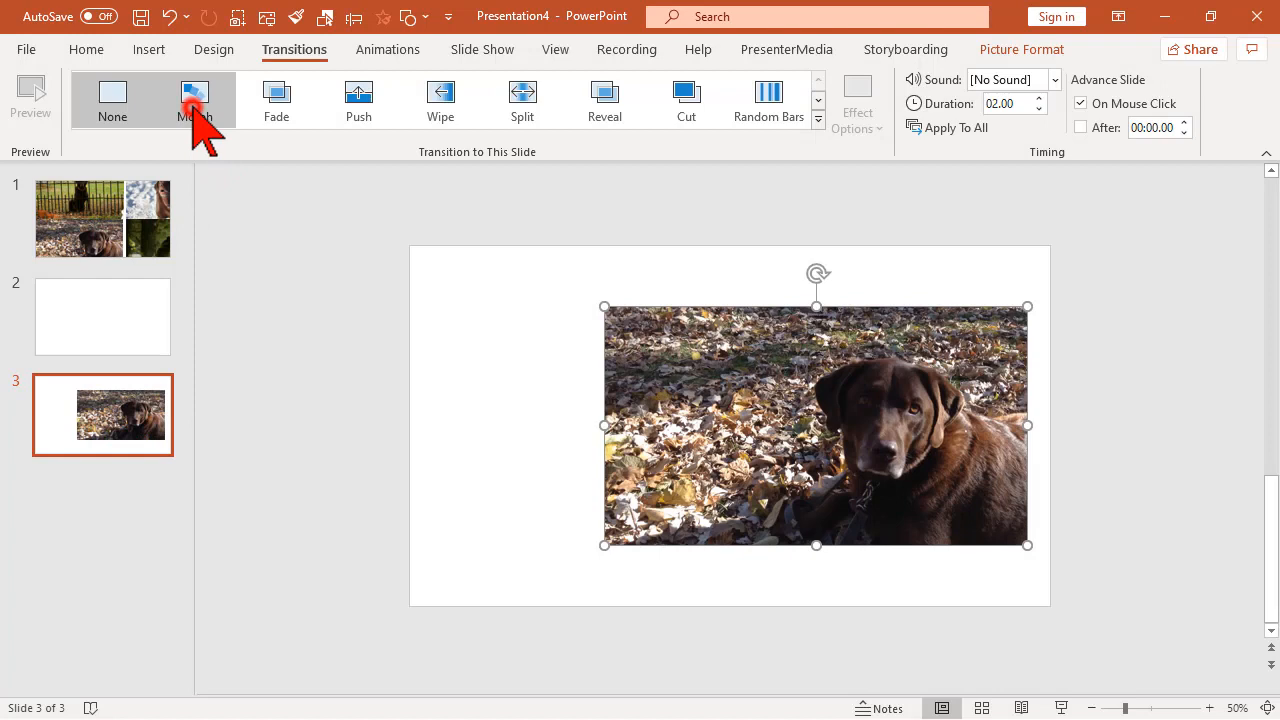
{"action": "left_click", "coordinate": [194, 96]}
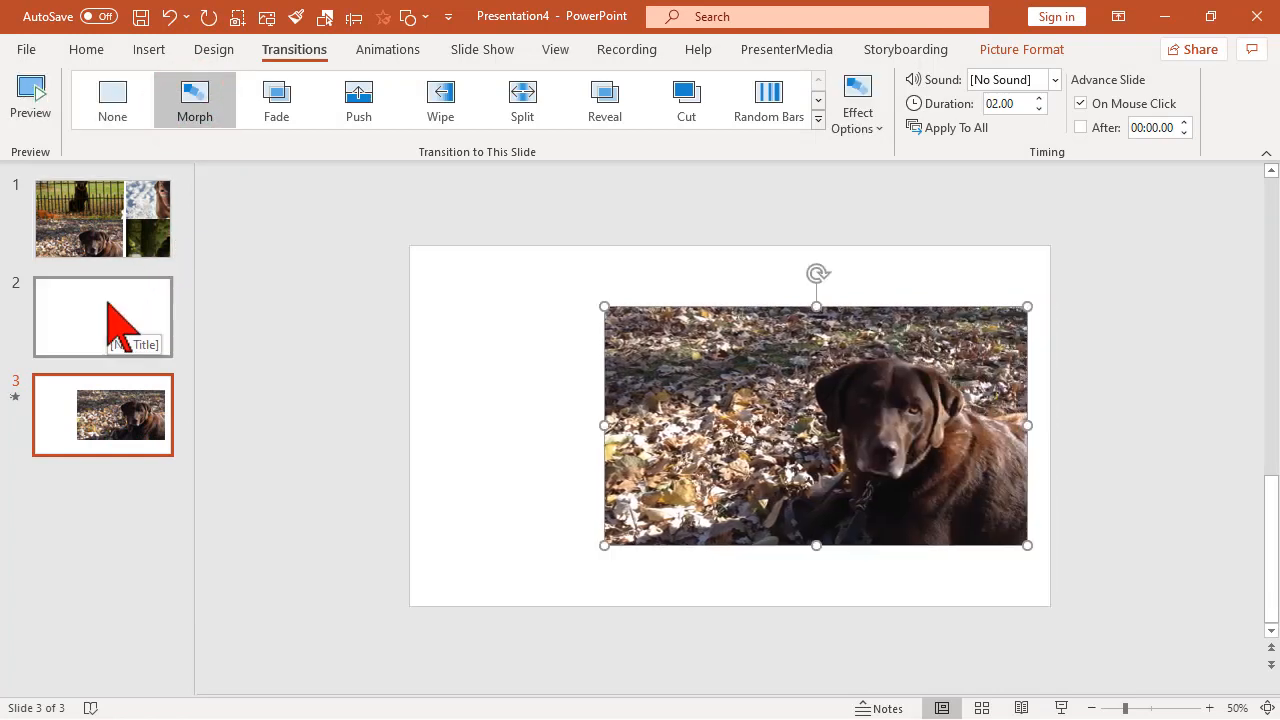
{"action": "left_click", "coordinate": [102, 316]}
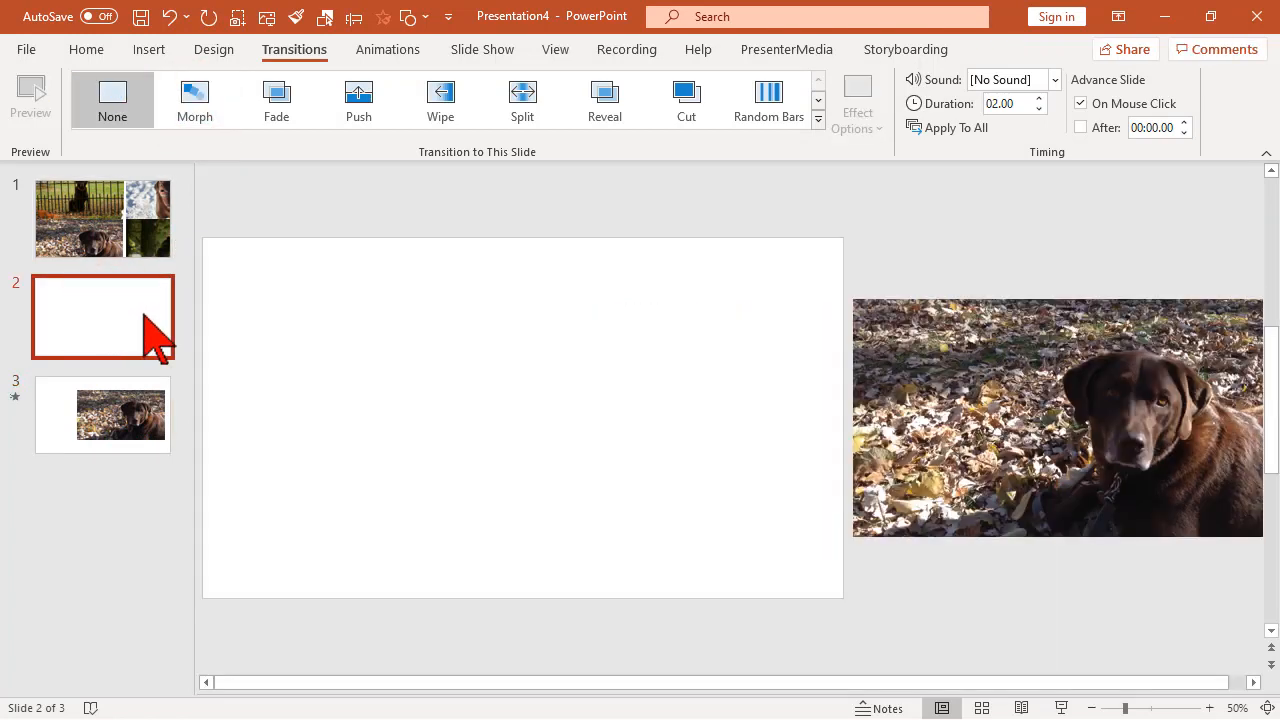
{"action": "mouse_move", "coordinate": [816, 250]}
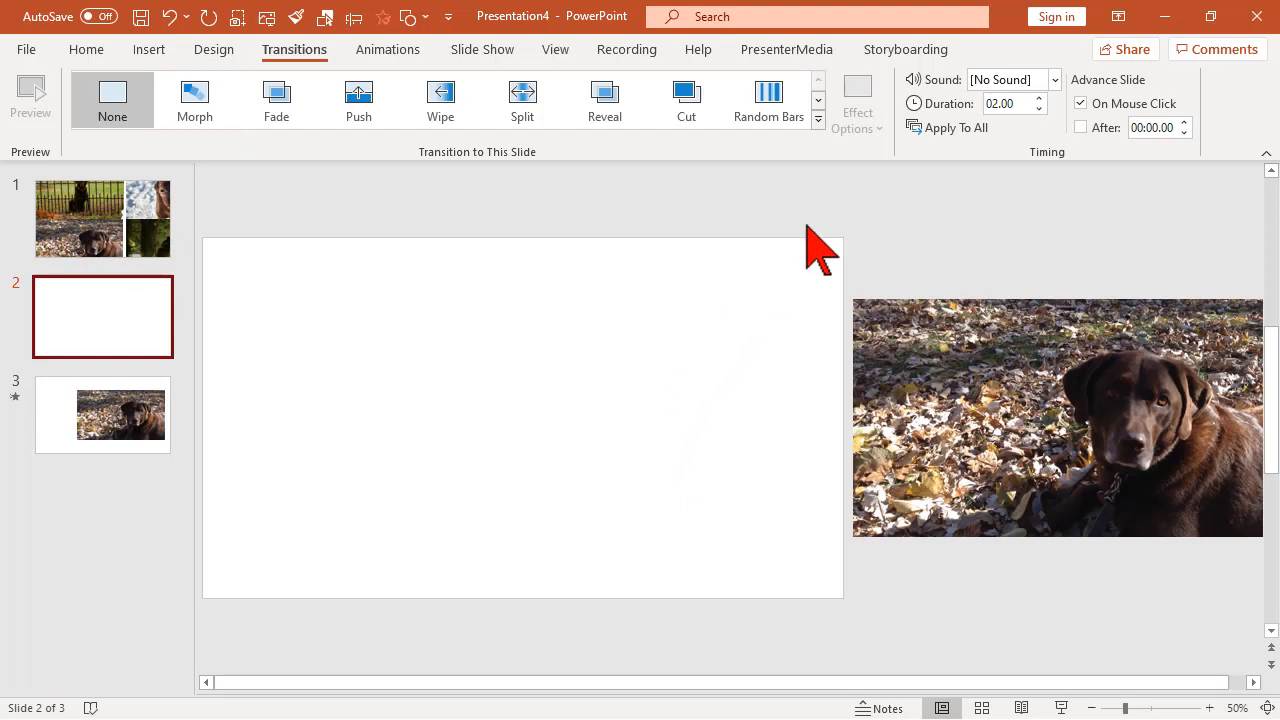
{"action": "mouse_move", "coordinate": [872, 258]}
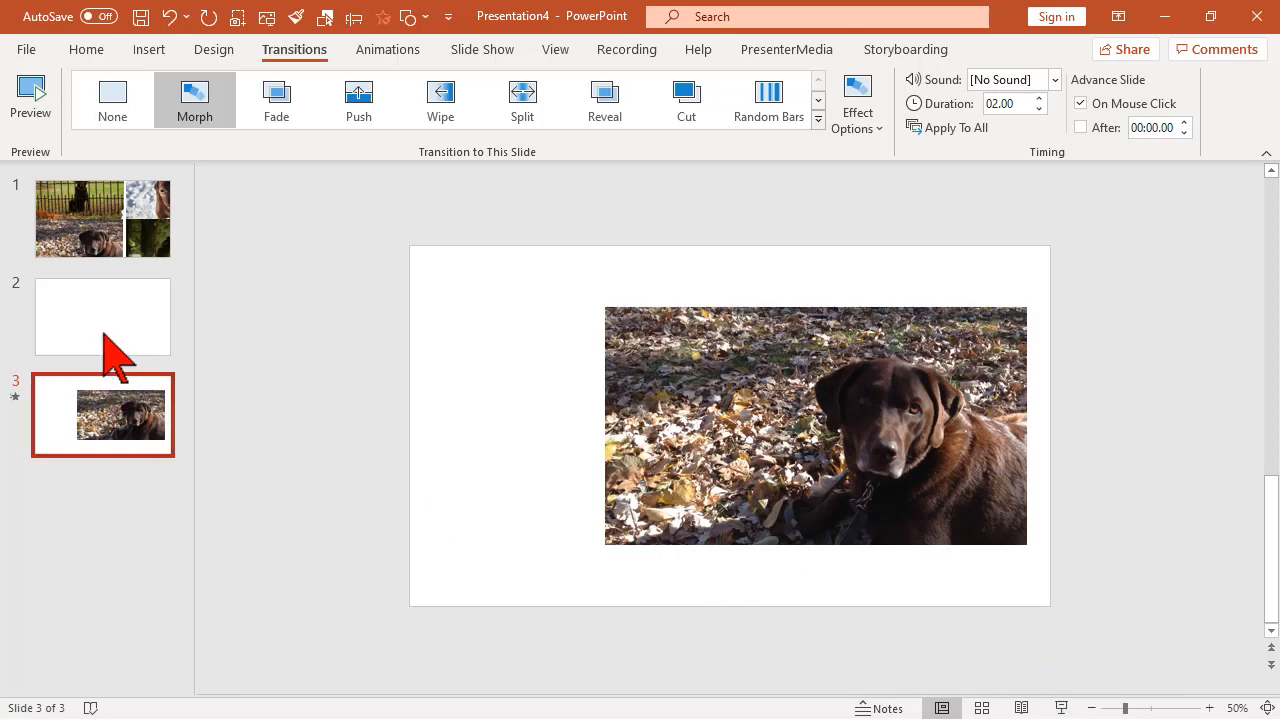
Preview the morph from slide 2 to slide 3 so the leaves photo glides in
{"action": "left_click", "coordinate": [102, 316]}
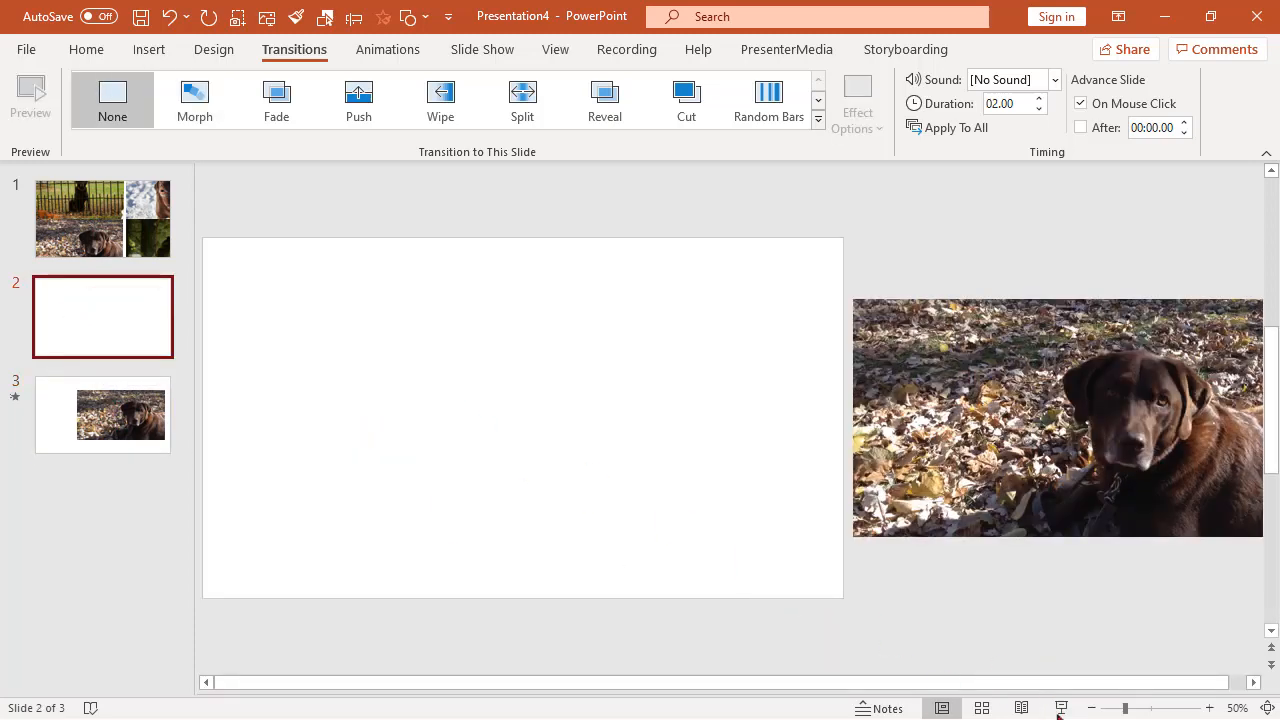
{"action": "left_click", "coordinate": [102, 414]}
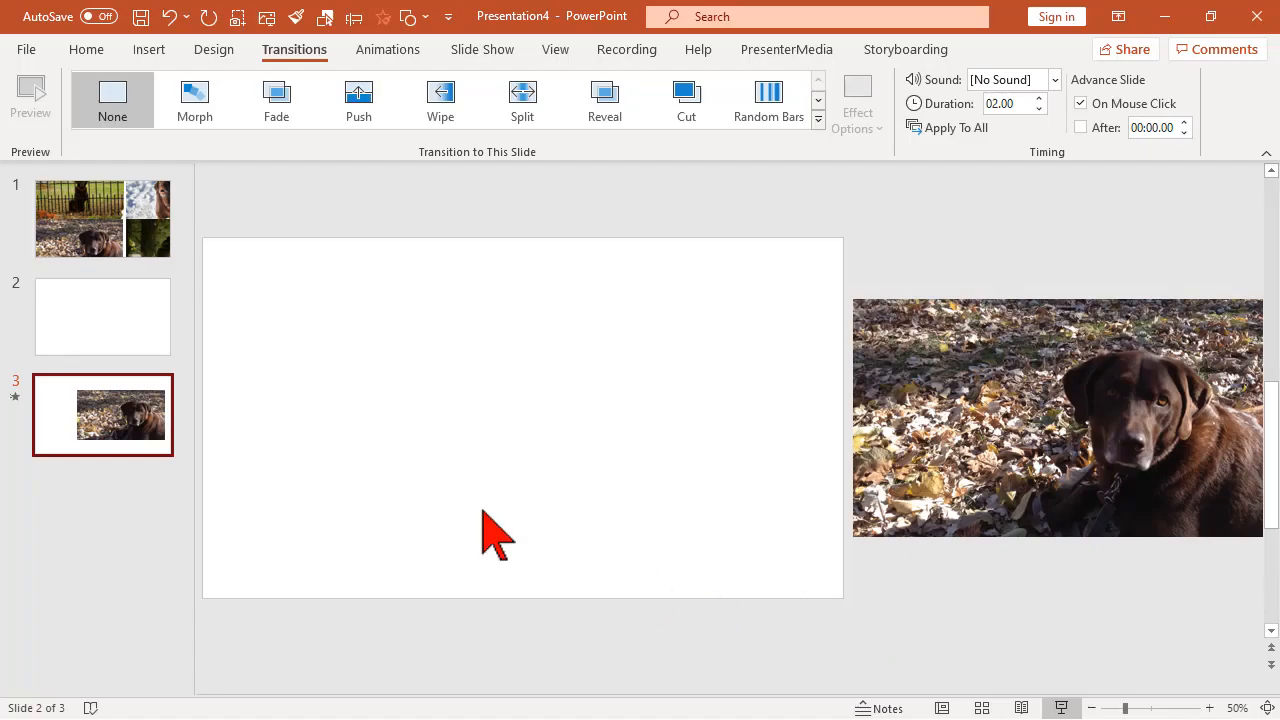
{"action": "left_click", "coordinate": [102, 414]}
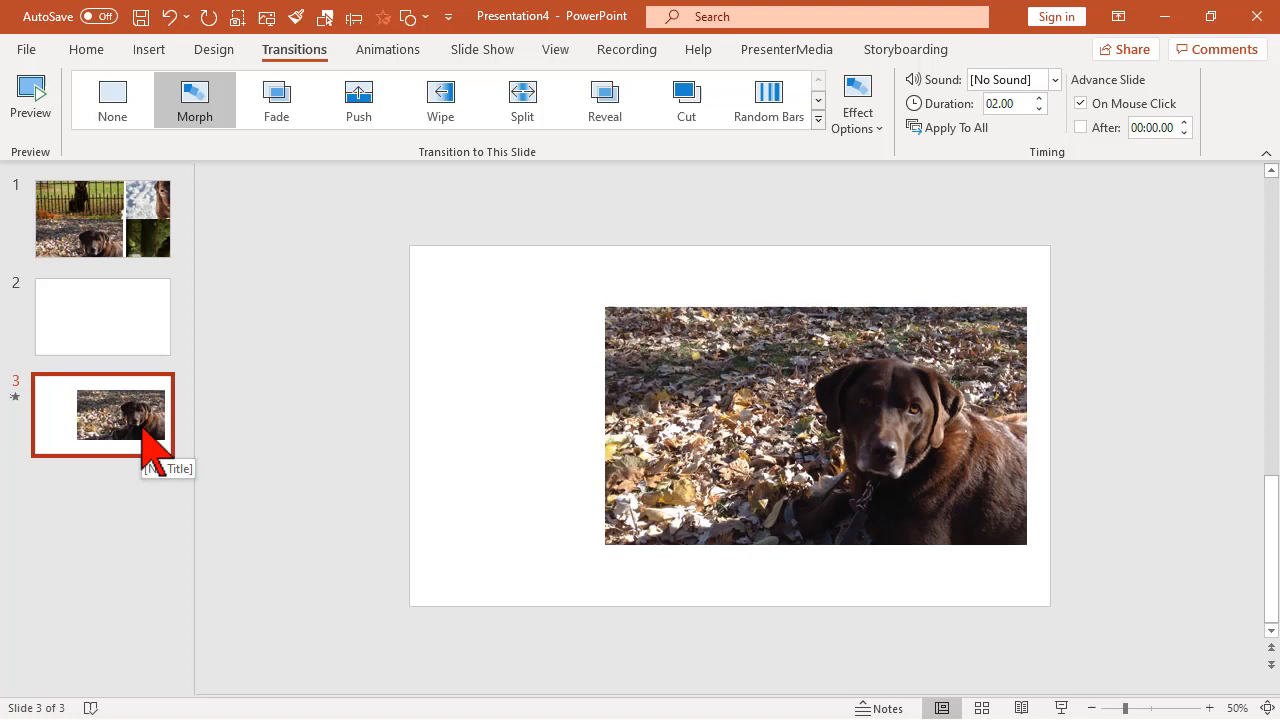
{"action": "mouse_move", "coordinate": [164, 512]}
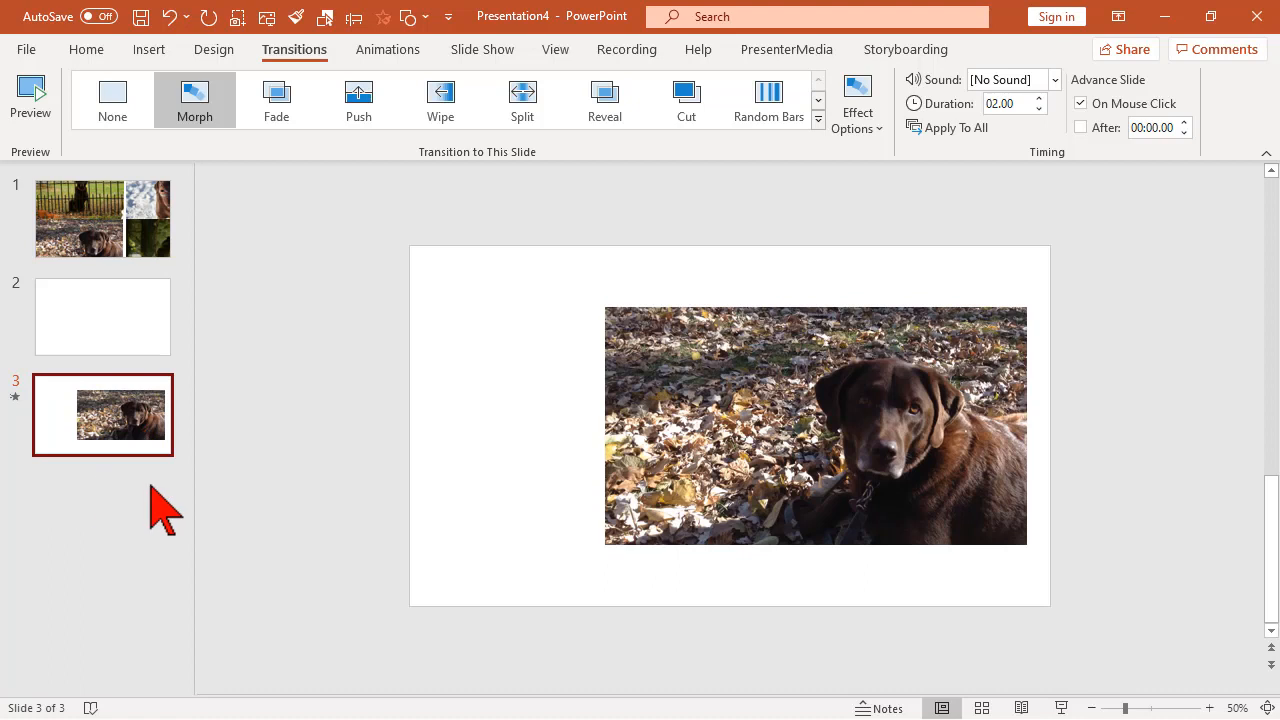
{"action": "mouse_move", "coordinate": [120, 520]}
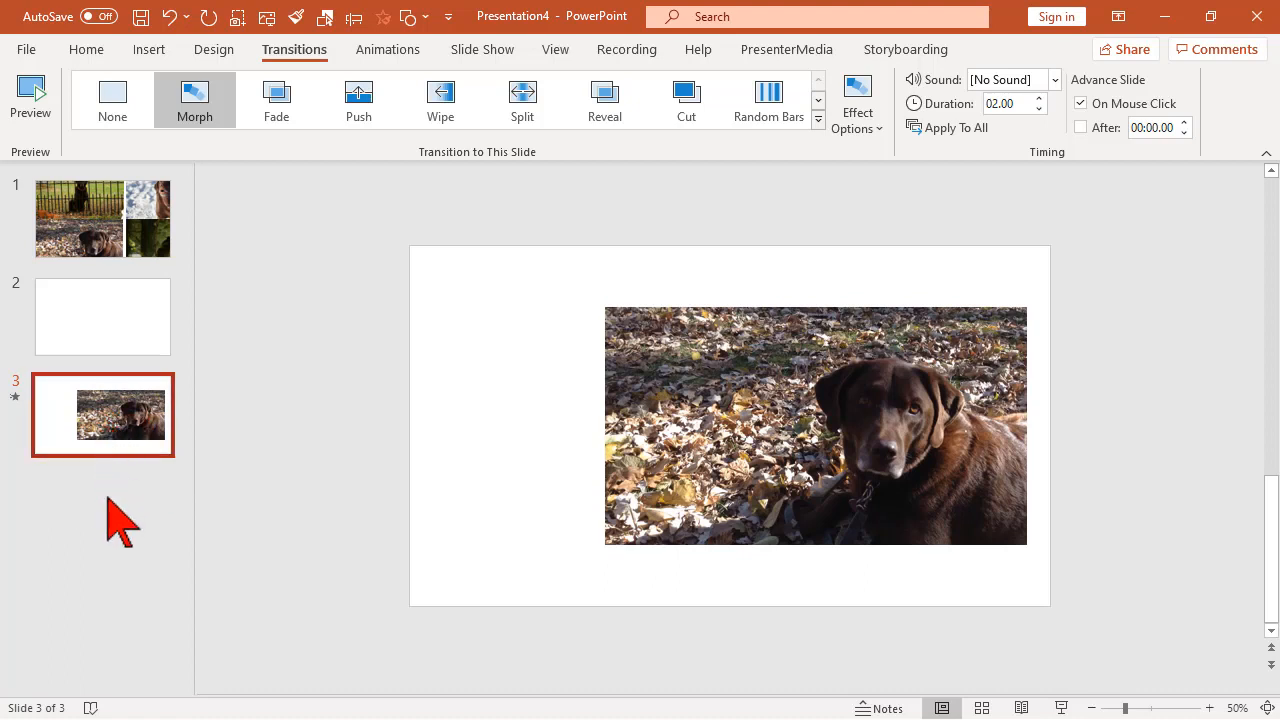
{"action": "mouse_move", "coordinate": [84, 516]}
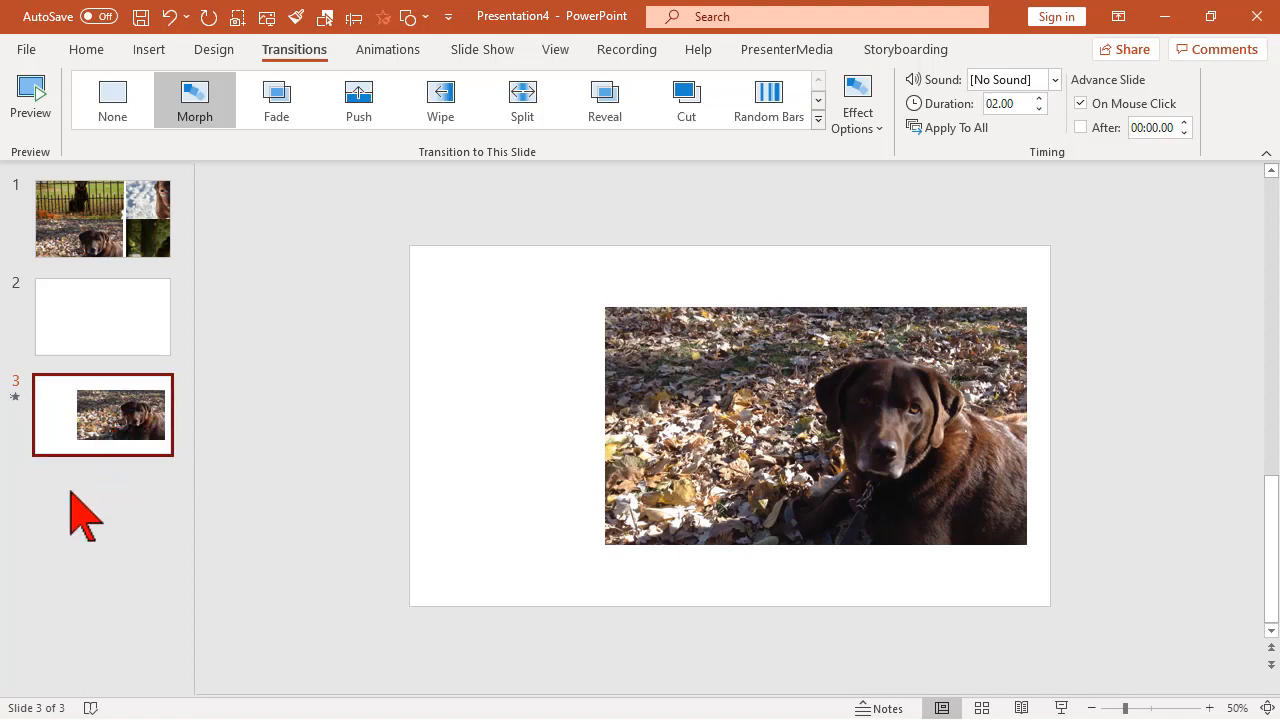
{"action": "mouse_move", "coordinate": [524, 436]}
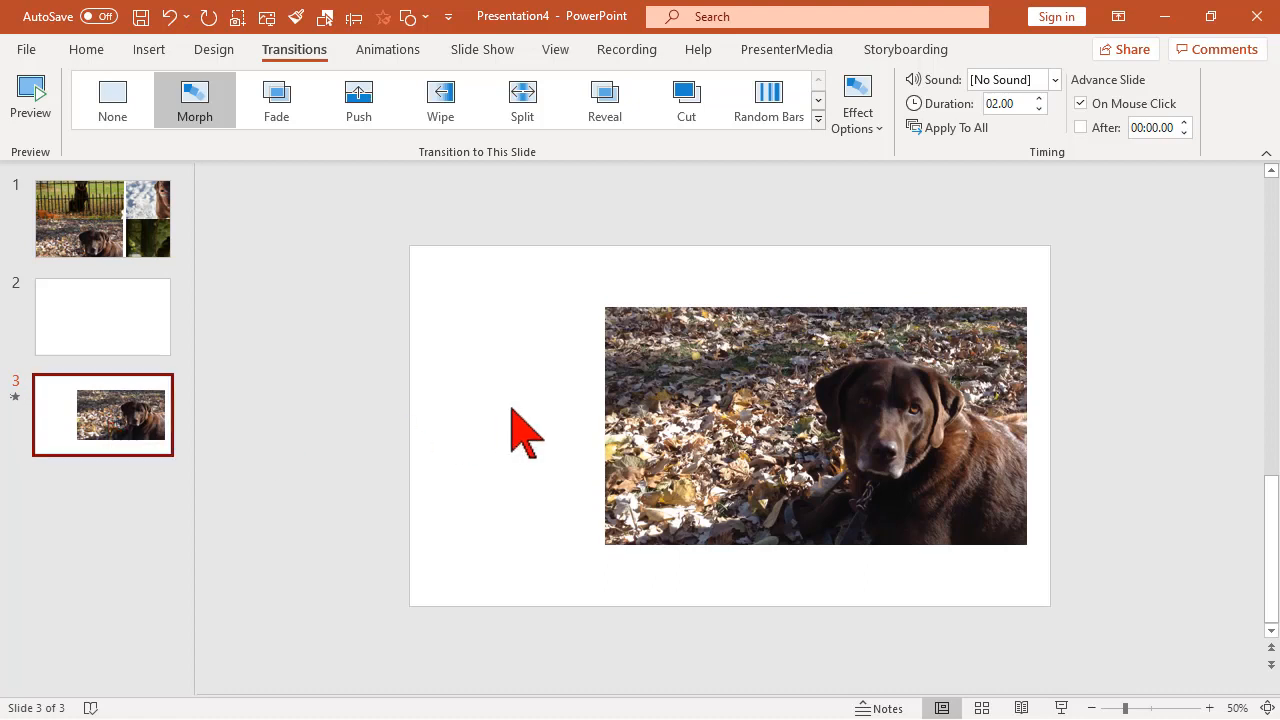
{"action": "mouse_move", "coordinate": [130, 500]}
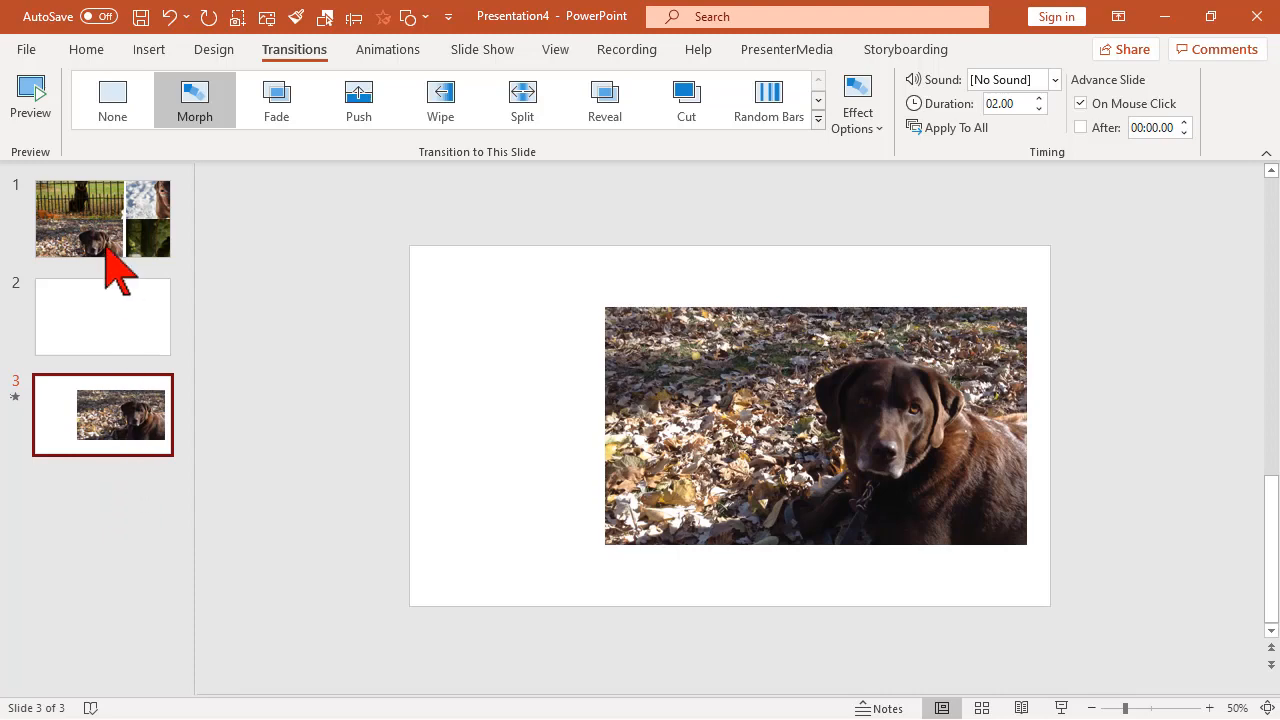
Copy the snow dog photo from slide 1 and paste it on slide 3 off the right edge
{"action": "left_click", "coordinate": [102, 218]}
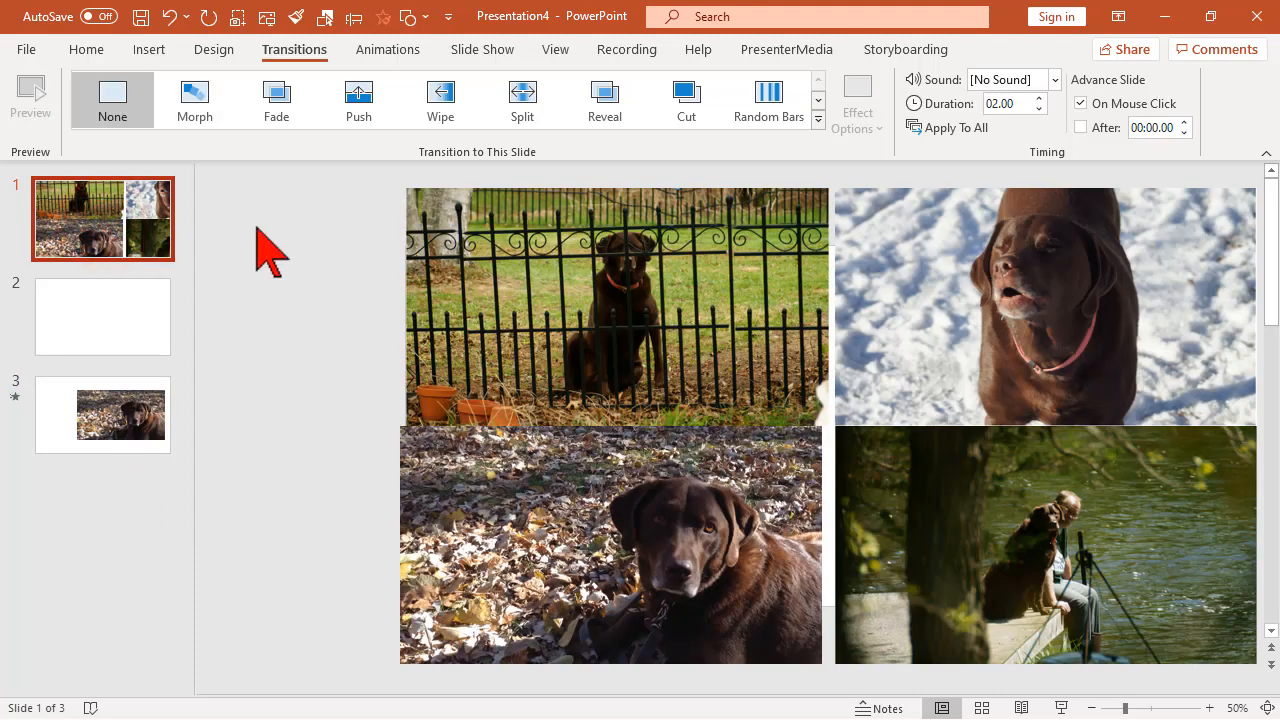
{"action": "left_click", "coordinate": [1038, 280]}
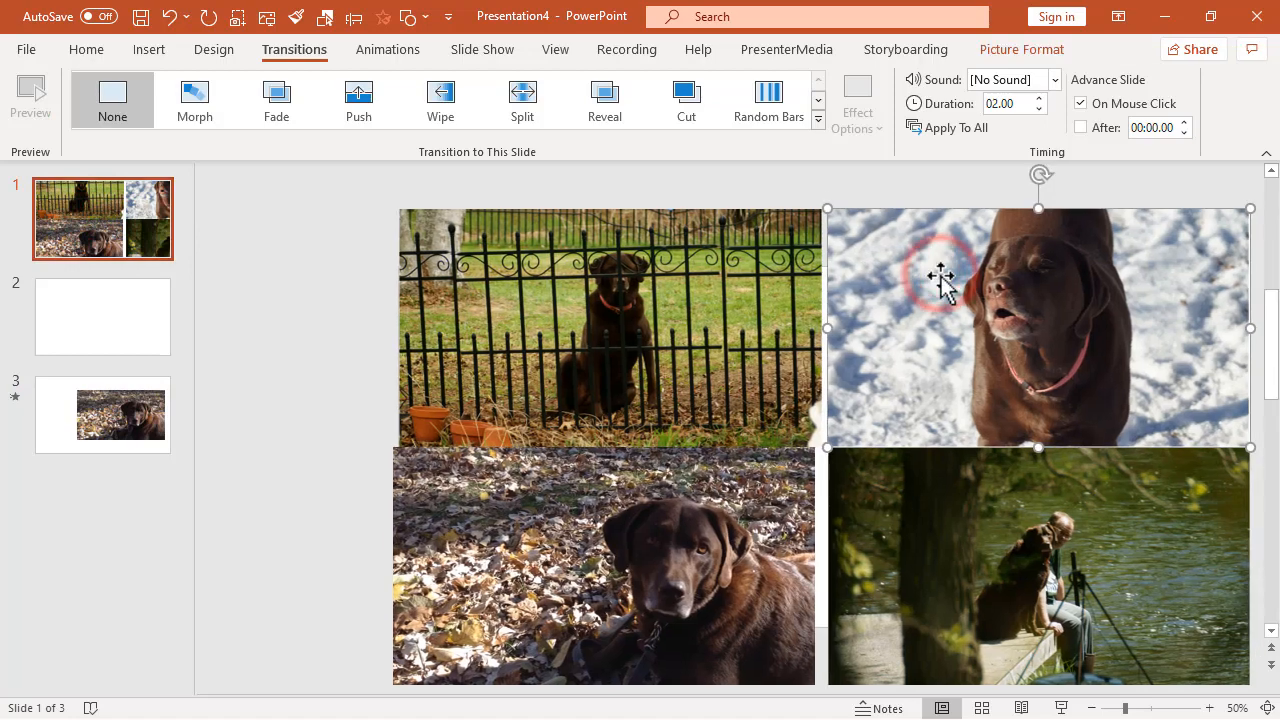
{"action": "right_click", "coordinate": [940, 276]}
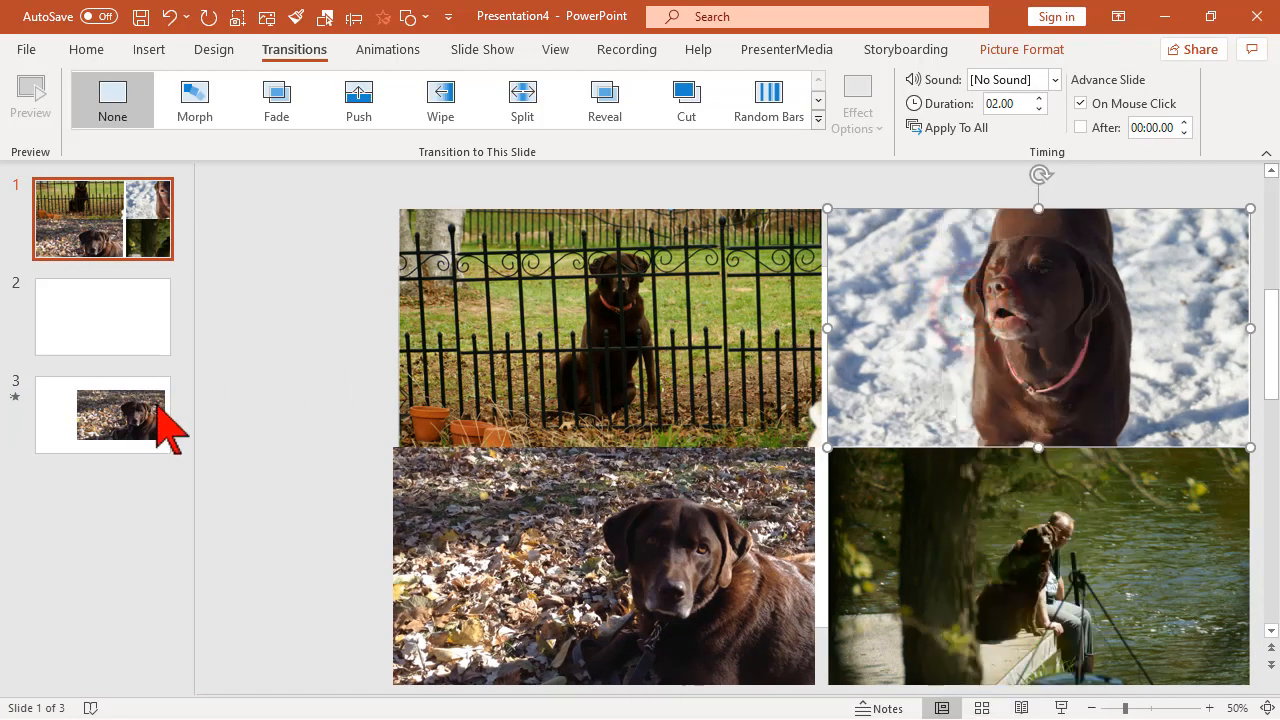
{"action": "left_click", "coordinate": [104, 414]}
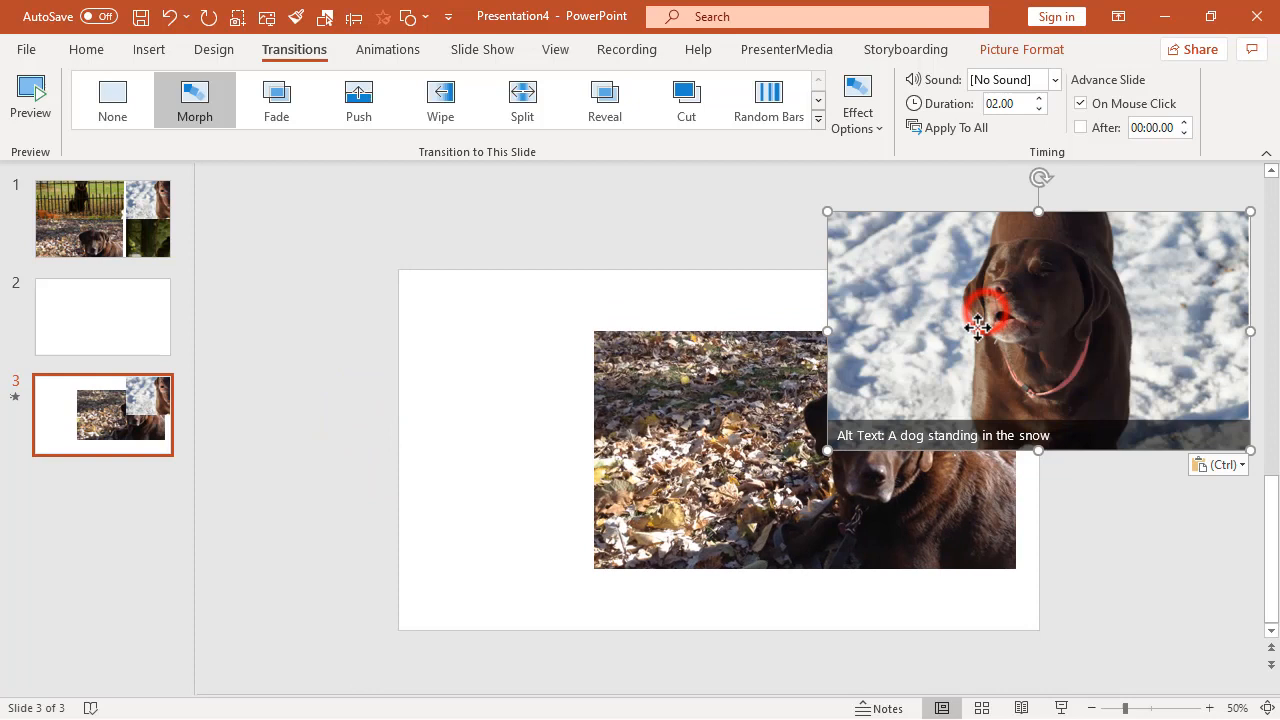
{"action": "left_click_drag", "start_coordinate": [978, 328], "coordinate": [808, 412]}
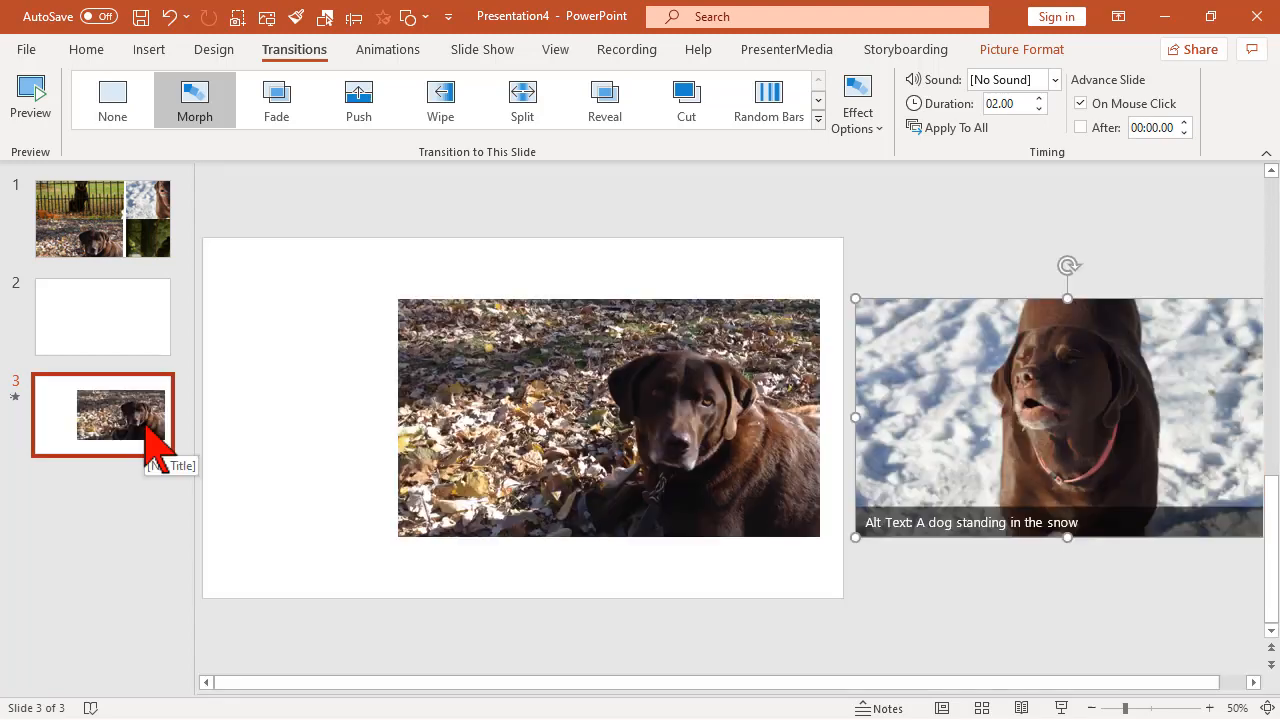
{"action": "mouse_move", "coordinate": [668, 388]}
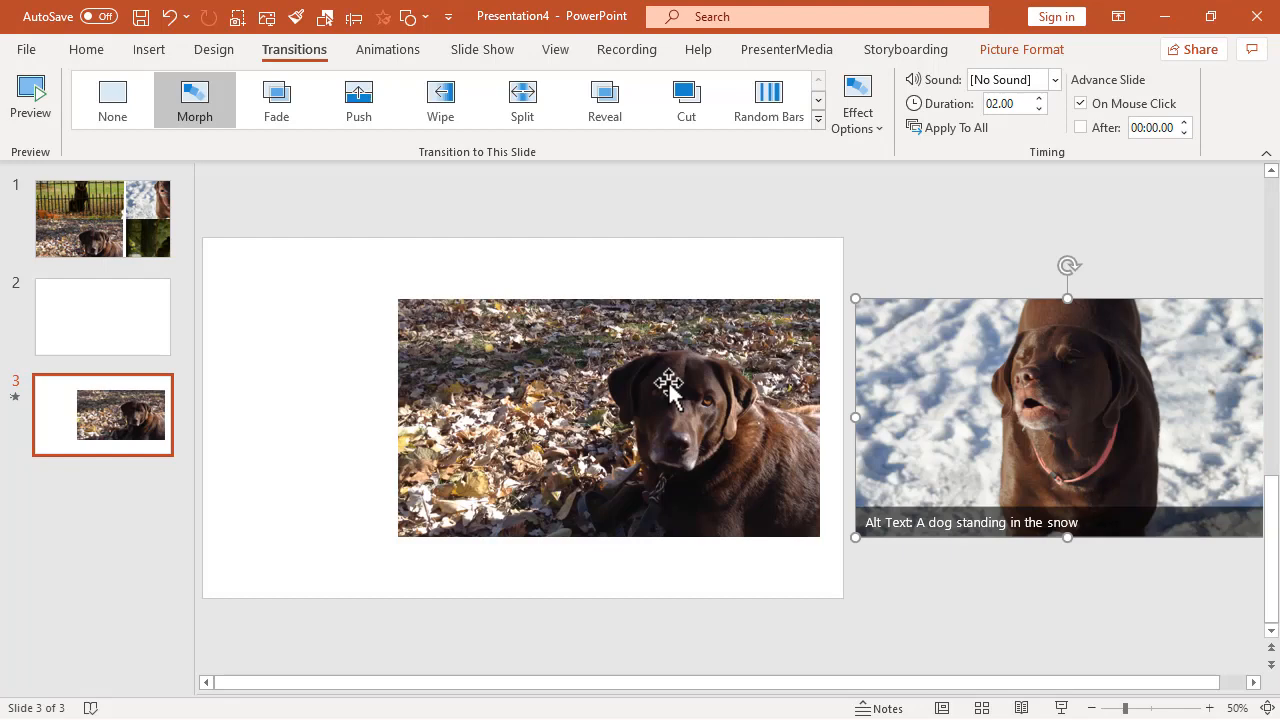
Duplicate slide 3 into slide 4 and drag the snow photo to the slide centre
{"action": "right_click", "coordinate": [102, 414]}
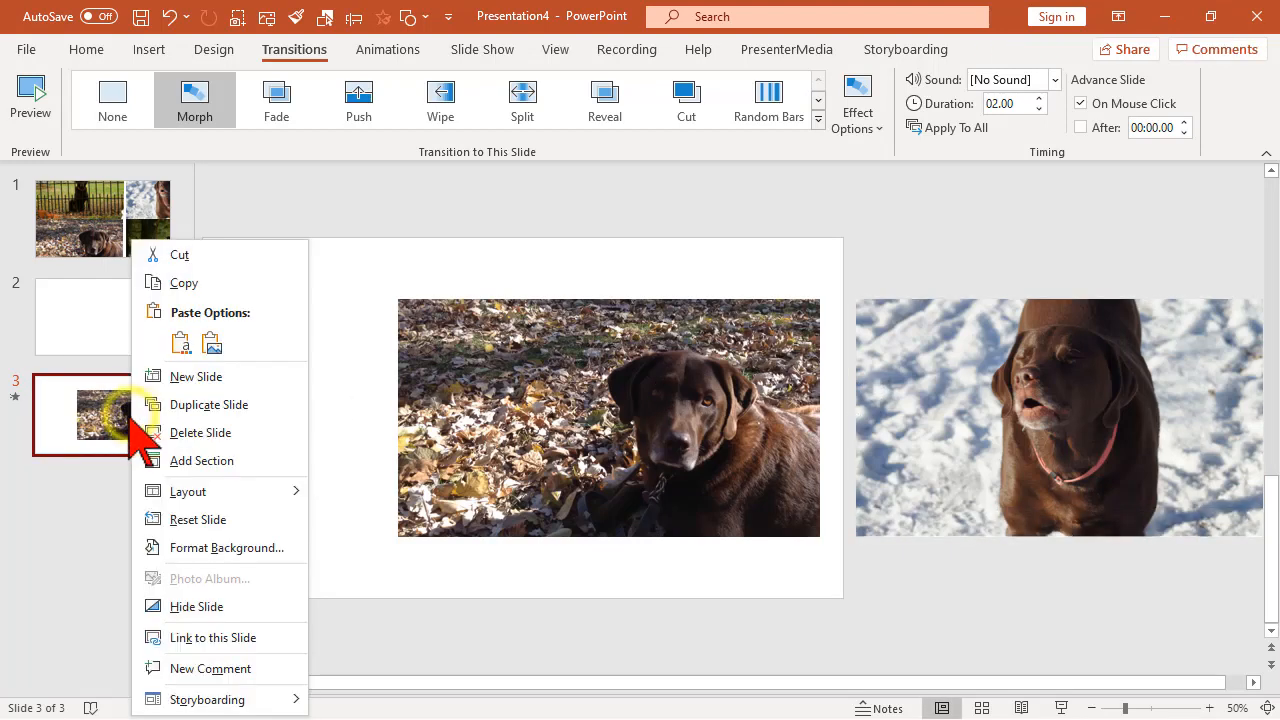
{"action": "left_click", "coordinate": [208, 404]}
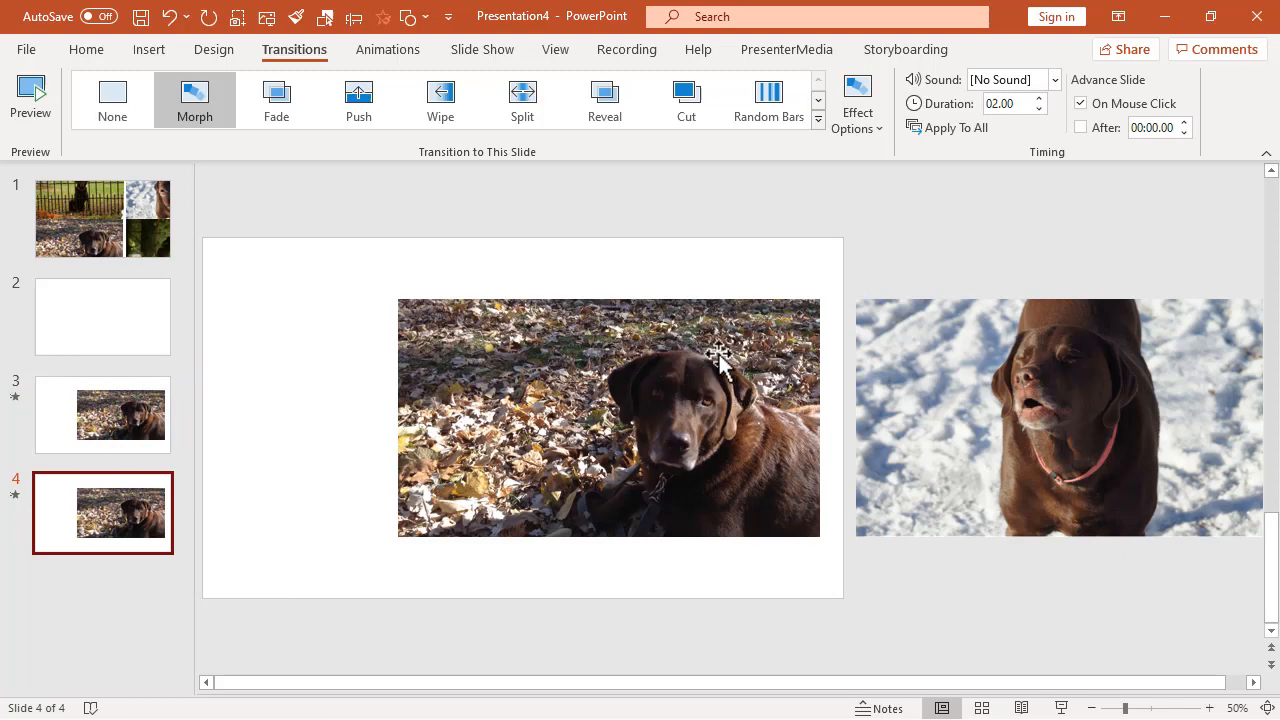
{"action": "mouse_move", "coordinate": [912, 418]}
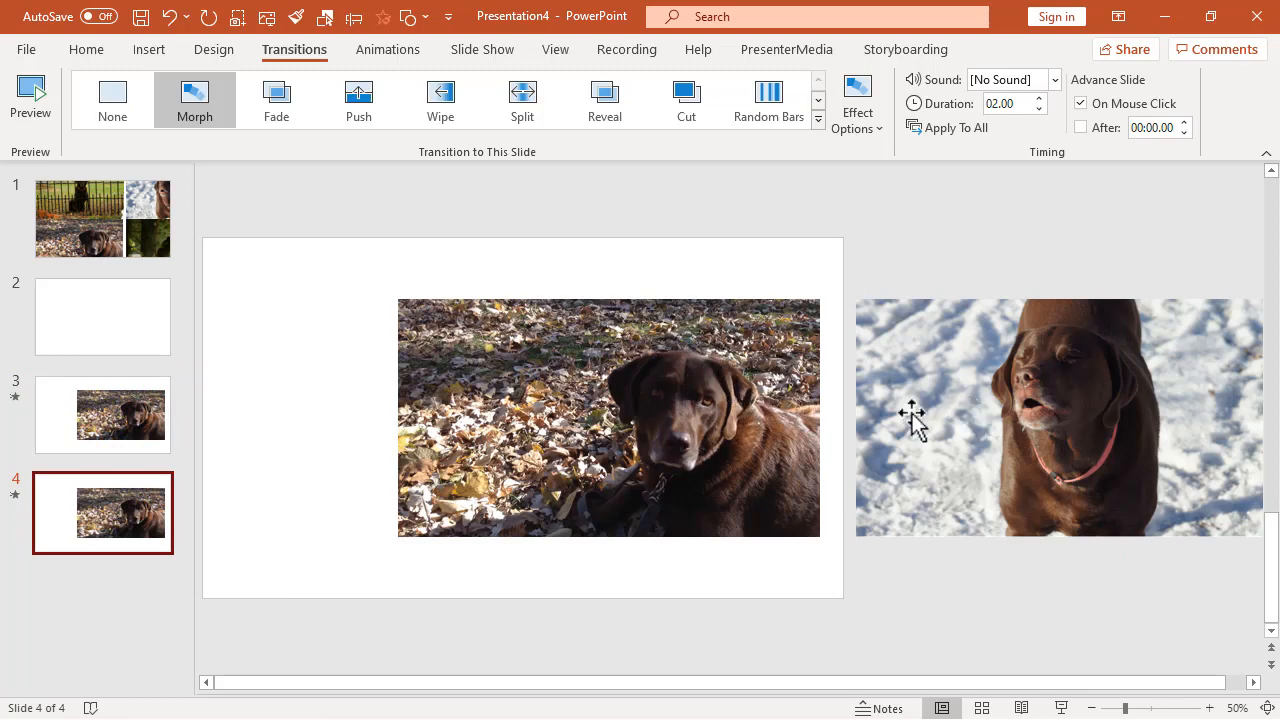
{"action": "left_click", "coordinate": [1032, 424]}
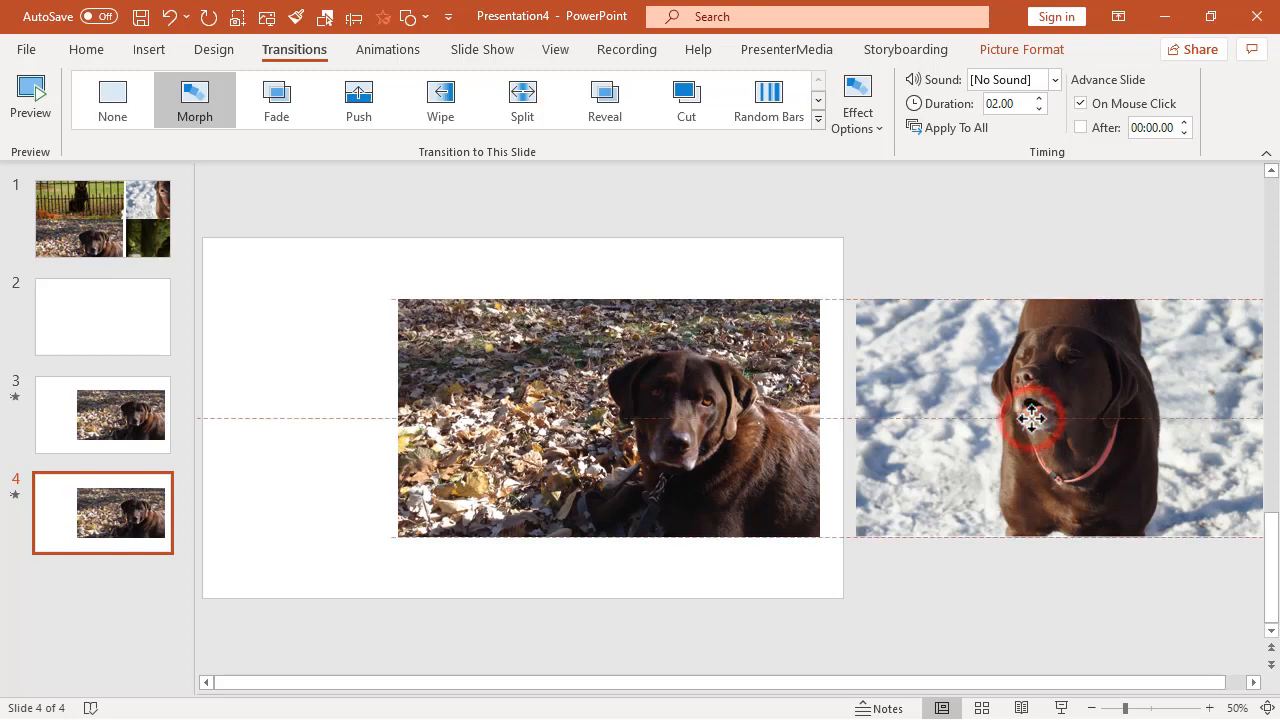
{"action": "left_click_drag", "start_coordinate": [1036, 418], "coordinate": [892, 418]}
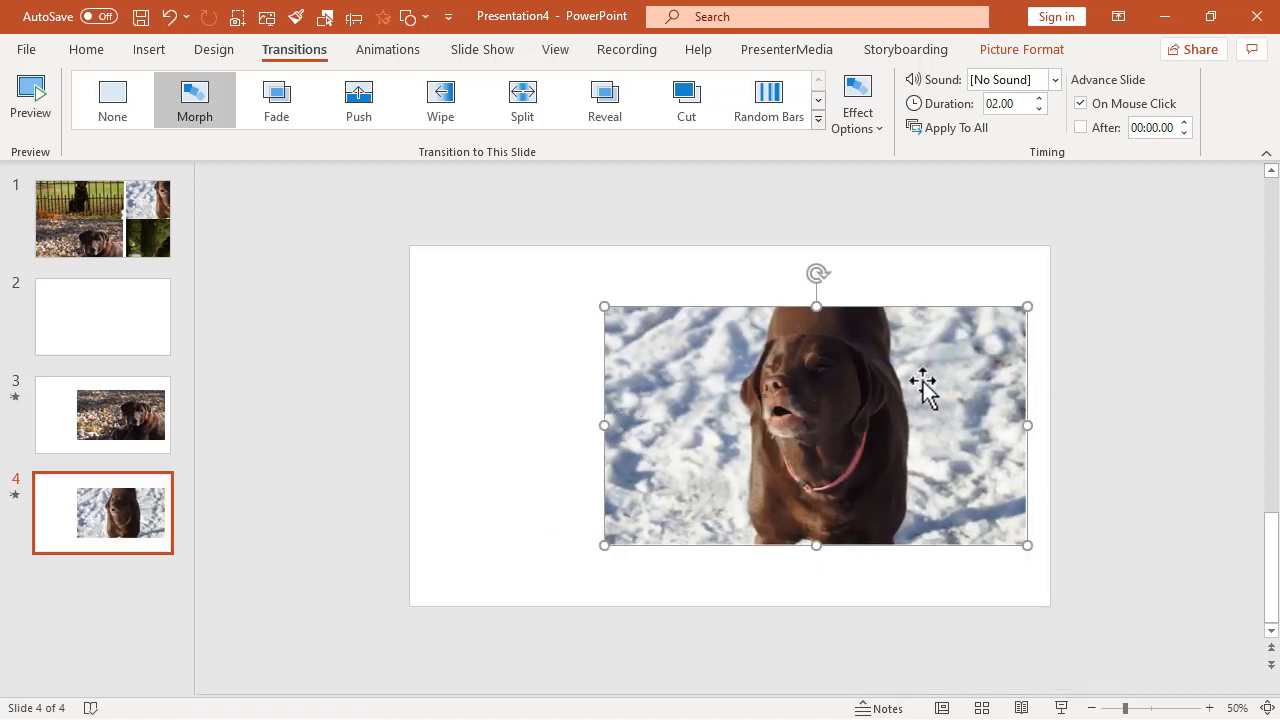
{"action": "mouse_move", "coordinate": [878, 410]}
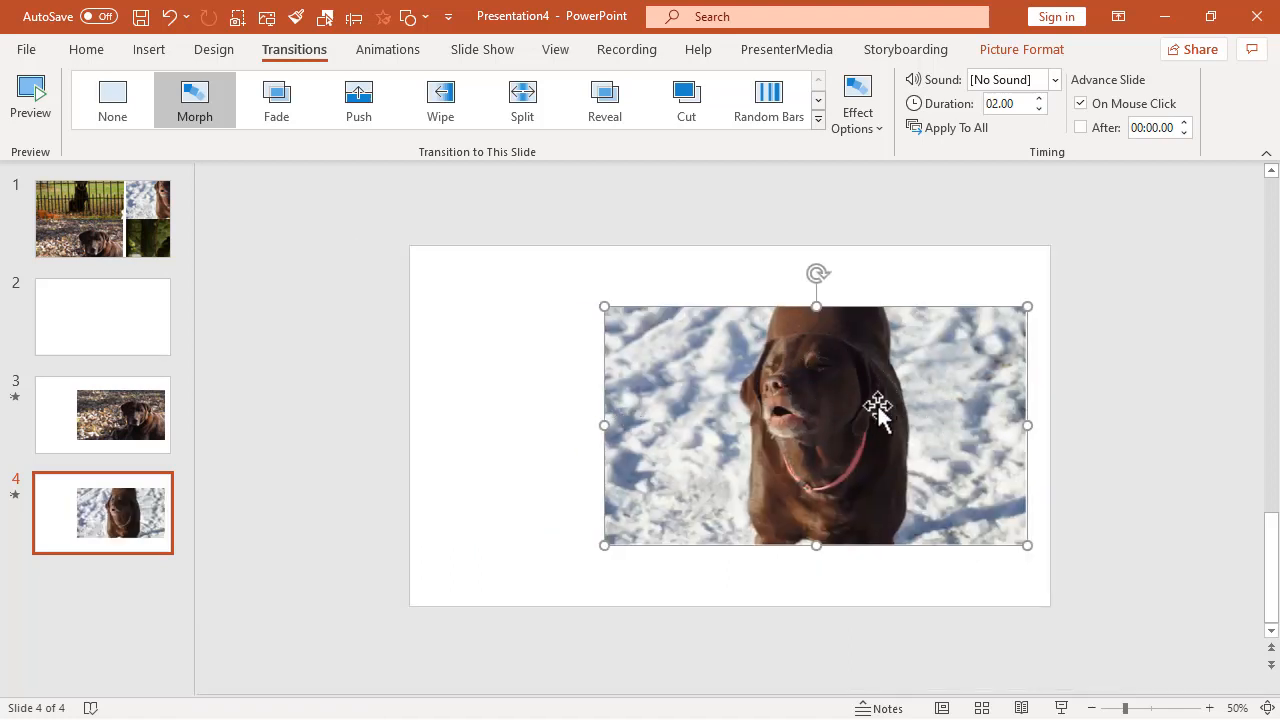
{"action": "right_click", "coordinate": [878, 410]}
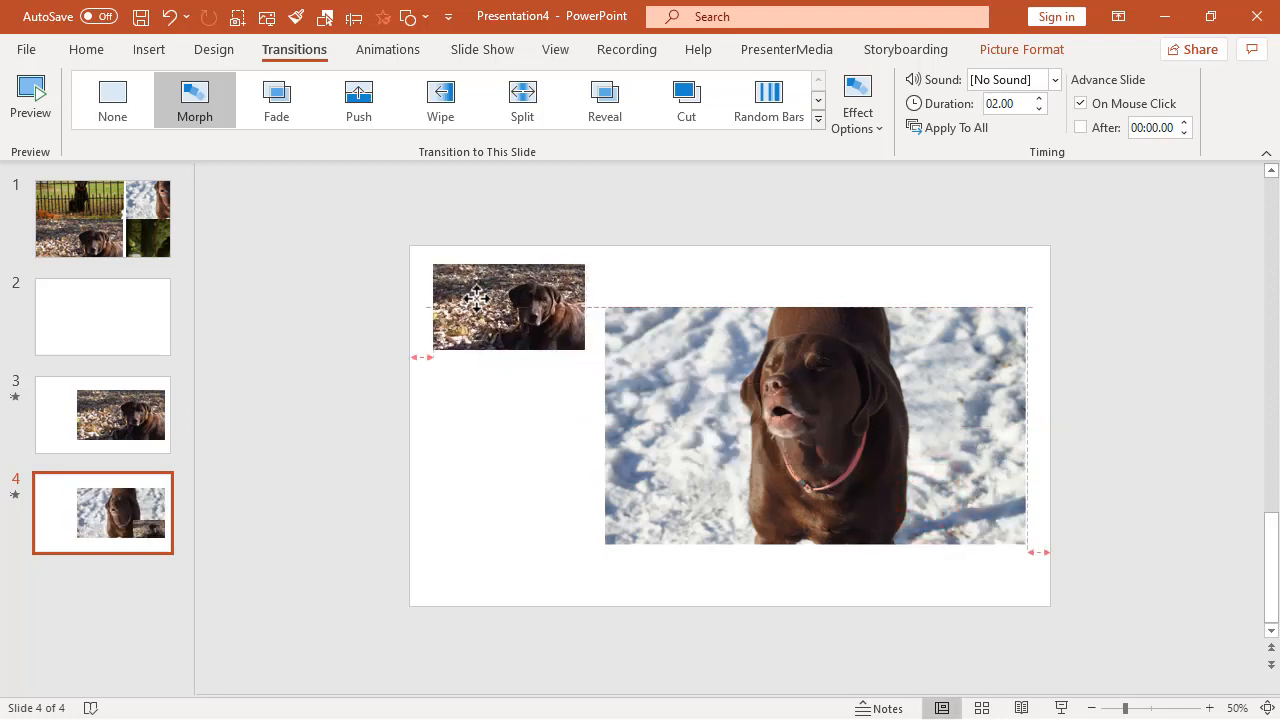
Settle the leaves thumbnail in the top-left corner and enlarge the snow photo centrally
{"action": "left_click", "coordinate": [508, 308]}
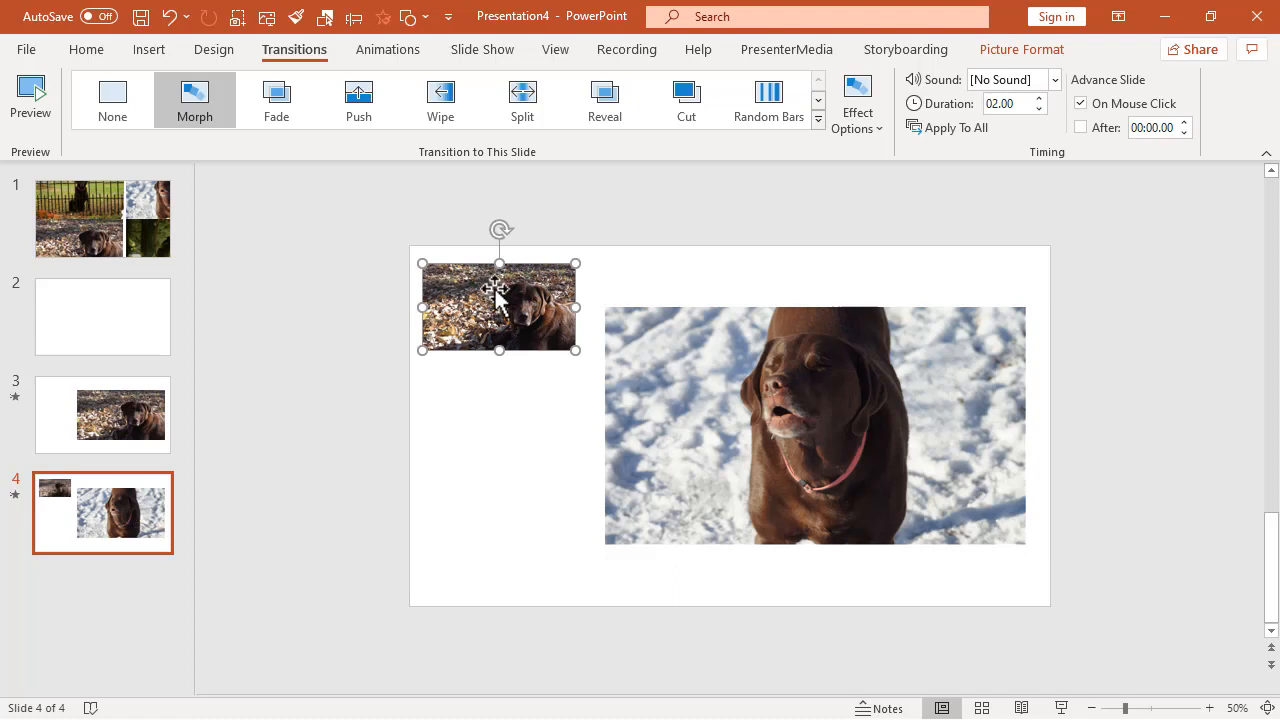
{"action": "mouse_move", "coordinate": [376, 430]}
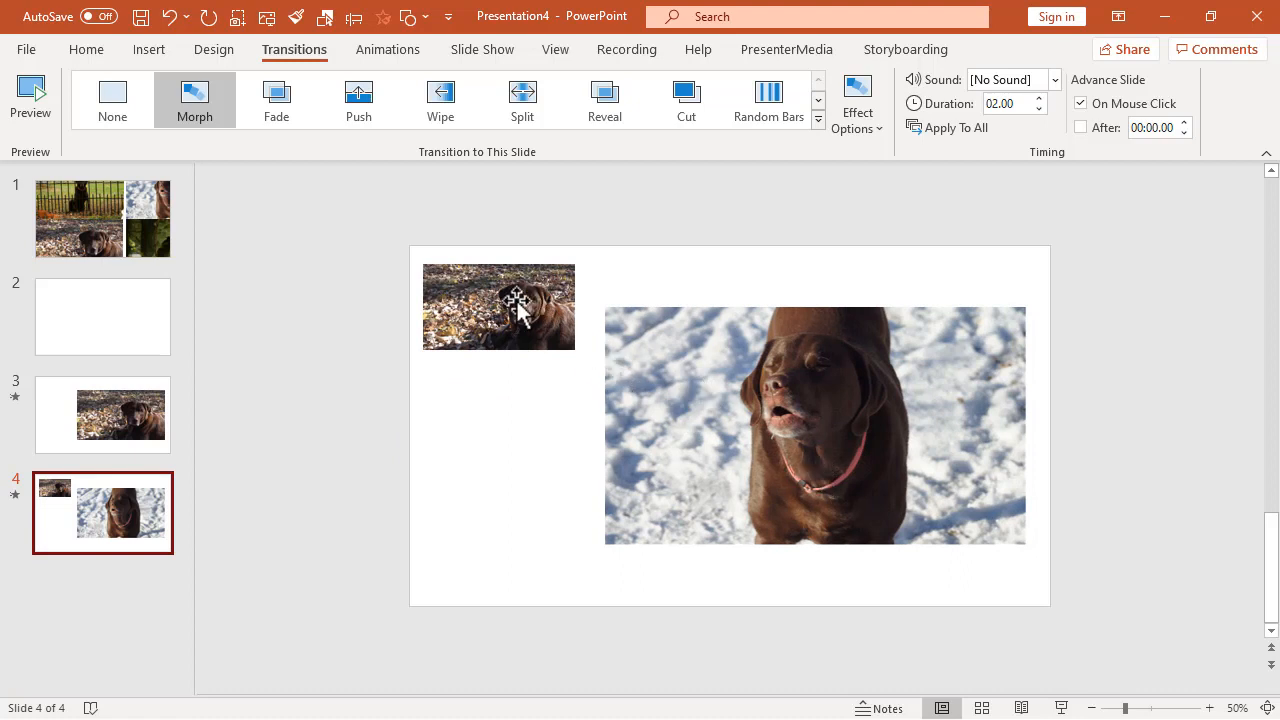
{"action": "left_click", "coordinate": [816, 424]}
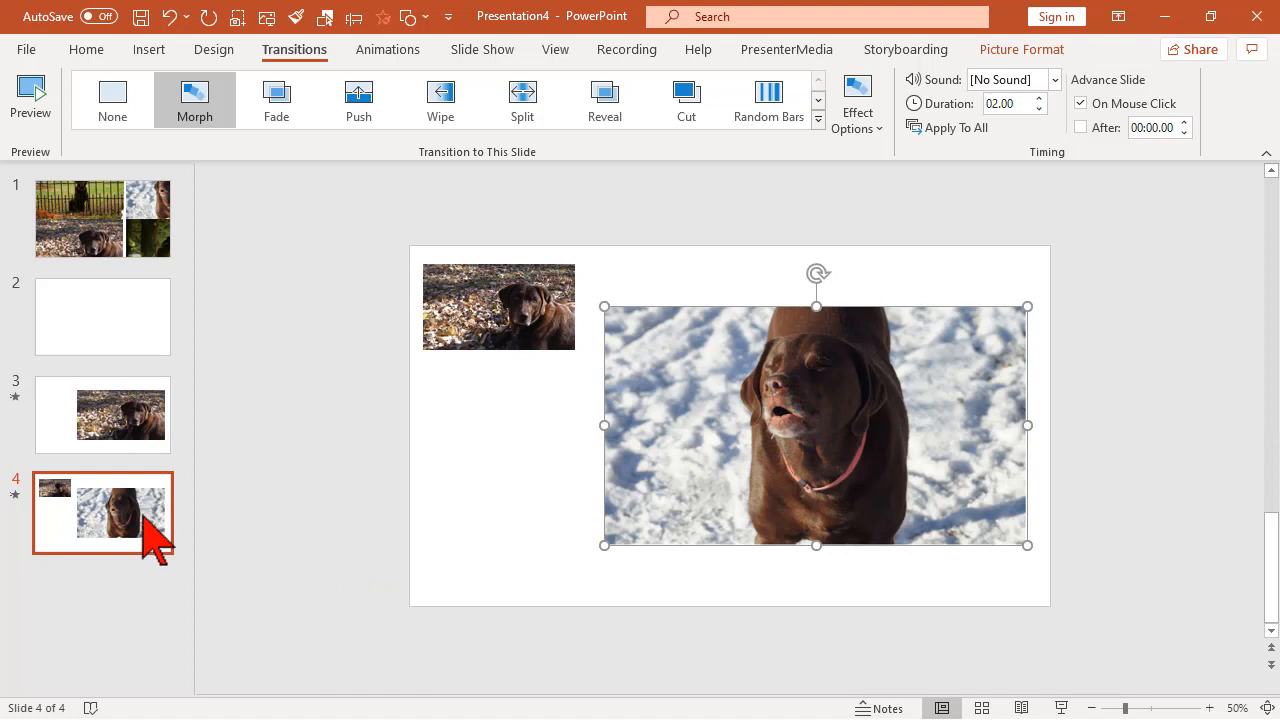
{"action": "mouse_move", "coordinate": [130, 524]}
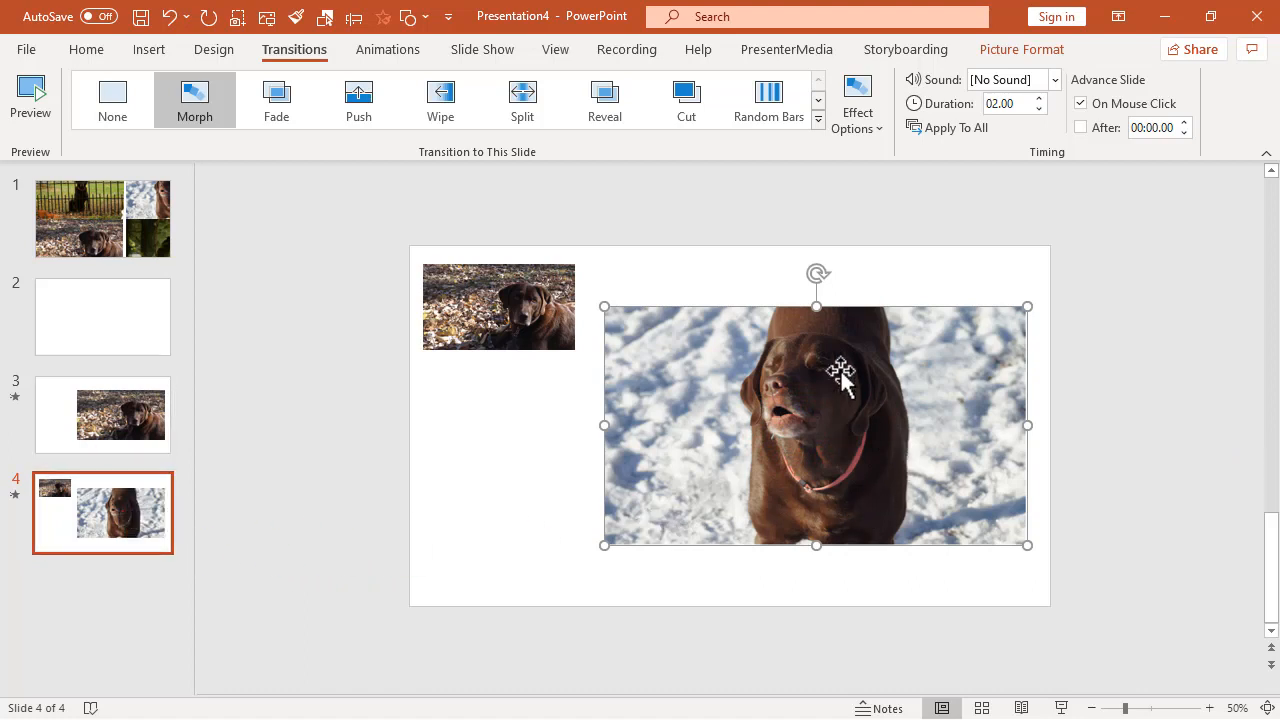
{"action": "mouse_move", "coordinate": [196, 610]}
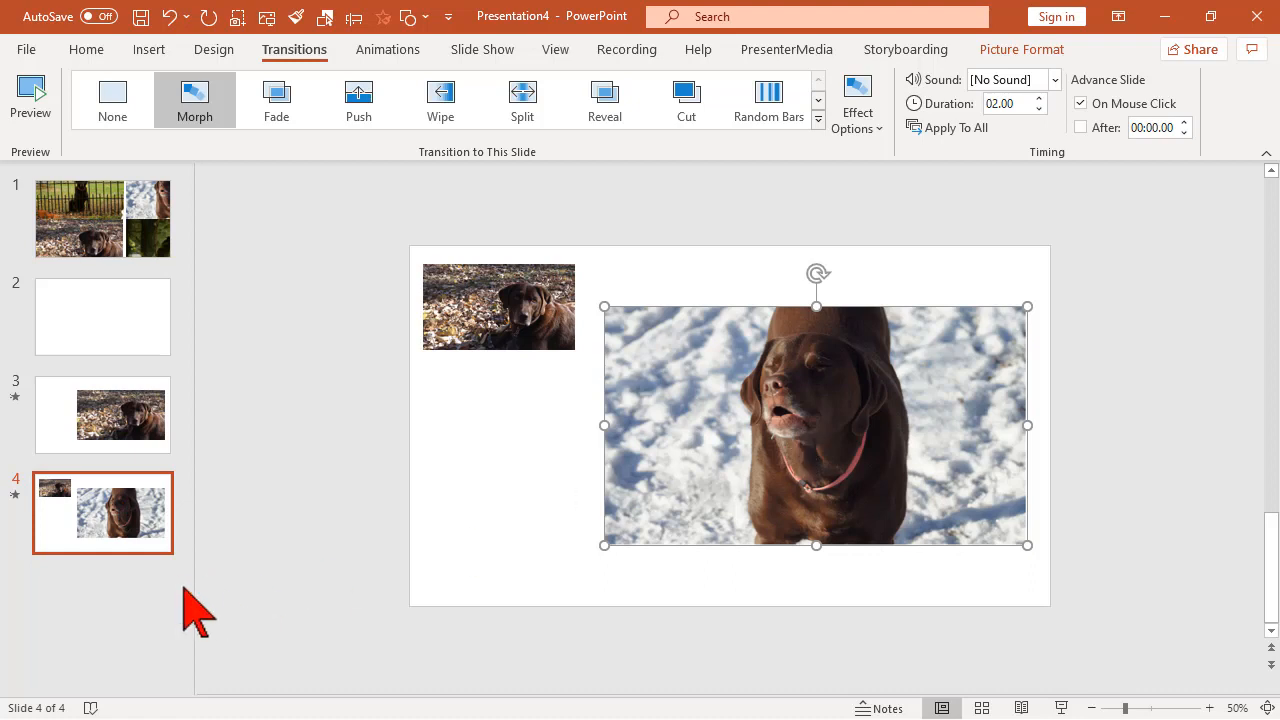
{"action": "mouse_move", "coordinate": [150, 590]}
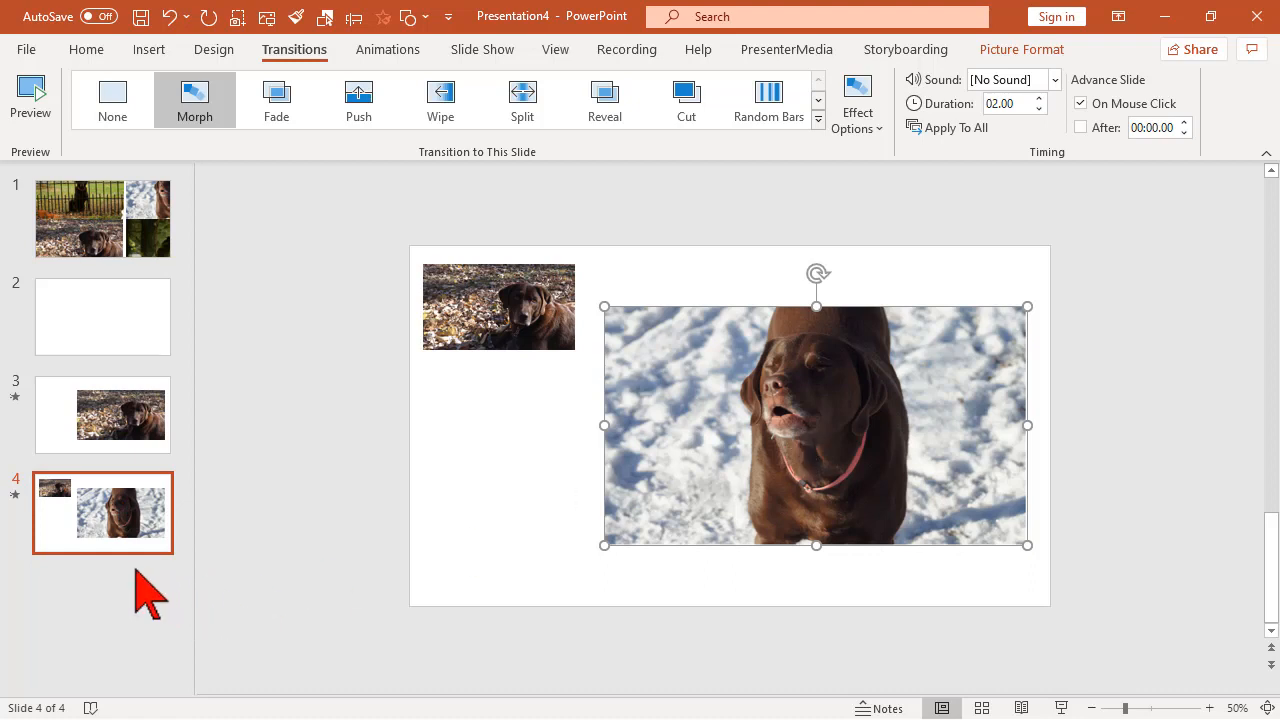
{"action": "mouse_move", "coordinate": [130, 230]}
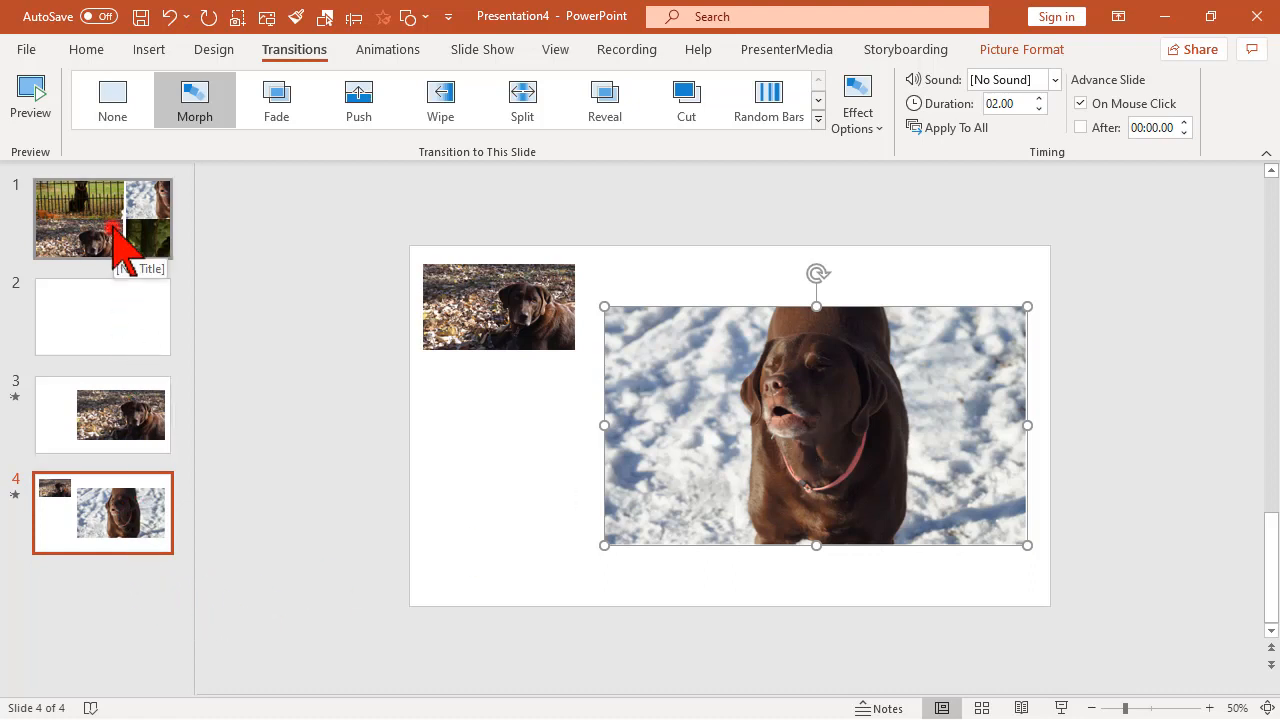
Copy the fence dog photo from slide 1 for placement off slide 4's right edge
{"action": "left_click", "coordinate": [102, 218]}
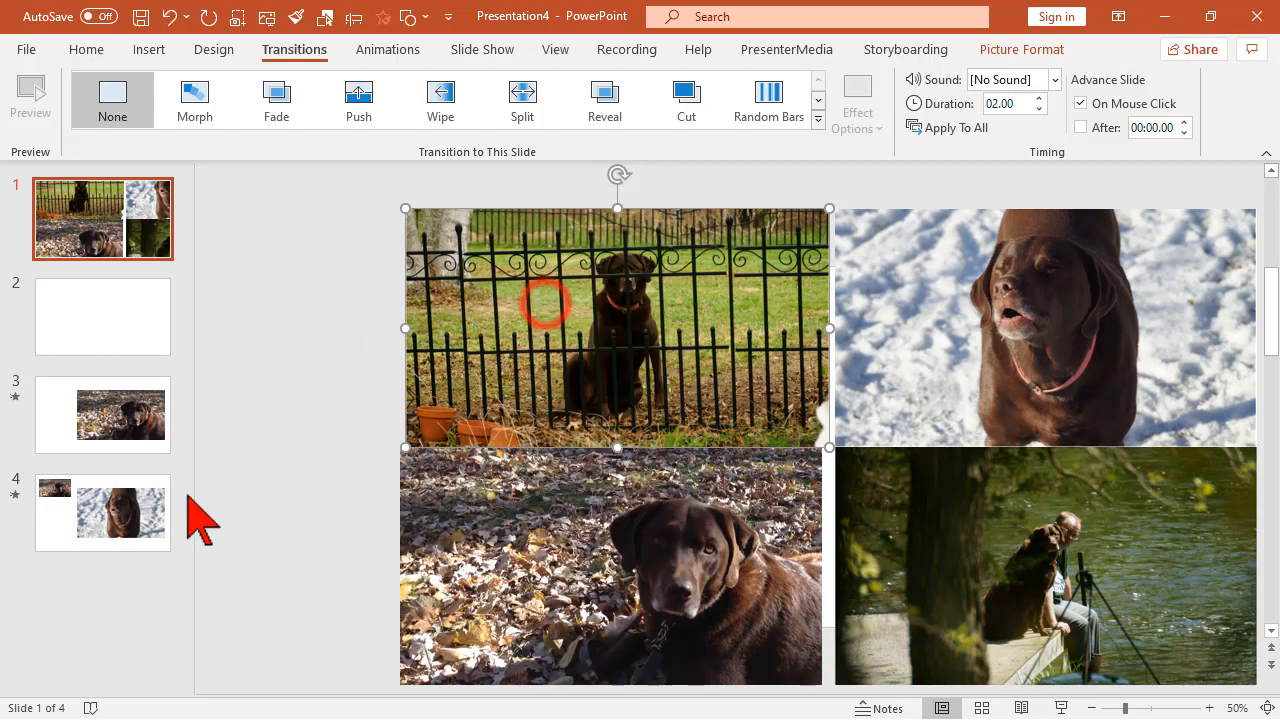
{"action": "right_click", "coordinate": [330, 480]}
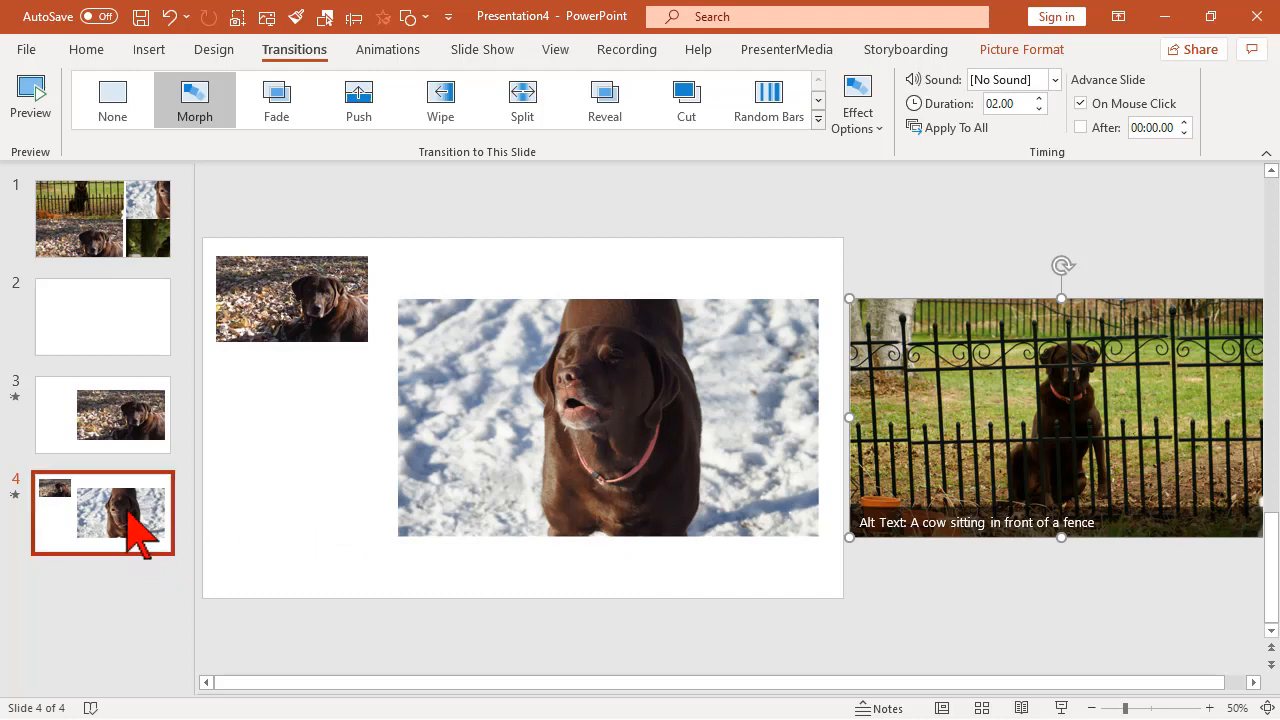
Duplicate slide 4 into slide 5 with the fence photo centred behind a shrunken snow thumbnail
{"action": "right_click", "coordinate": [102, 514]}
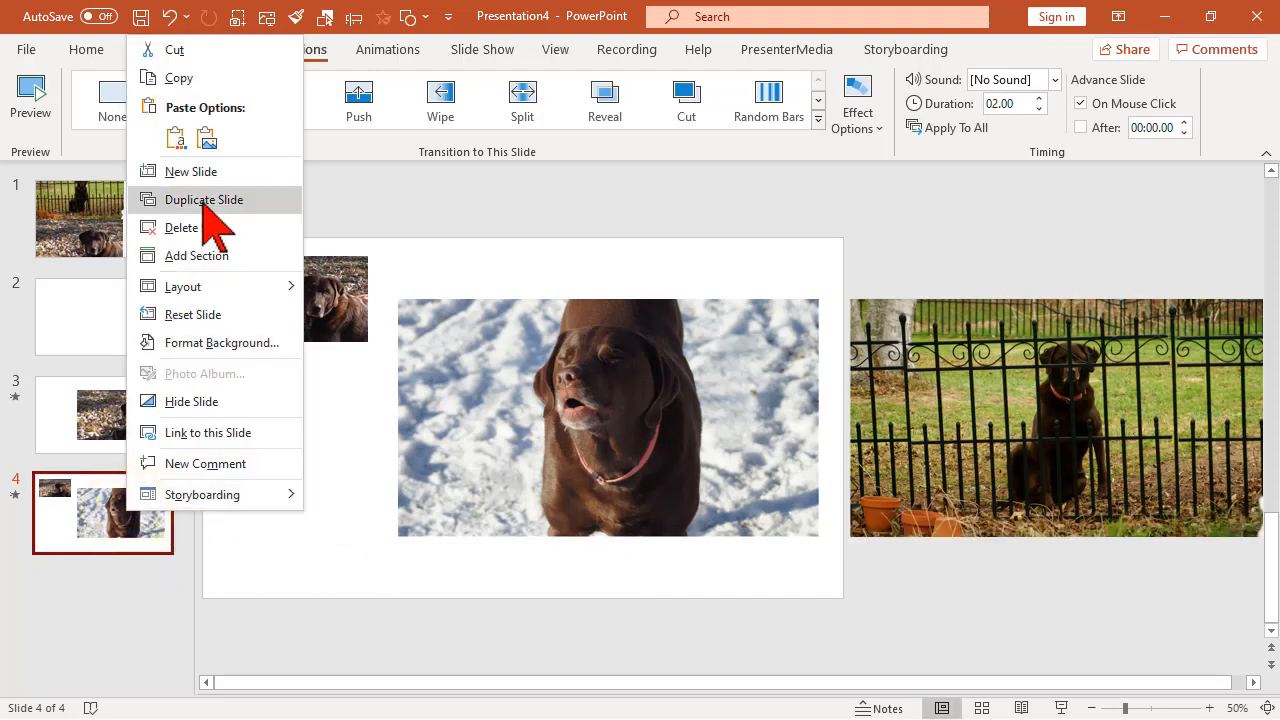
{"action": "left_click", "coordinate": [204, 200]}
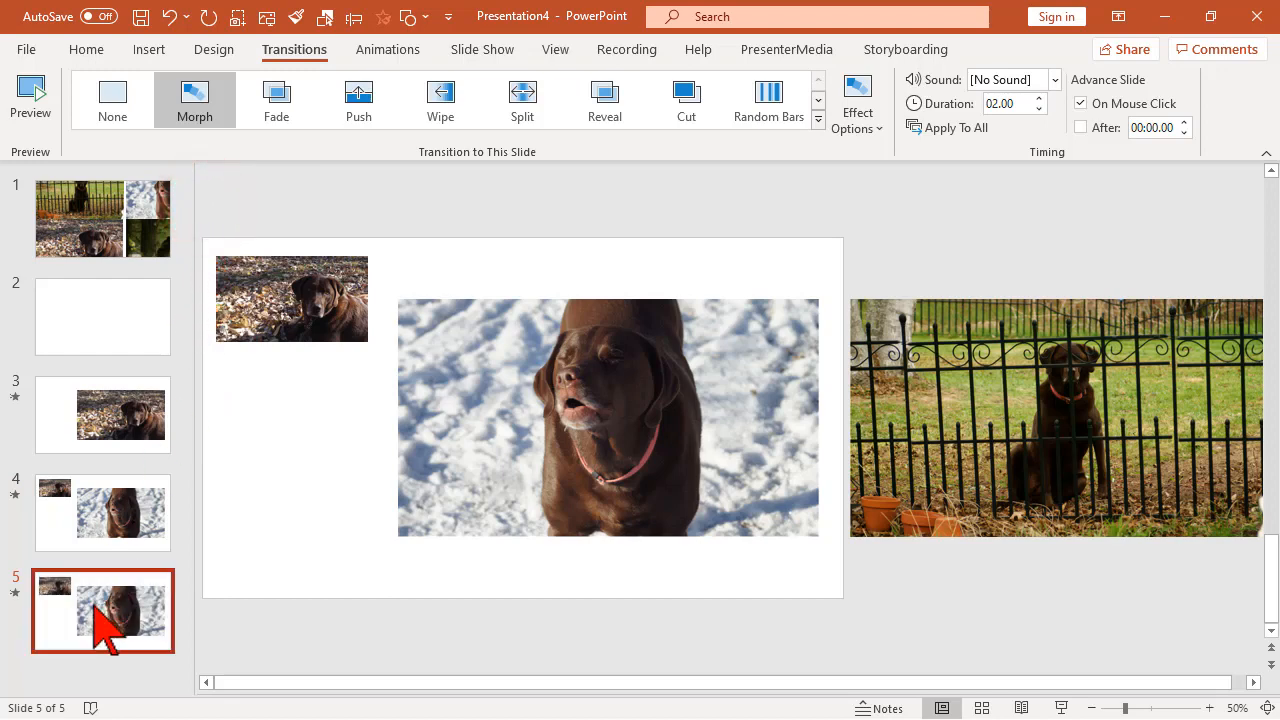
{"action": "mouse_move", "coordinate": [950, 458]}
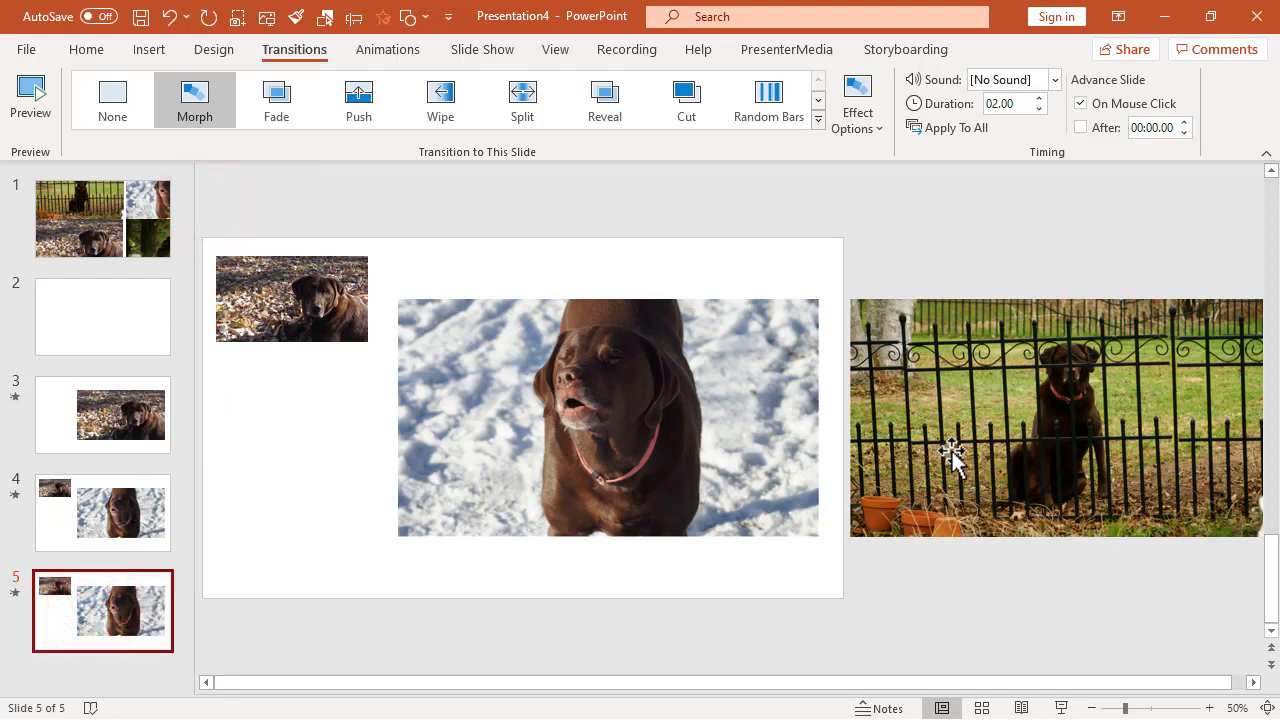
{"action": "mouse_move", "coordinate": [984, 444]}
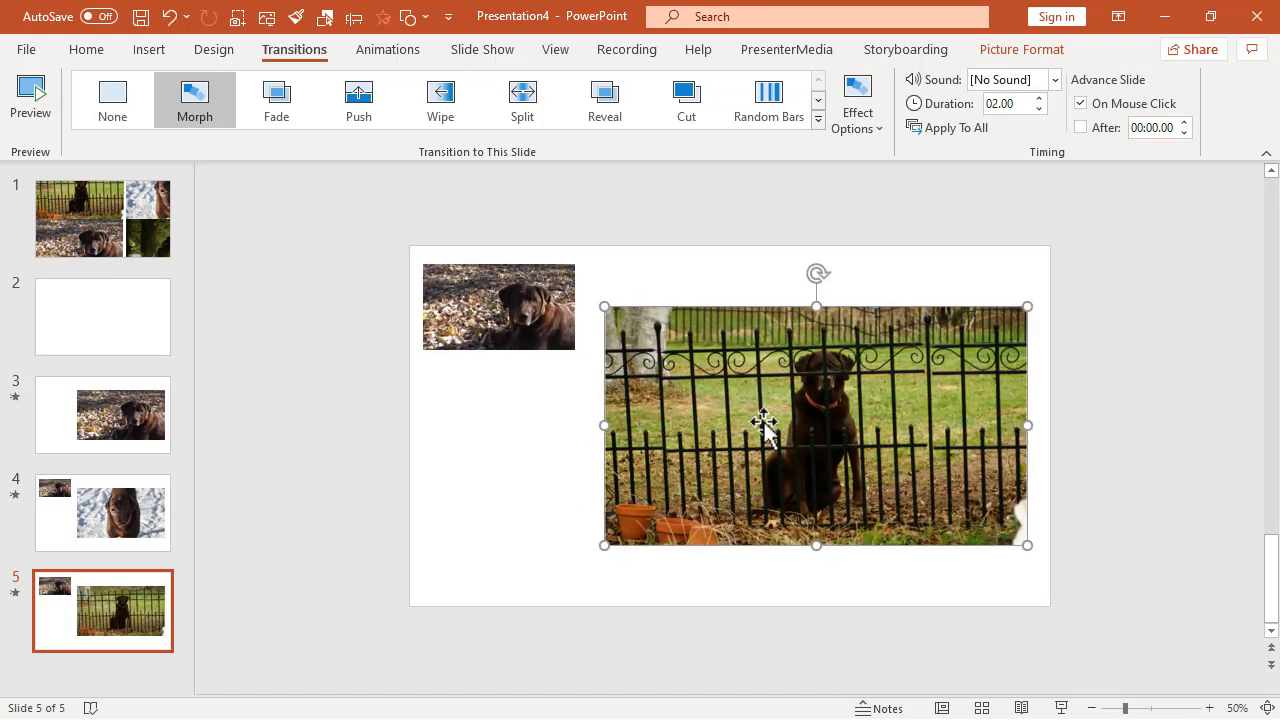
{"action": "right_click", "coordinate": [760, 424]}
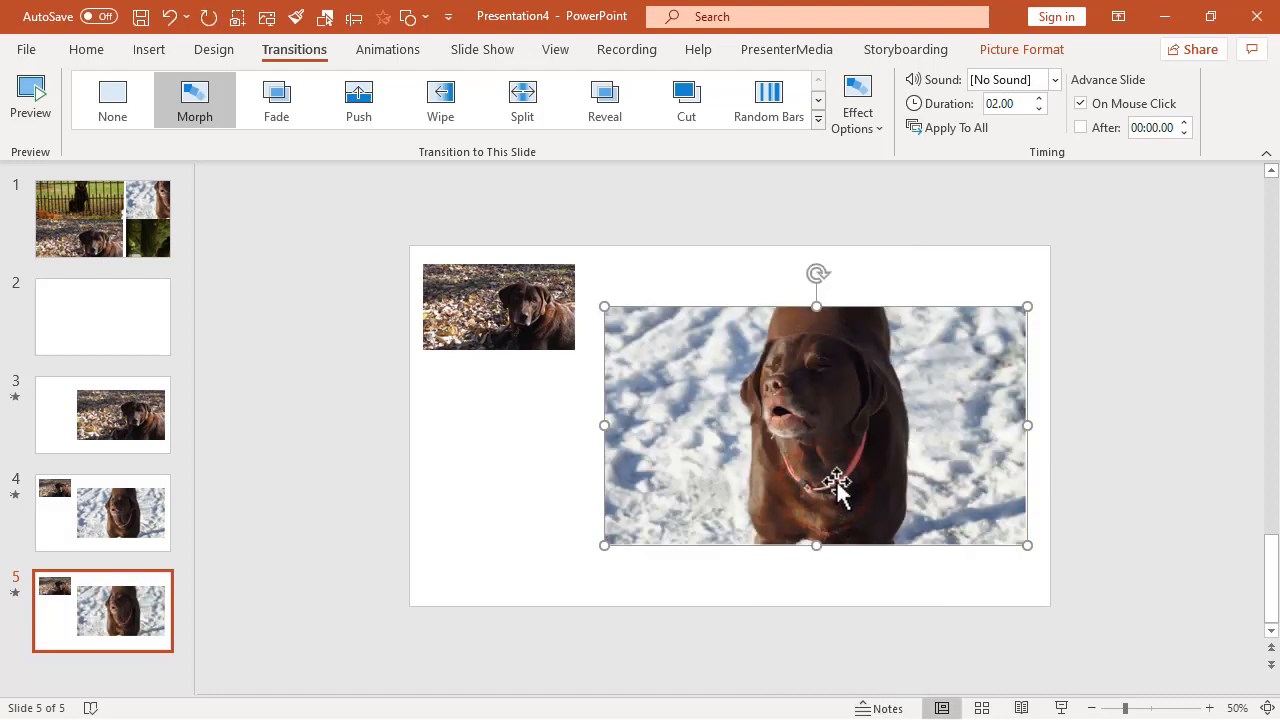
{"action": "left_click", "coordinate": [86, 48]}
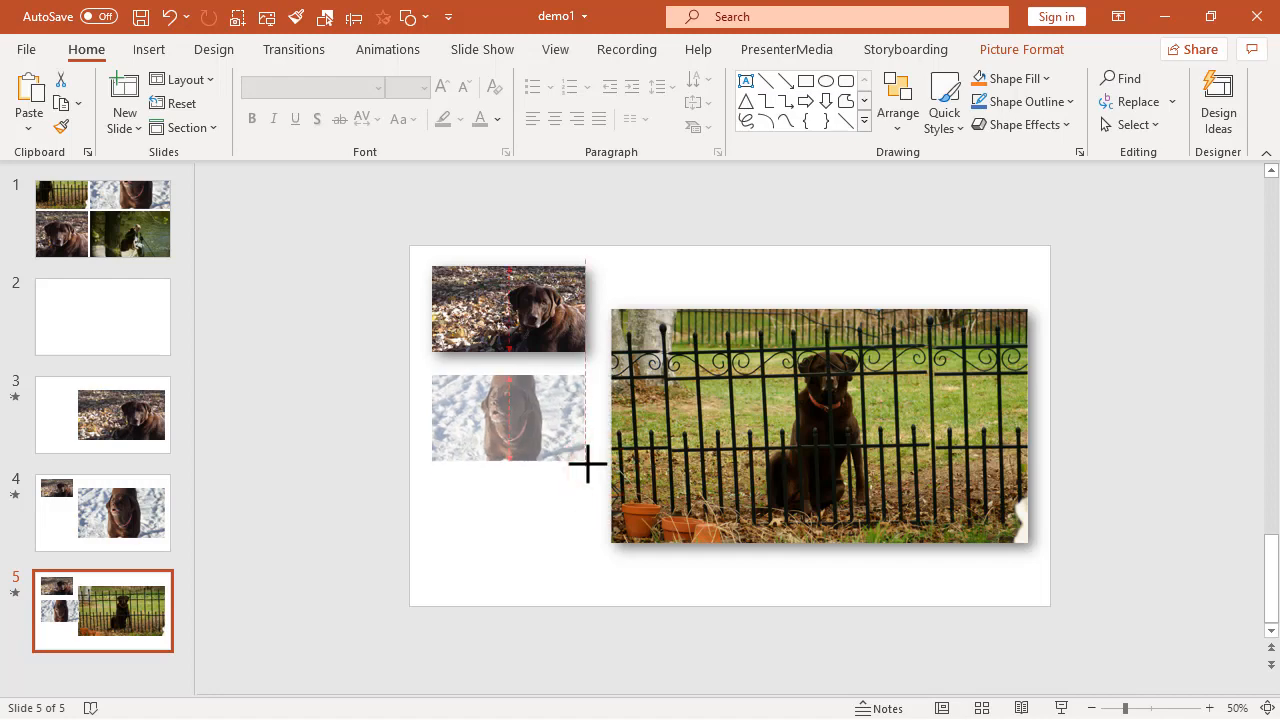
{"action": "left_click", "coordinate": [508, 418]}
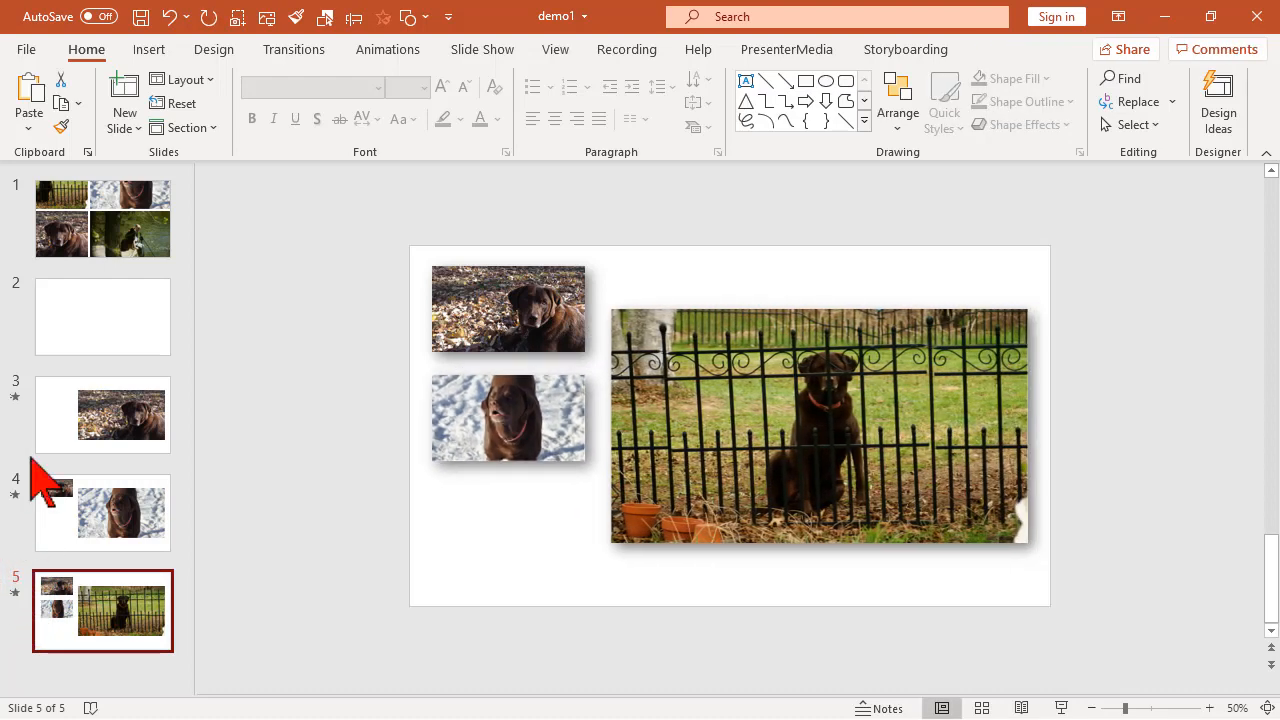
Copy the lake photo from slide 1 onto slide 5, placed just past the right edge
{"action": "left_click", "coordinate": [102, 218]}
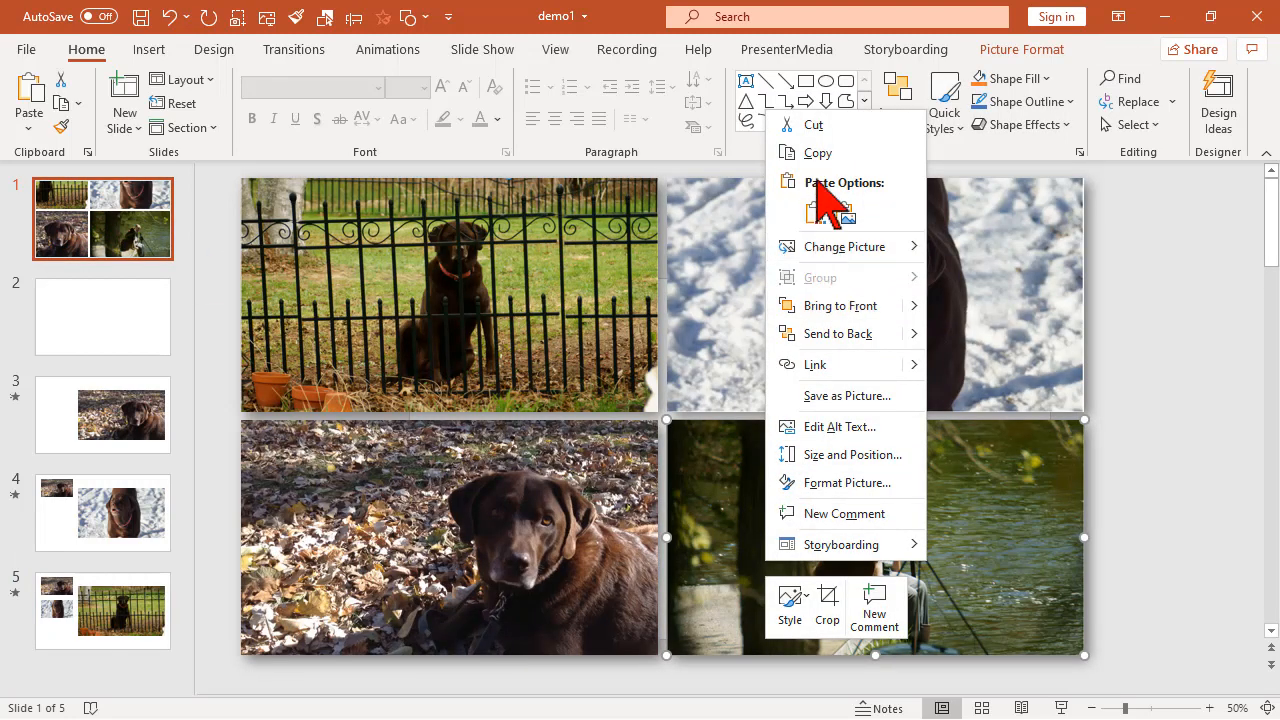
{"action": "left_click", "coordinate": [102, 610]}
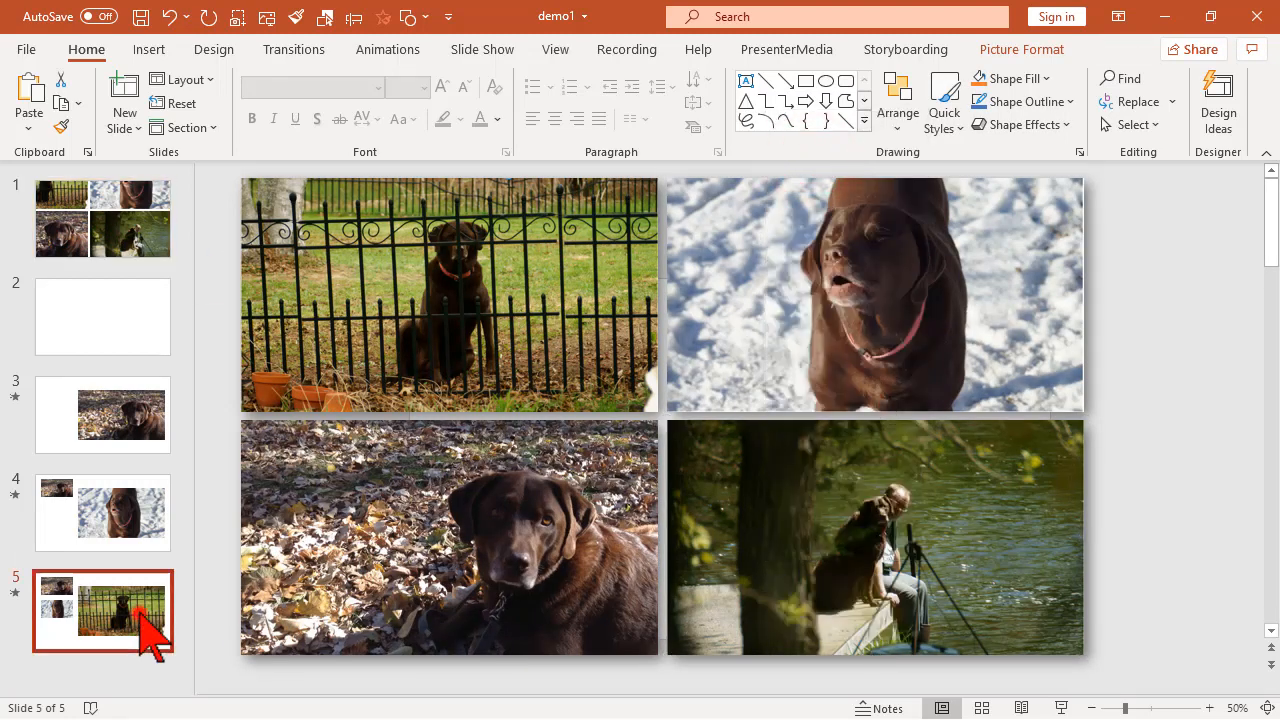
{"action": "right_click", "coordinate": [380, 360]}
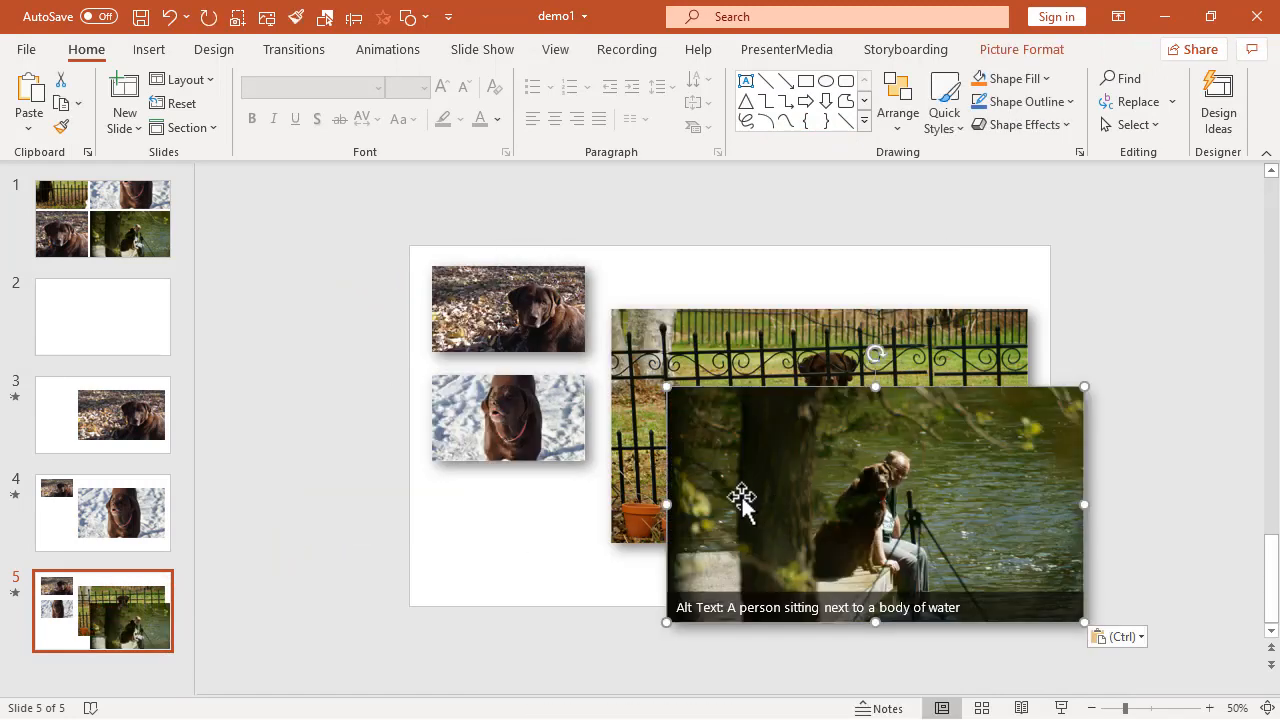
{"action": "left_click_drag", "start_coordinate": [876, 504], "coordinate": [1036, 428]}
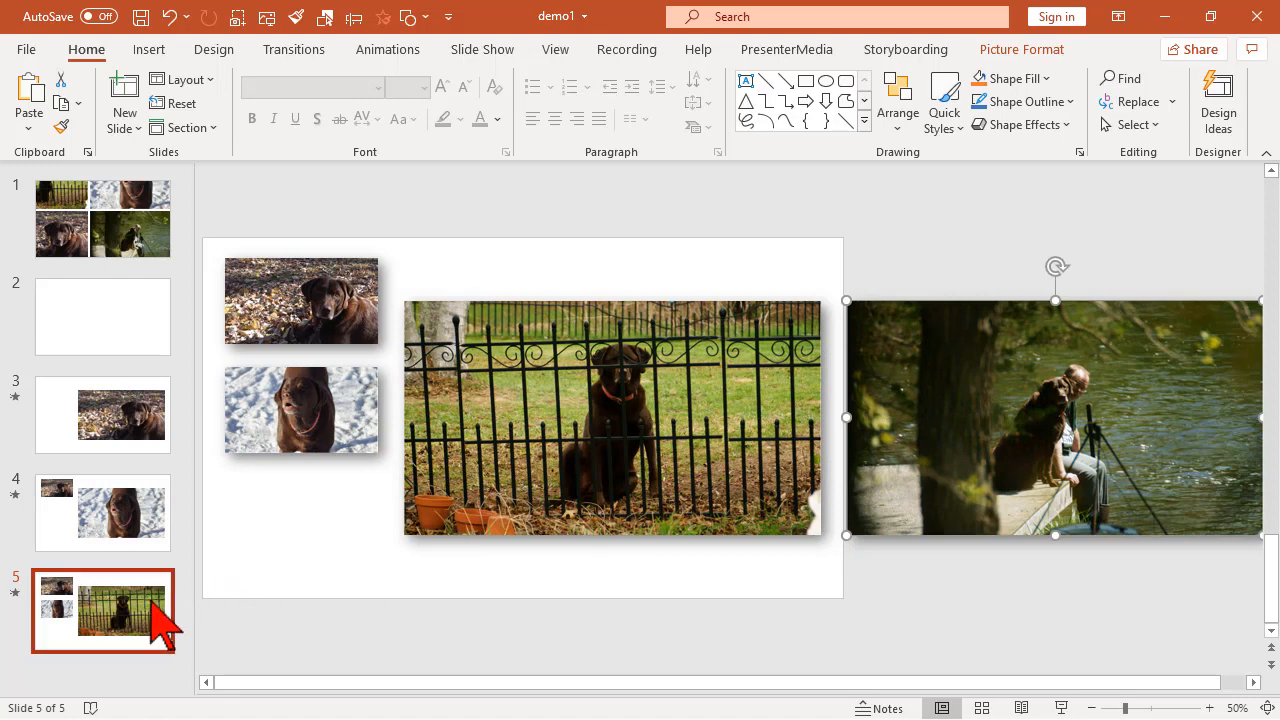
Duplicate slide 5 into slide 6 and send the lake photo behind the fence photo
{"action": "right_click", "coordinate": [104, 610]}
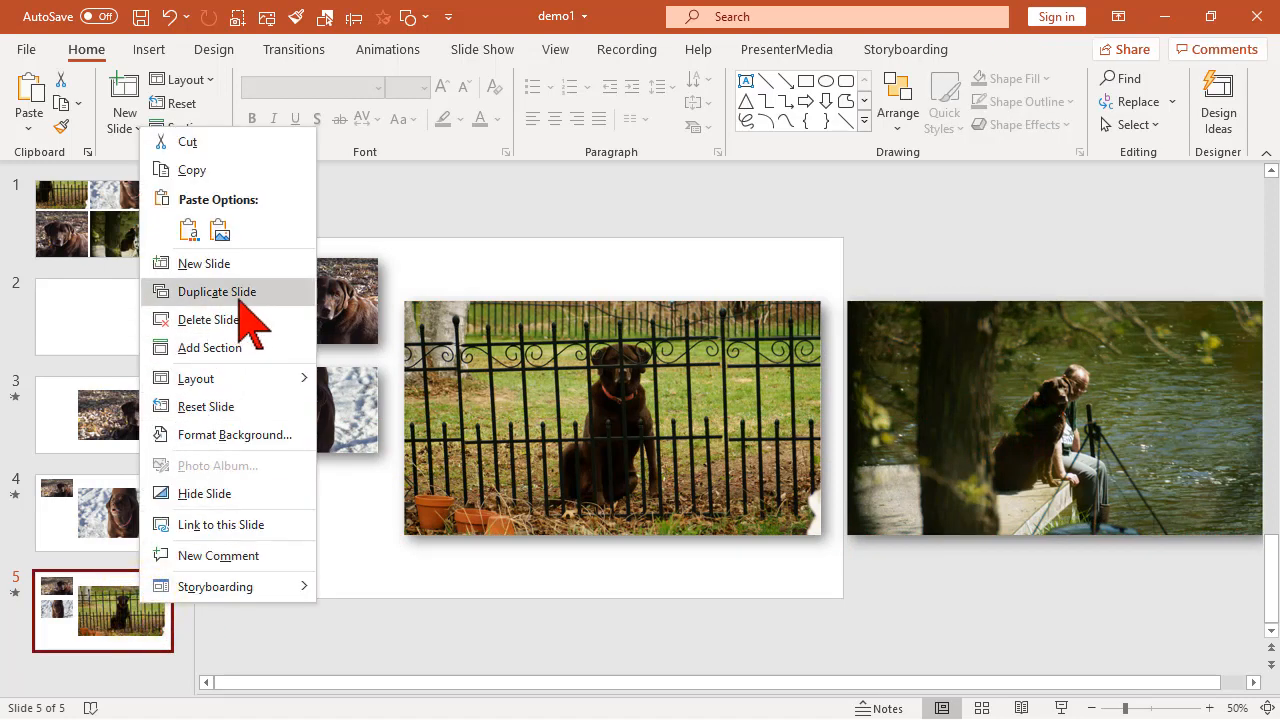
{"action": "left_click", "coordinate": [216, 292]}
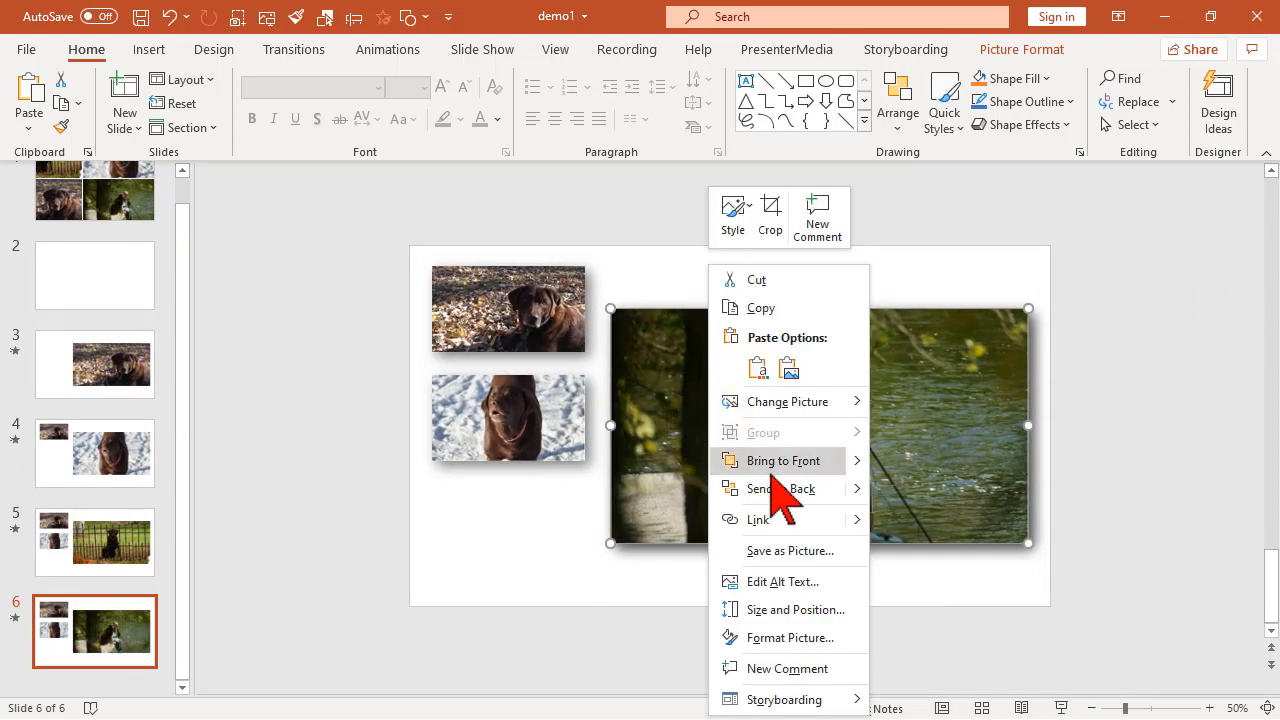
{"action": "left_click", "coordinate": [784, 460]}
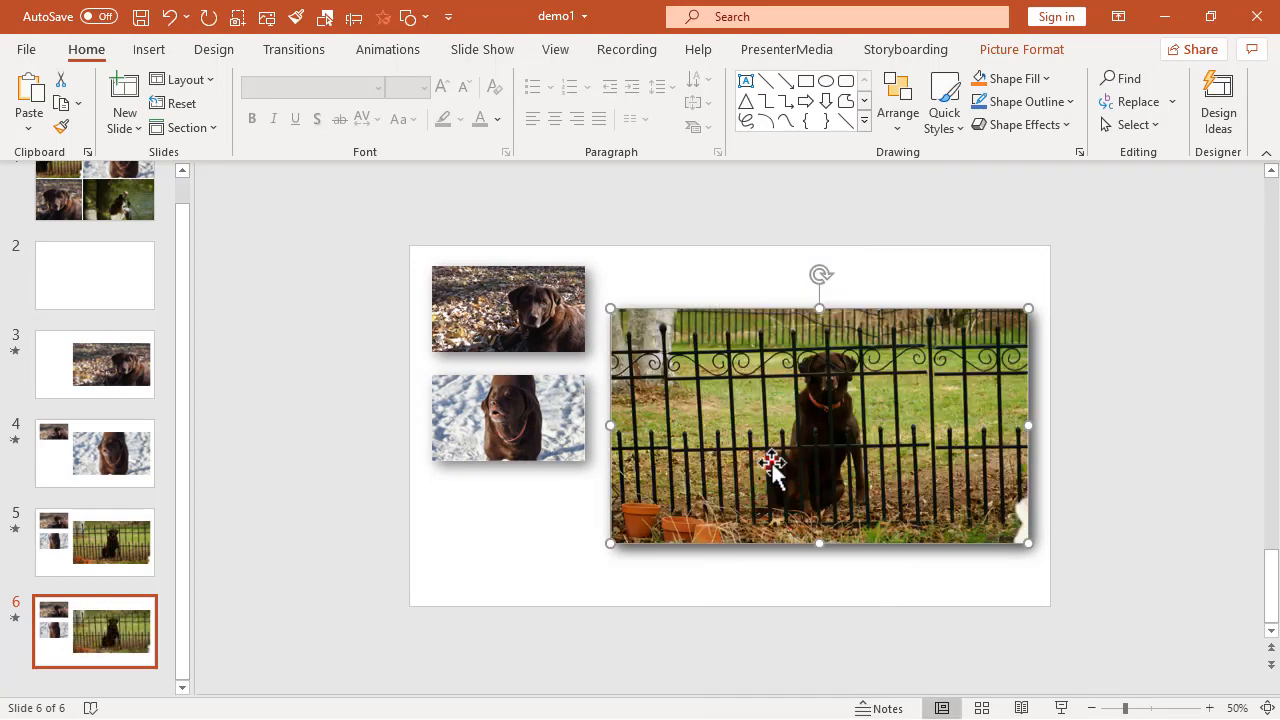
{"action": "mouse_move", "coordinate": [616, 330]}
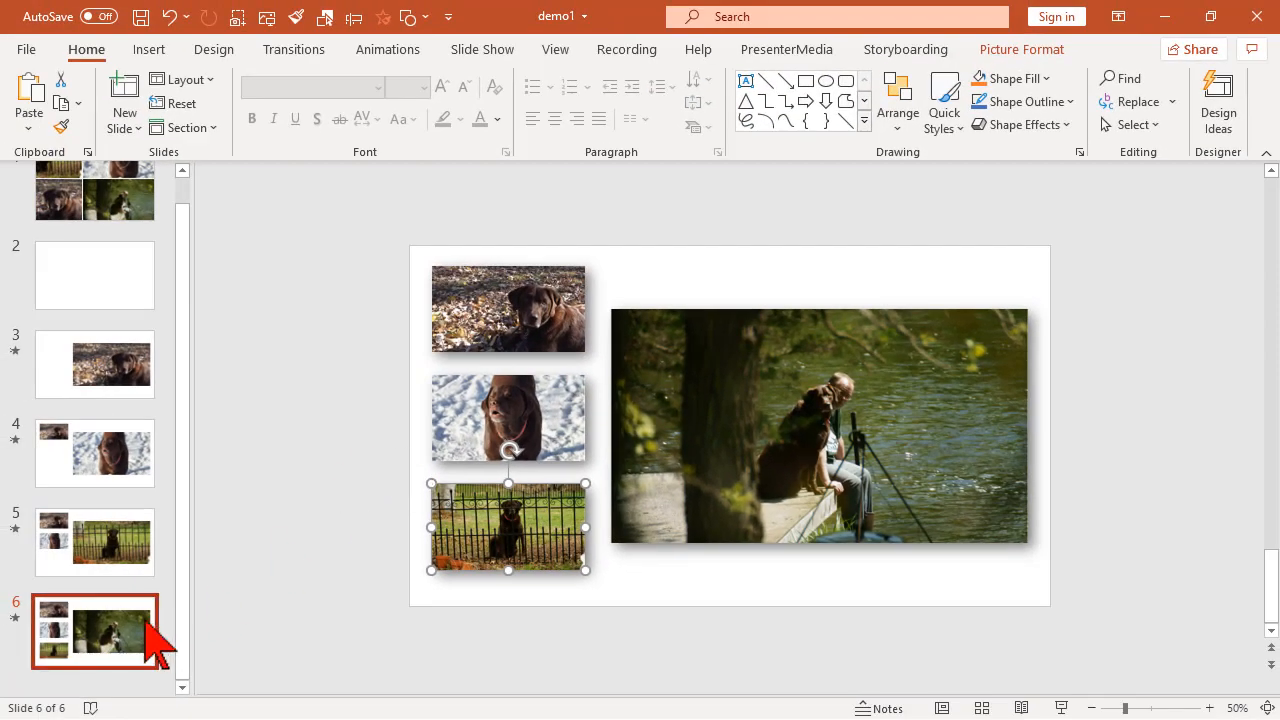
Duplicate slide 6 into slide 7, push the thumbnails off left and let the lake photo cover the slide
{"action": "right_click", "coordinate": [96, 630]}
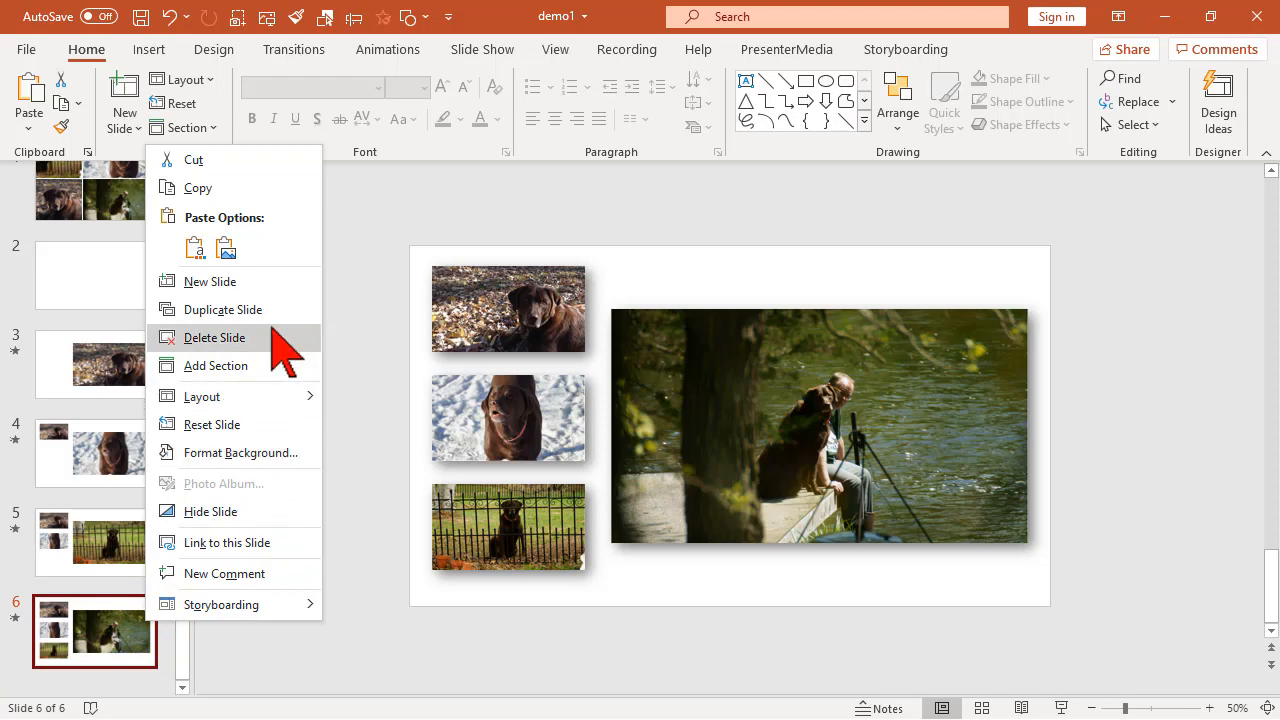
{"action": "left_click", "coordinate": [222, 308]}
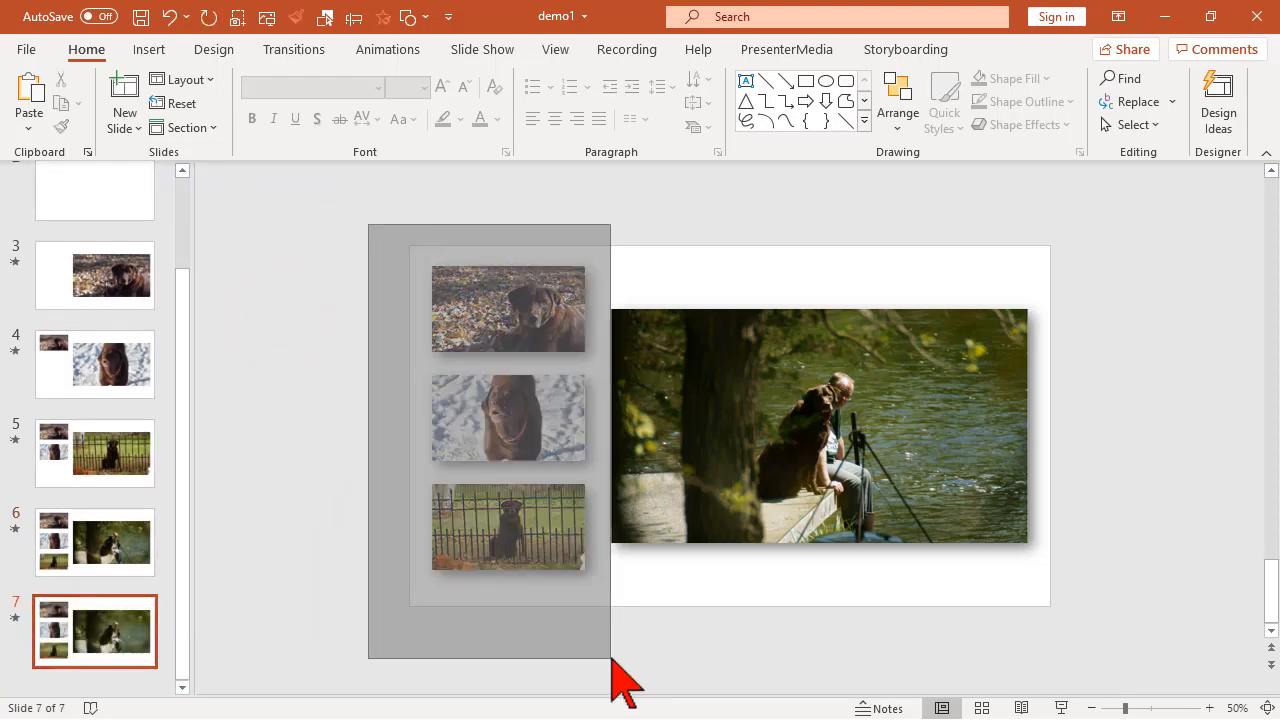
{"action": "left_click", "coordinate": [508, 418]}
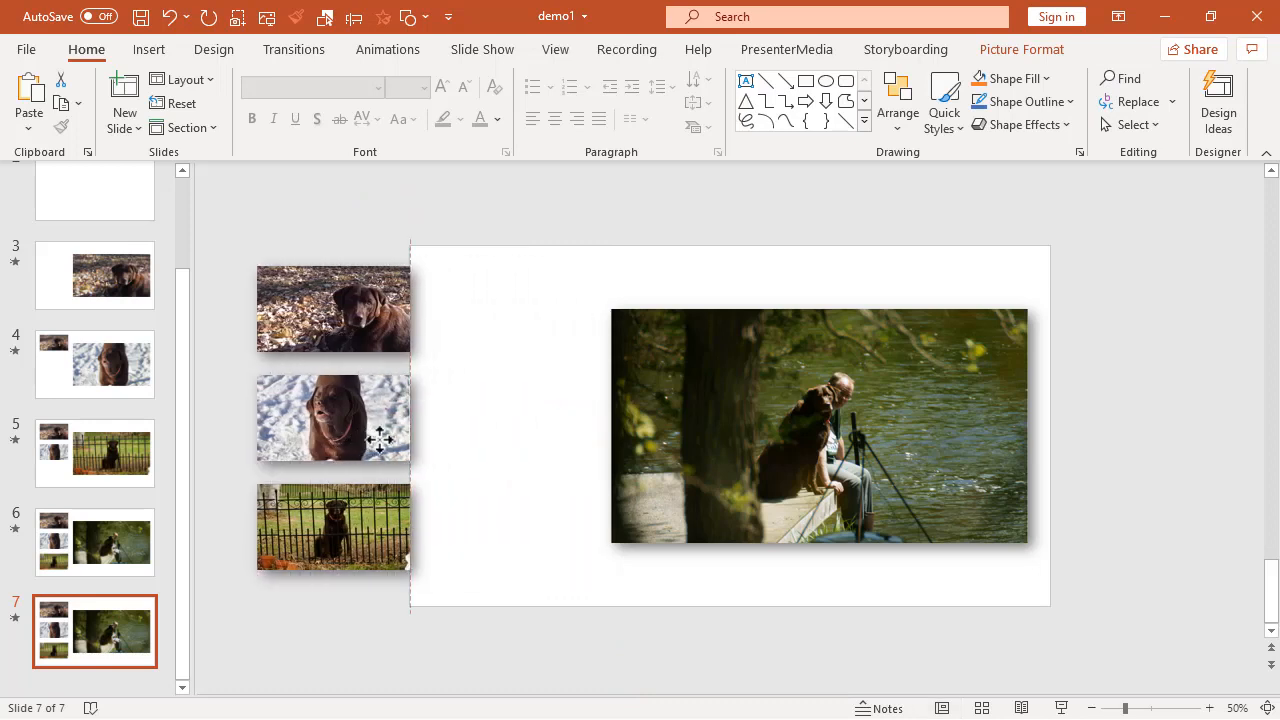
{"action": "left_click", "coordinate": [818, 424]}
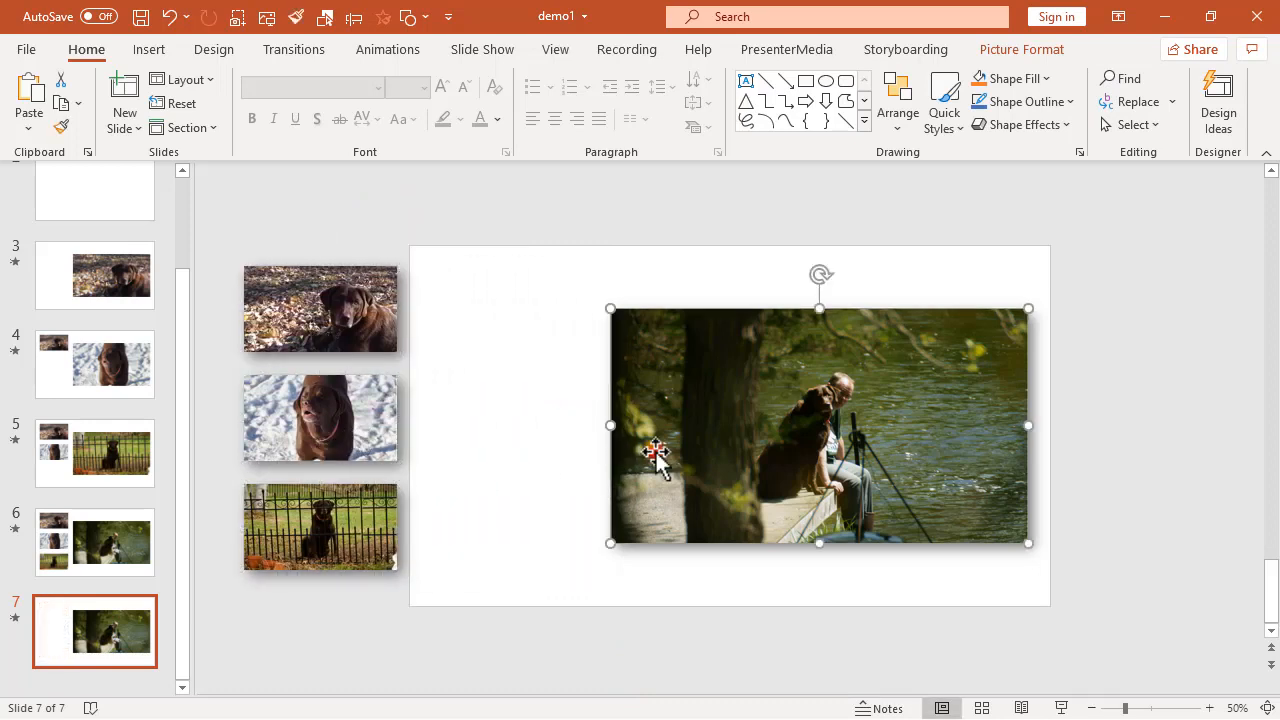
{"action": "left_click_drag", "start_coordinate": [820, 424], "coordinate": [678, 382]}
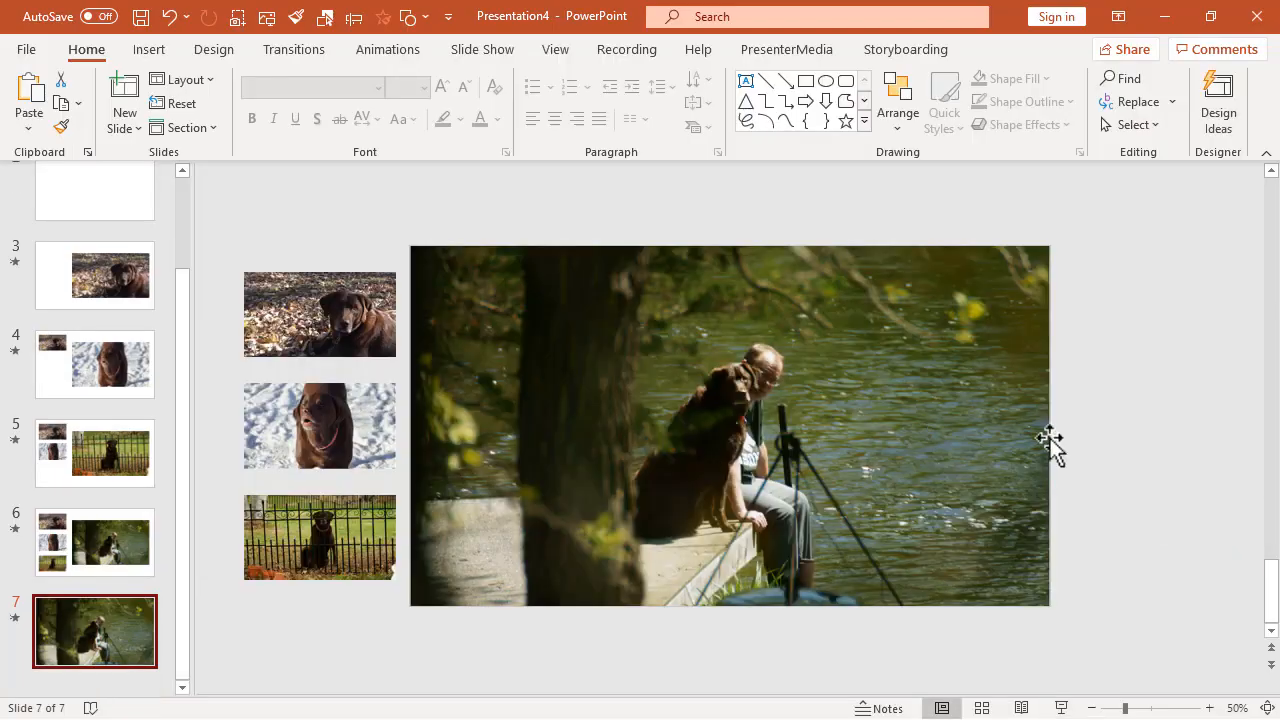
{"action": "mouse_move", "coordinate": [1098, 468]}
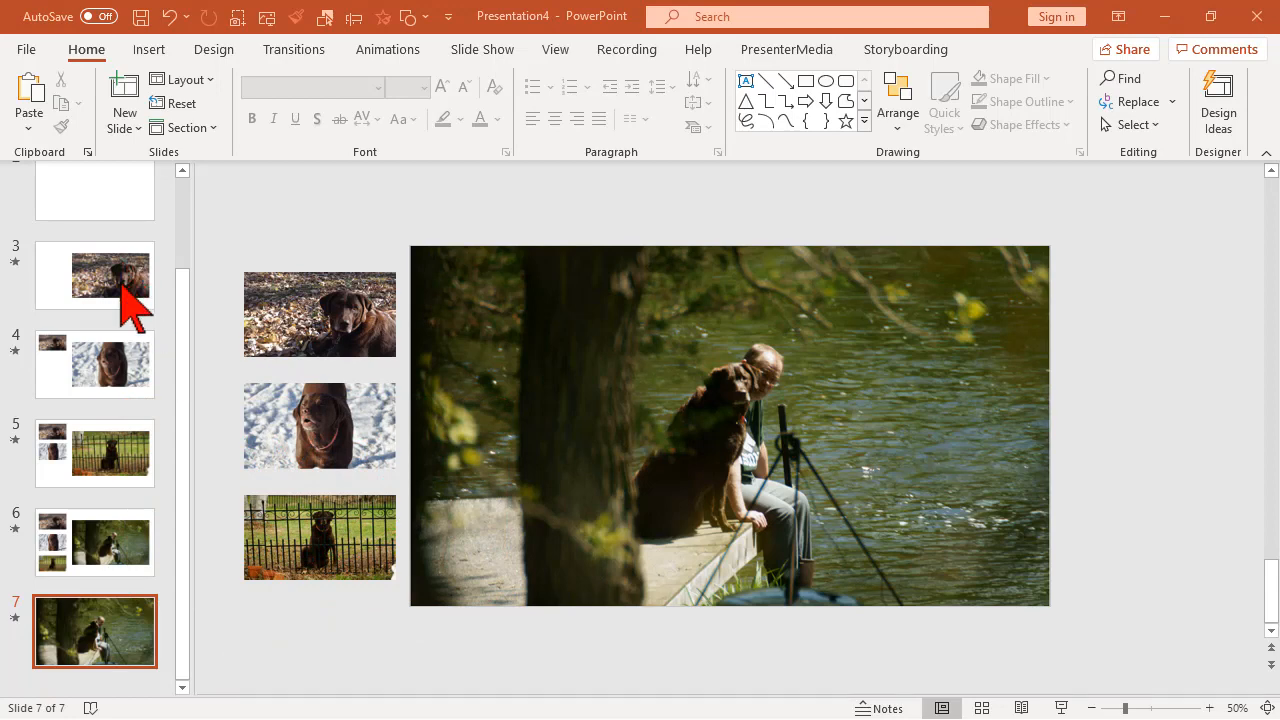
{"action": "mouse_move", "coordinate": [136, 310]}
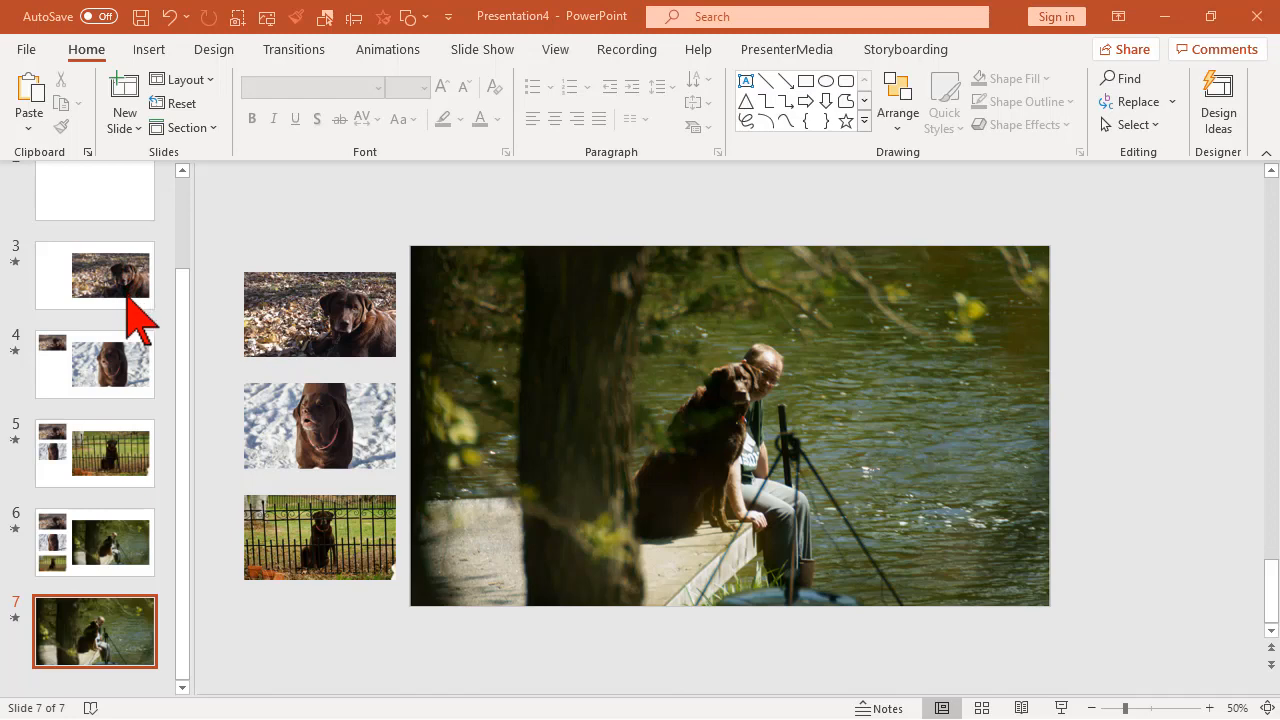
{"action": "mouse_move", "coordinate": [124, 344]}
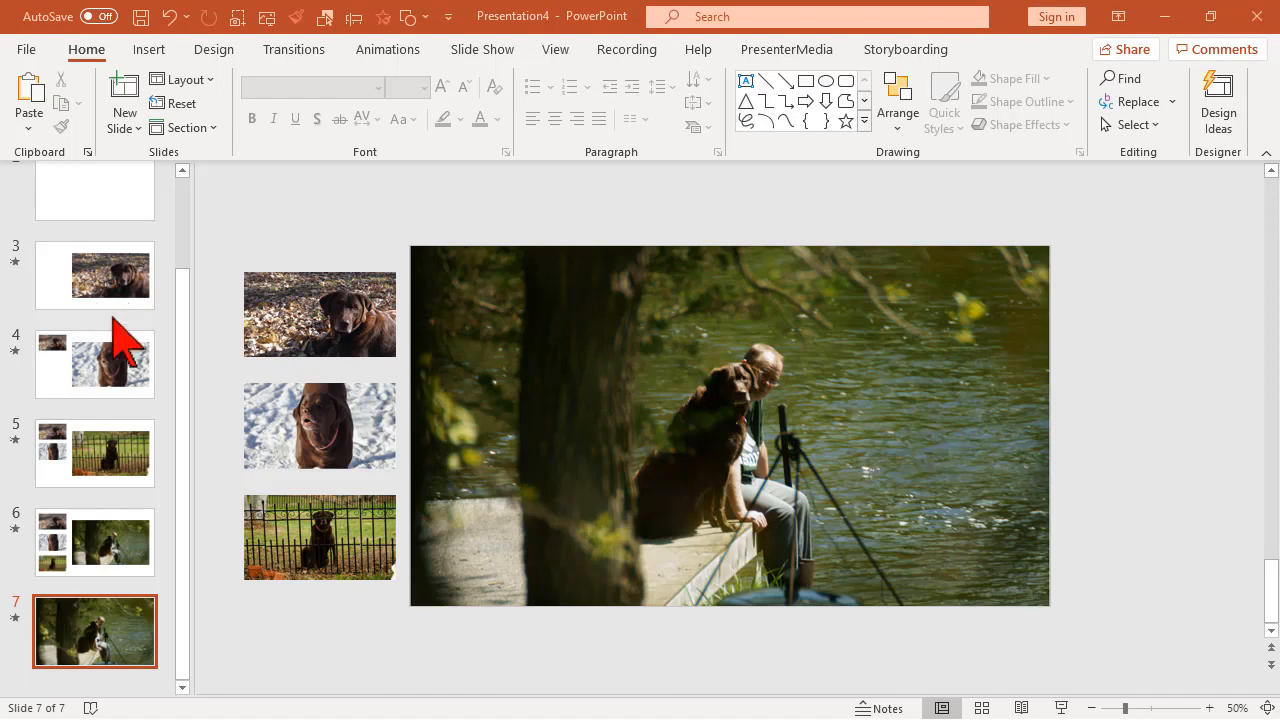
{"action": "mouse_move", "coordinate": [84, 390]}
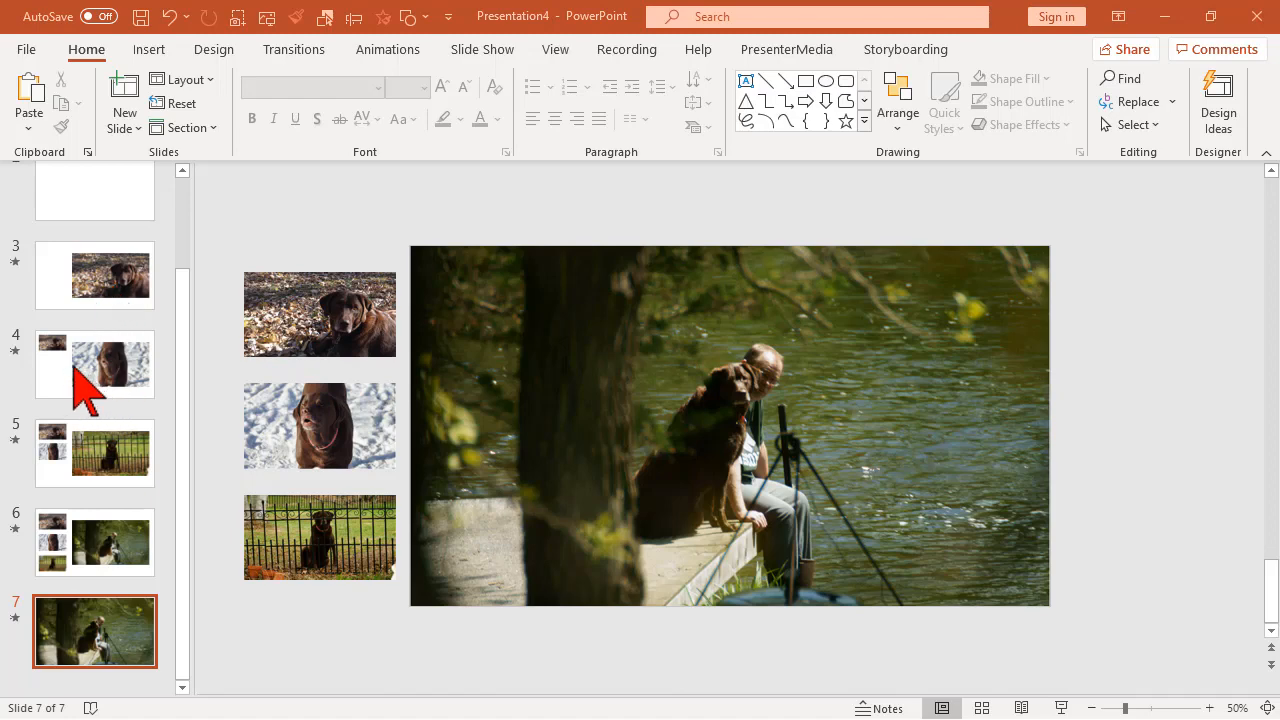
Select the slide 3 thumbnail showing the leaves photo and off-slide snow photo
{"action": "left_click", "coordinate": [100, 276]}
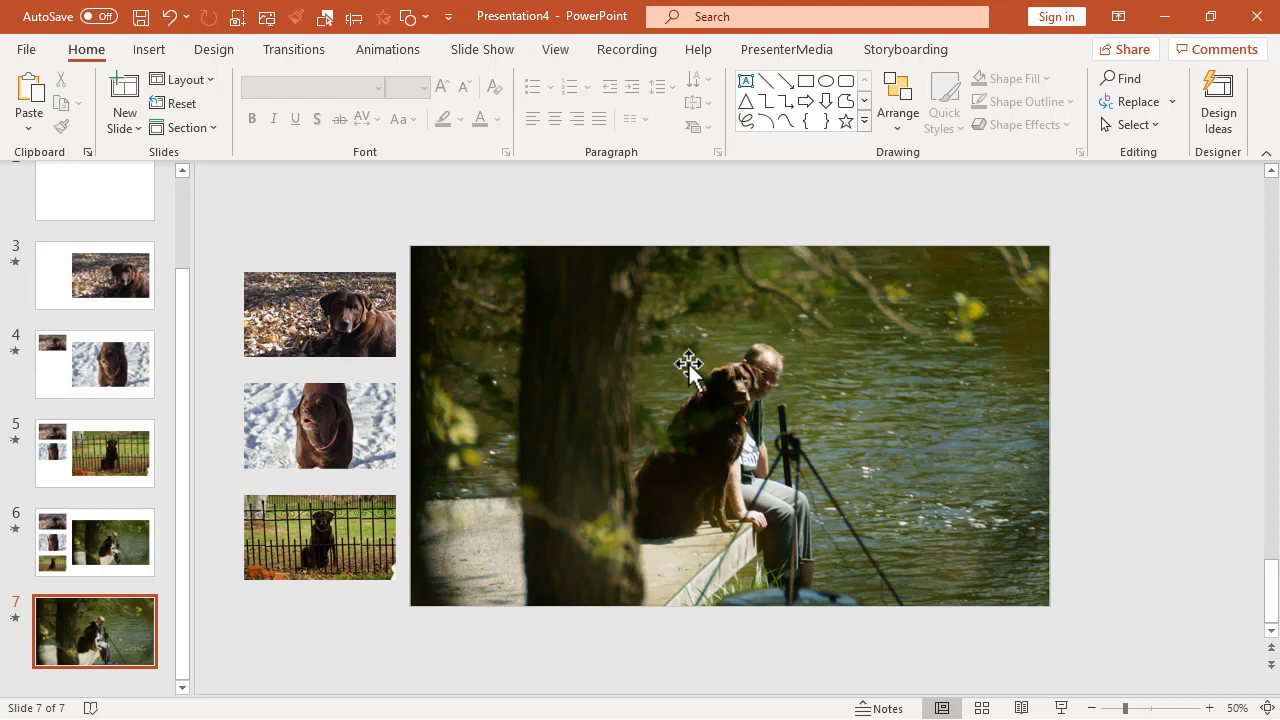
{"action": "left_click", "coordinate": [94, 276]}
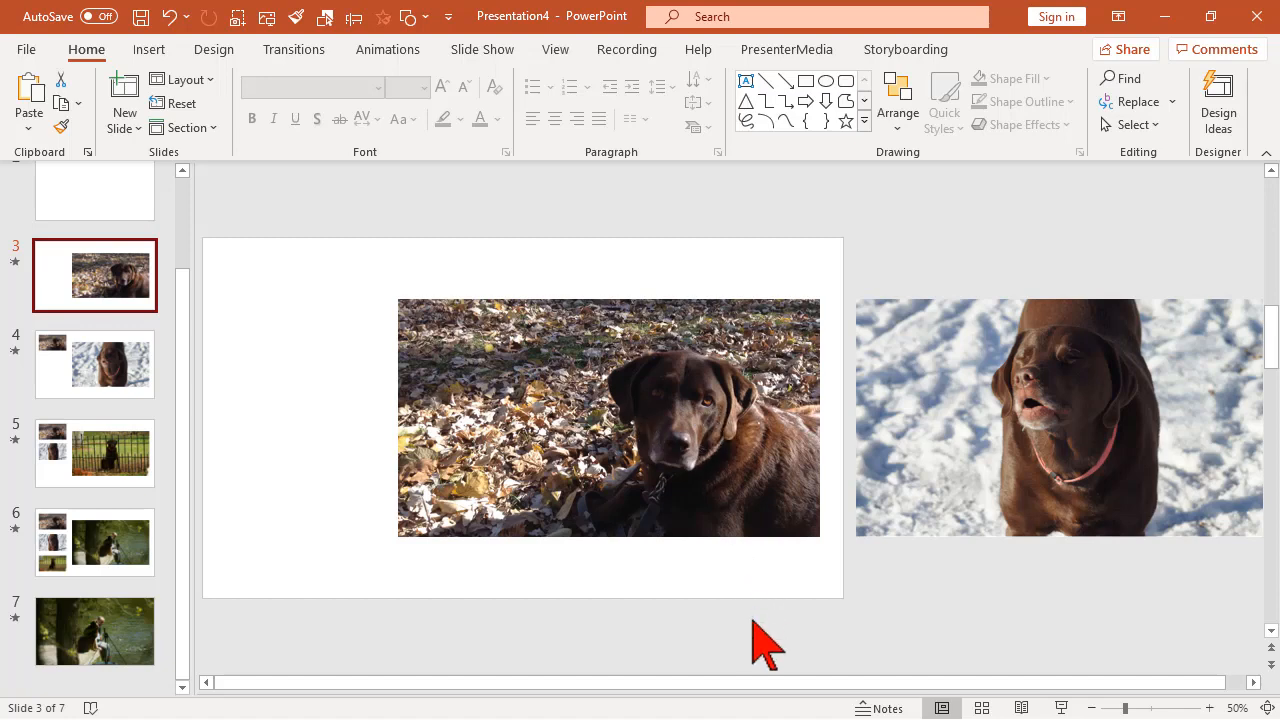
{"action": "mouse_move", "coordinate": [696, 636]}
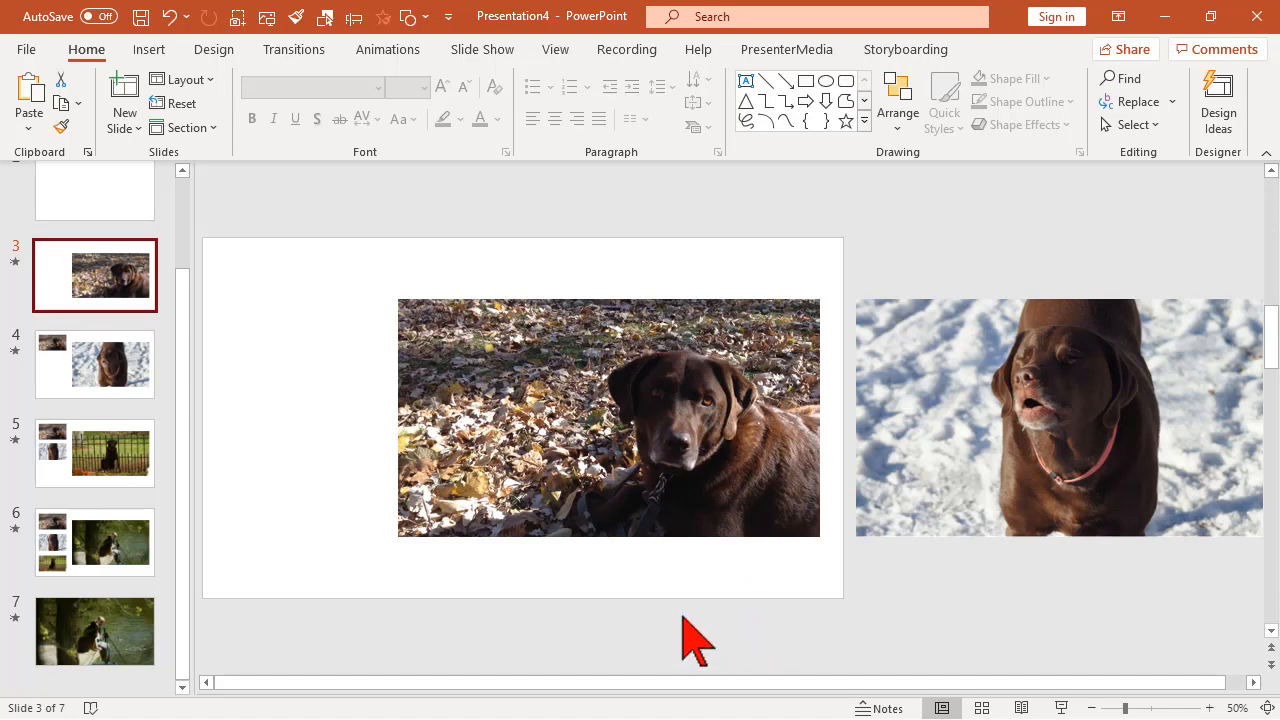
{"action": "mouse_move", "coordinate": [610, 486]}
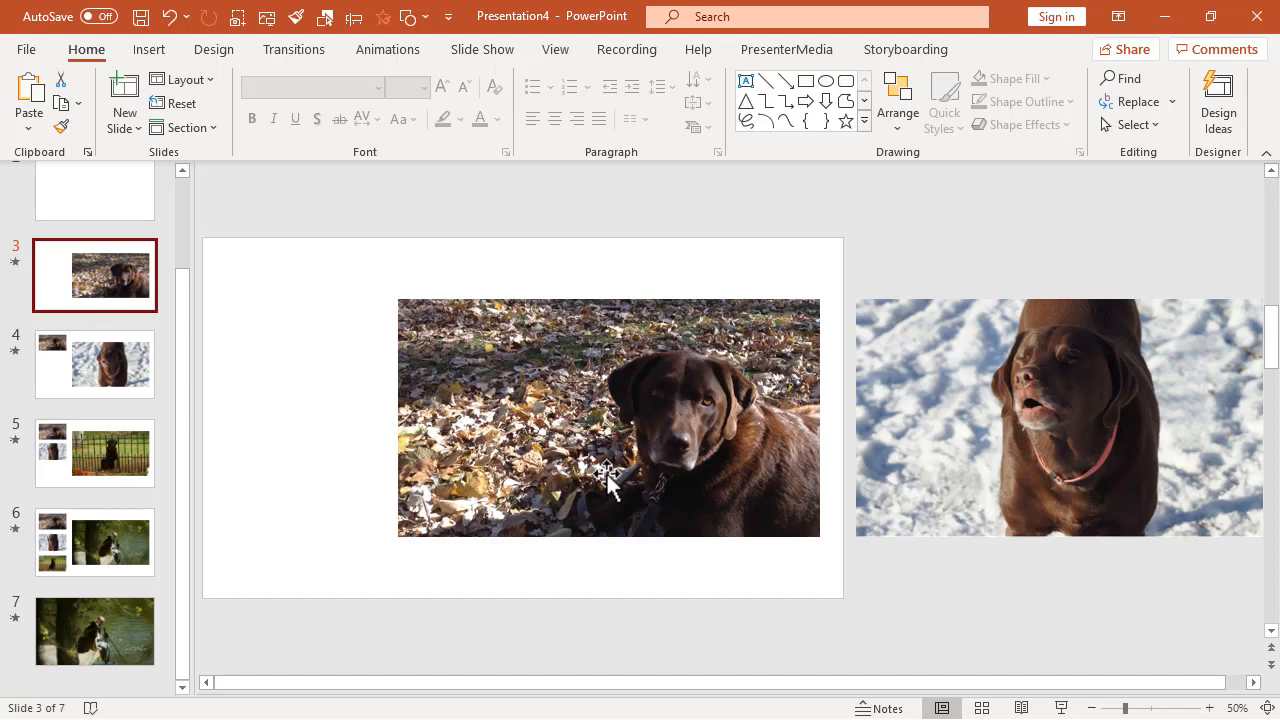
{"action": "mouse_move", "coordinate": [188, 380]}
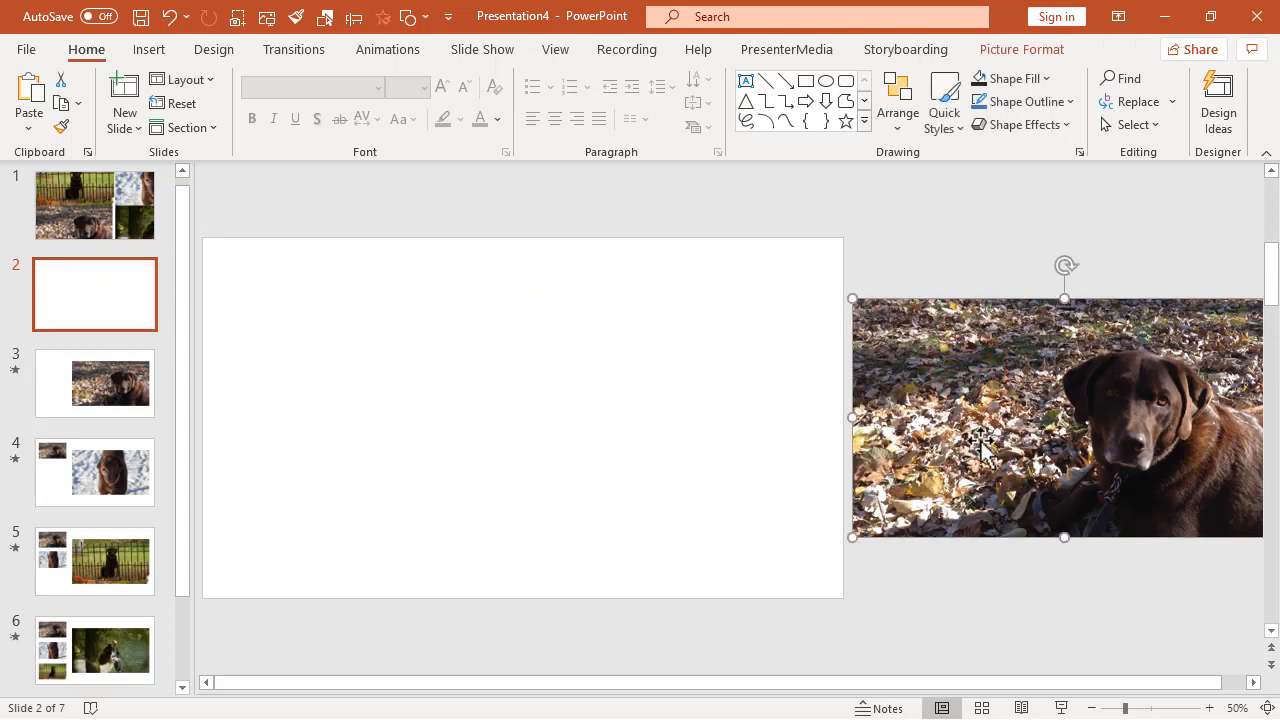
{"action": "mouse_move", "coordinate": [1028, 402]}
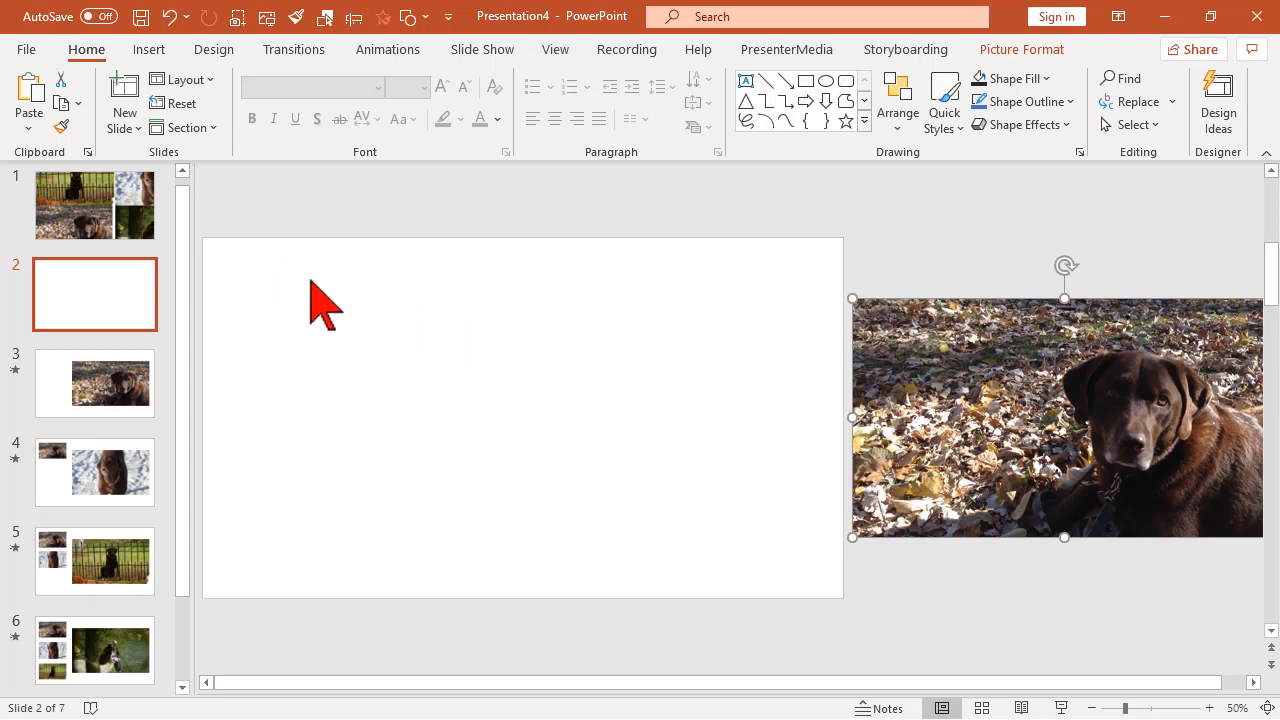
{"action": "mouse_move", "coordinate": [856, 384]}
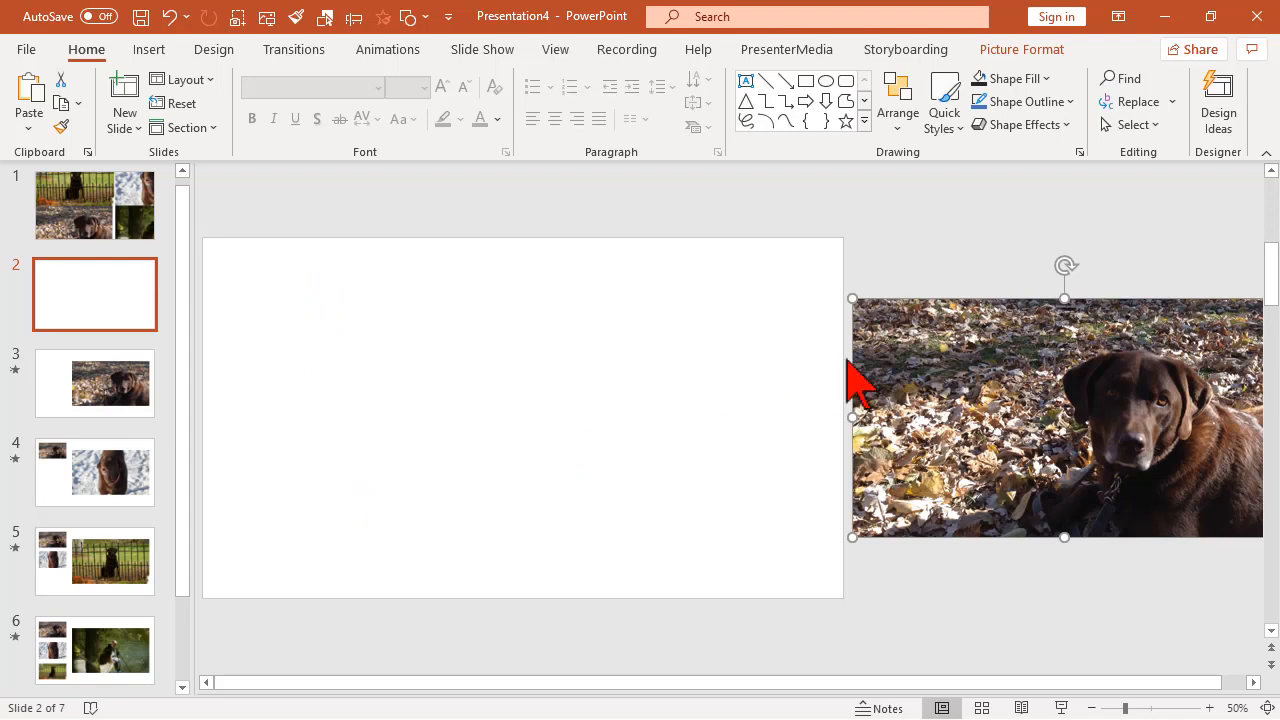
{"action": "mouse_move", "coordinate": [918, 368]}
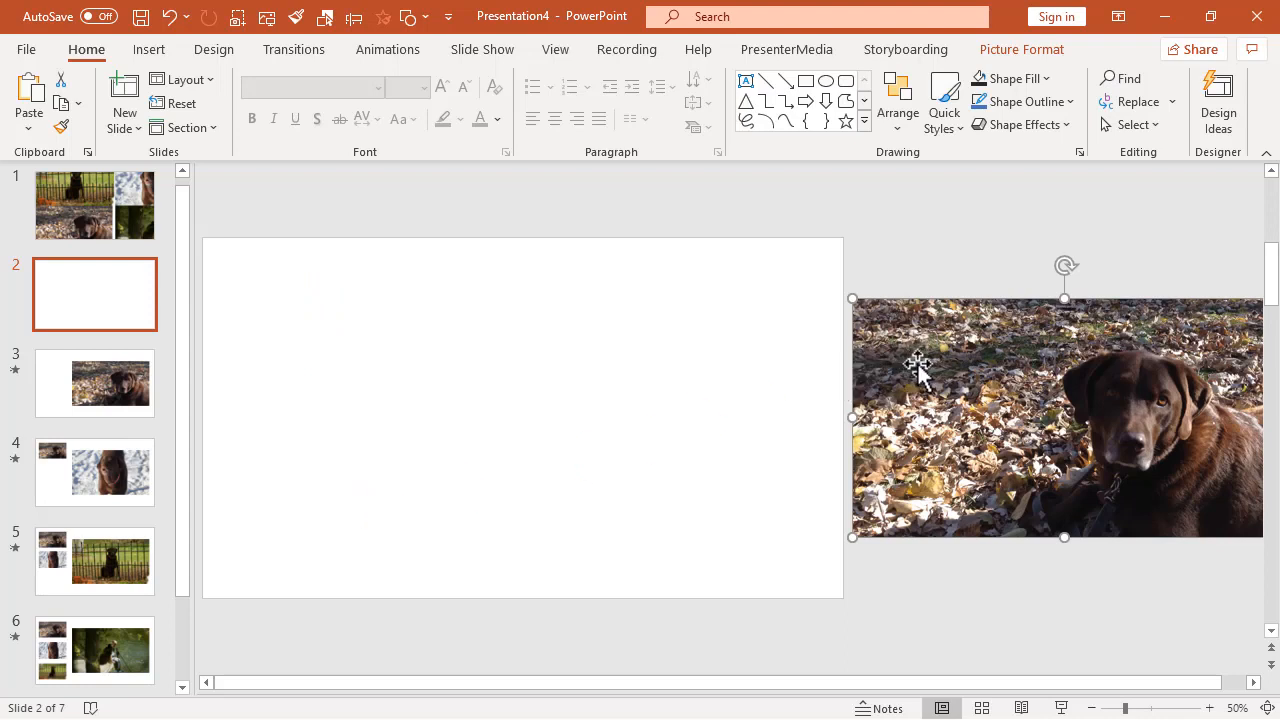
{"action": "mouse_move", "coordinate": [918, 368]}
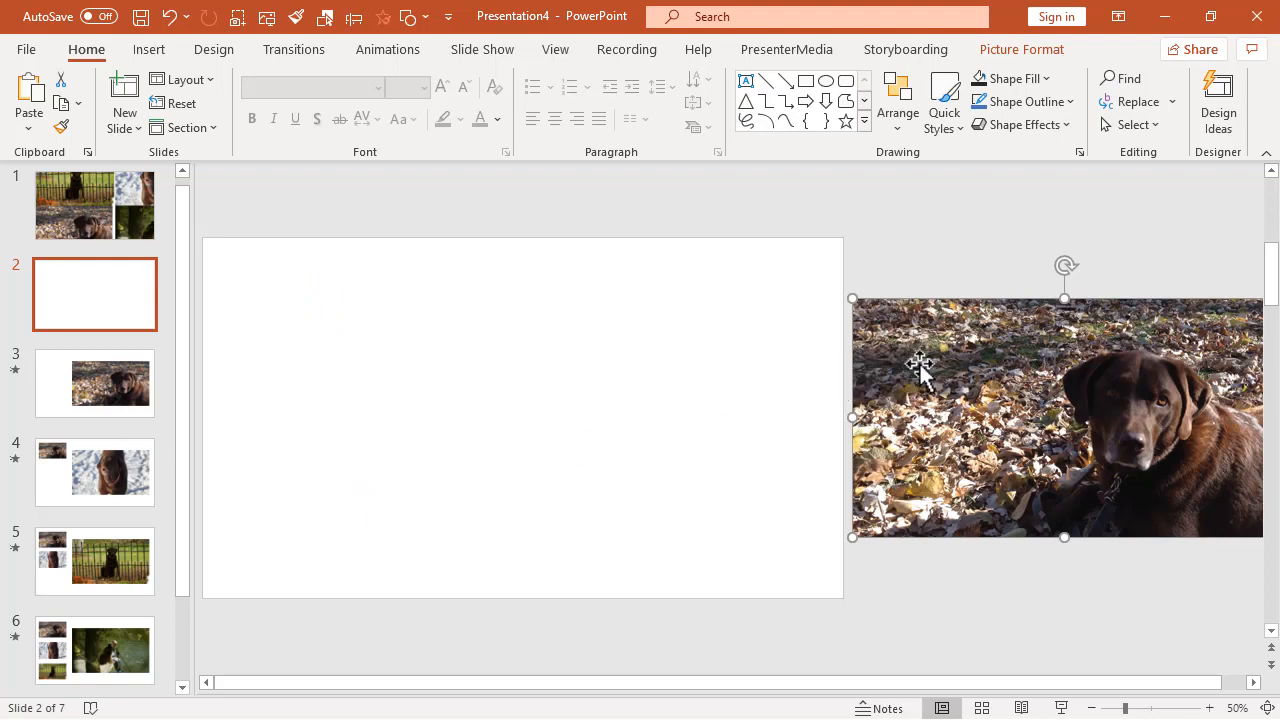
Change the leaves photo on slide 2 to the Maggie 1 picture from file
{"action": "right_click", "coordinate": [918, 362]}
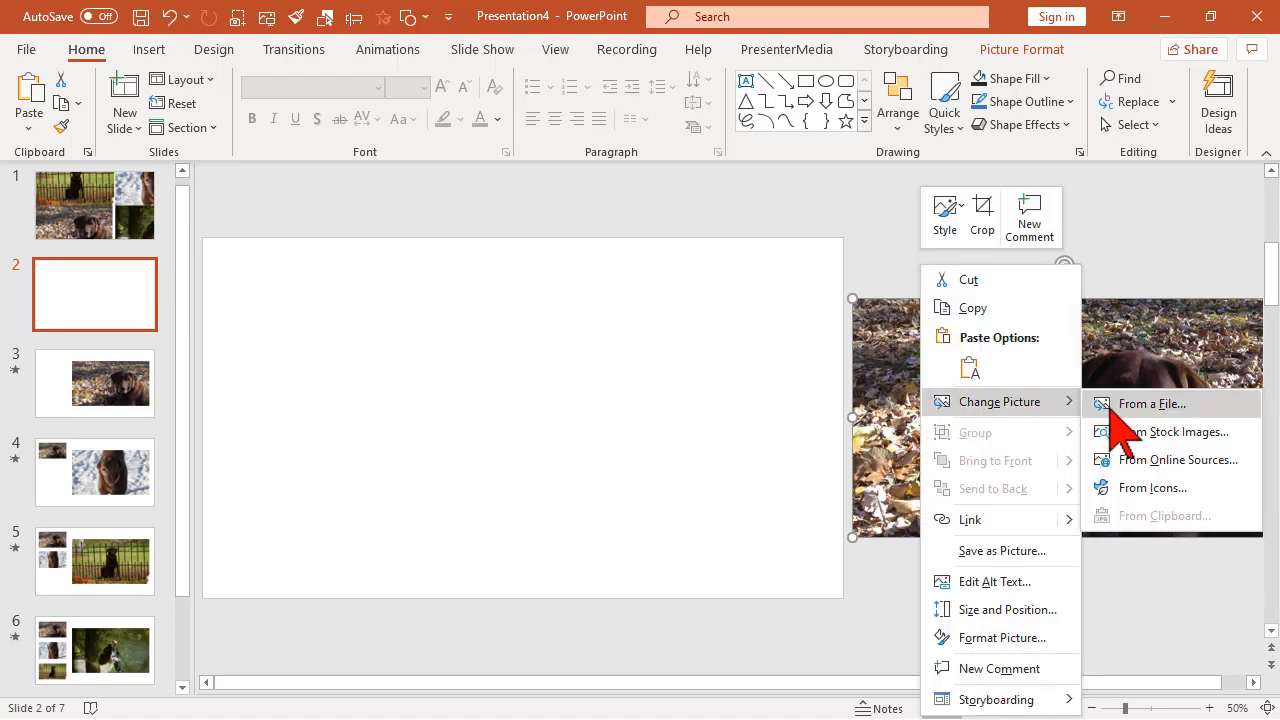
{"action": "left_click", "coordinate": [1152, 404]}
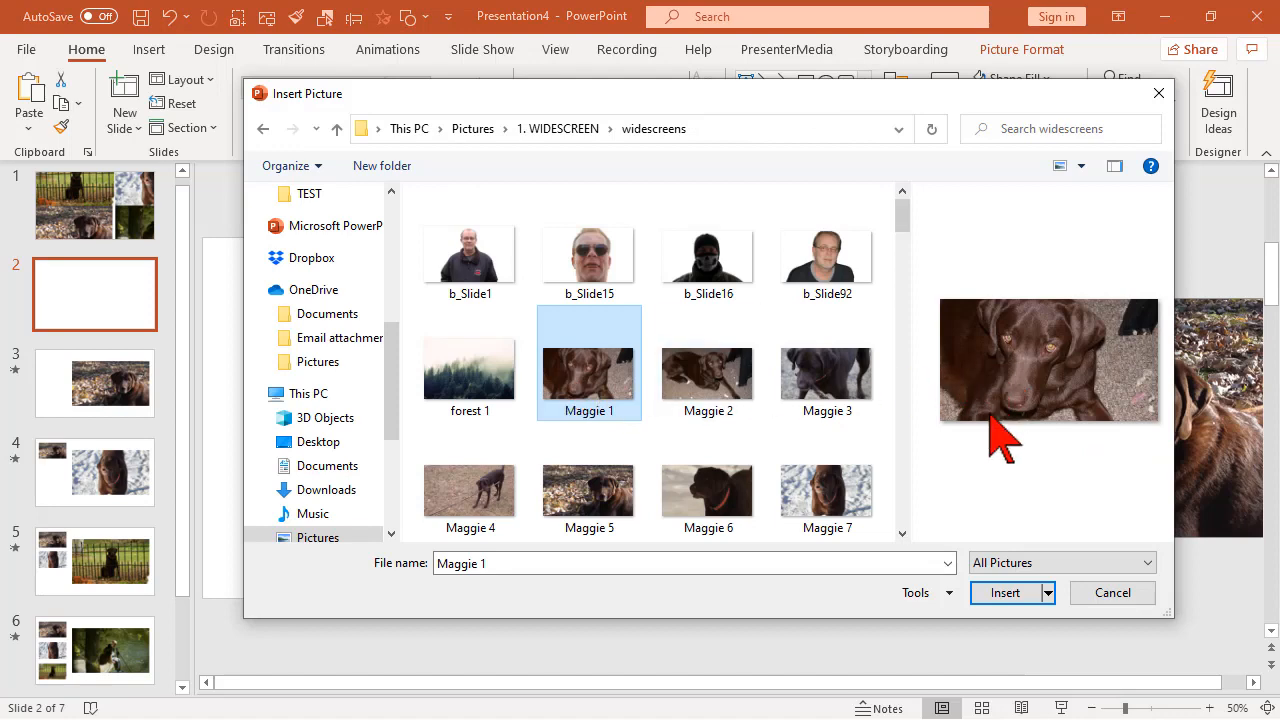
{"action": "left_click", "coordinate": [1004, 592]}
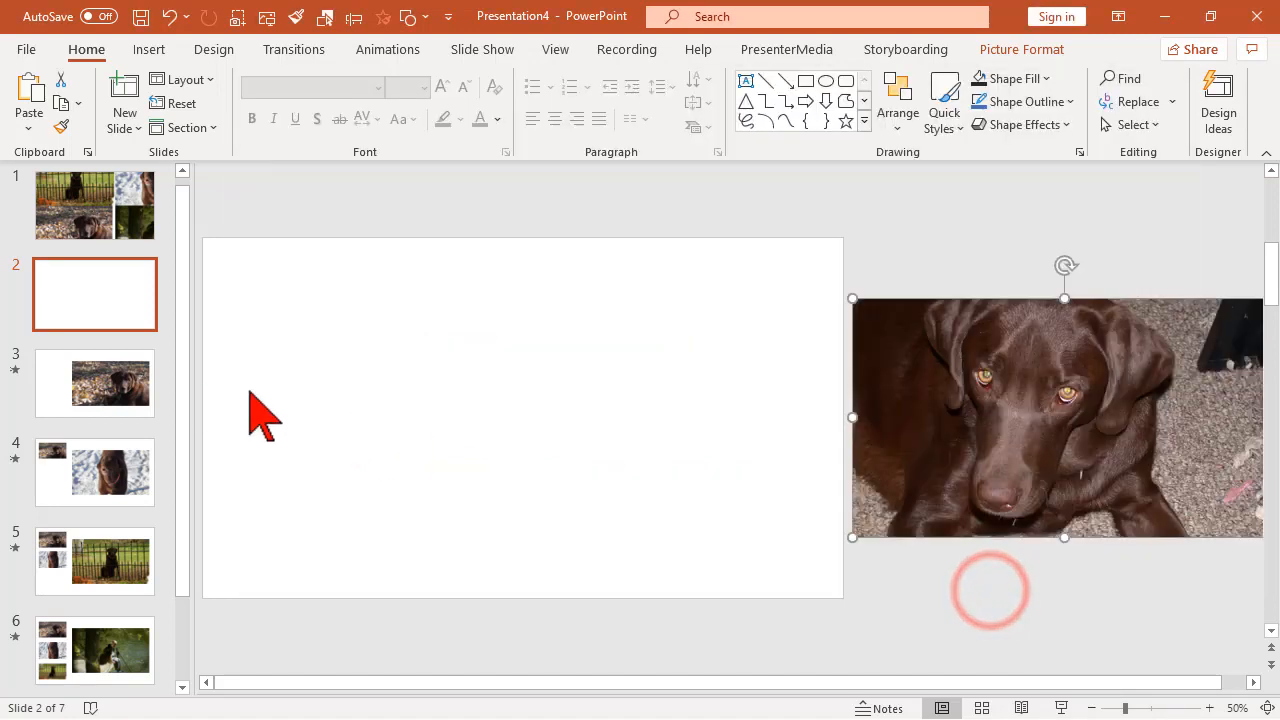
Change the leaves photo on slide 3 to the Maggie 1 picture from file
{"action": "left_click", "coordinate": [94, 384]}
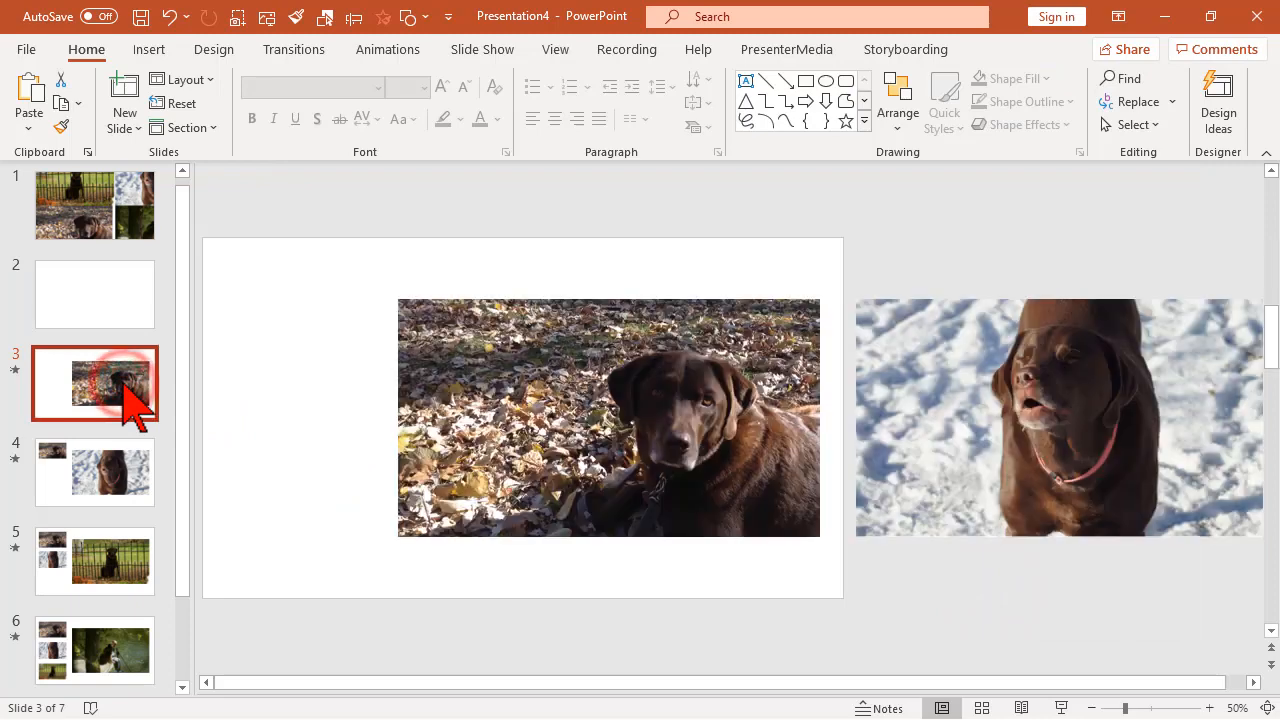
{"action": "left_click", "coordinate": [608, 418]}
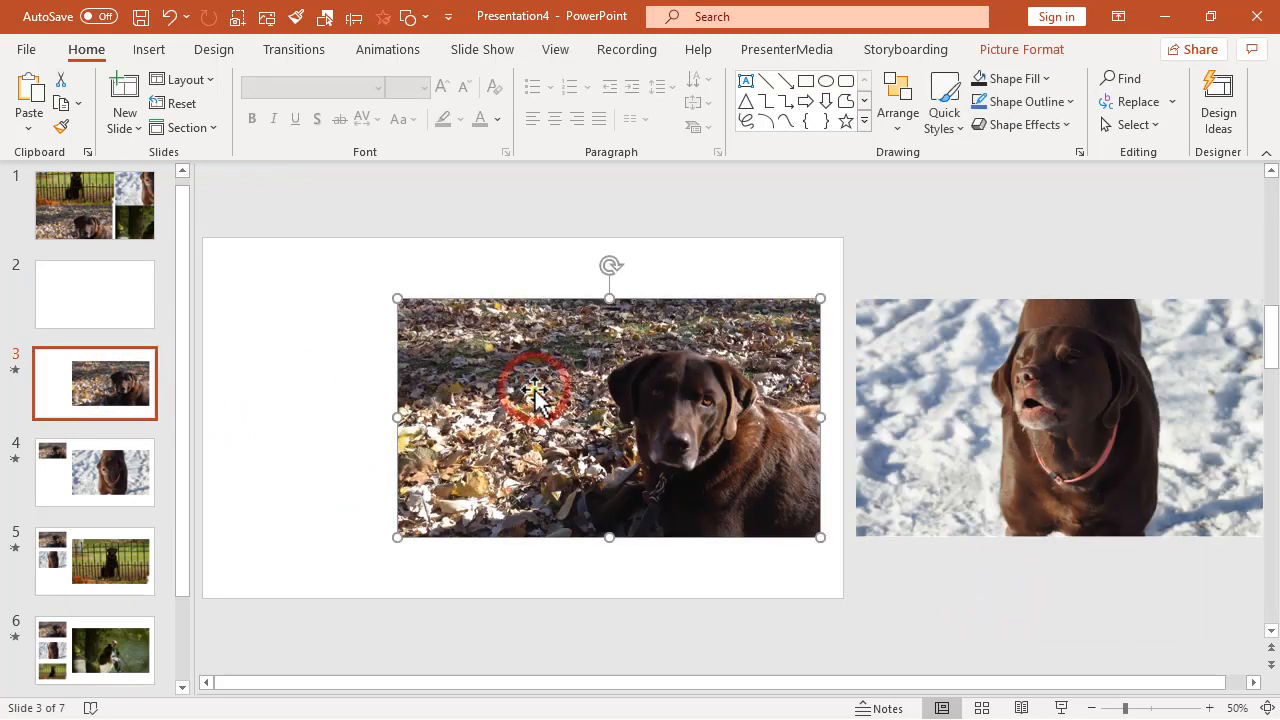
{"action": "right_click", "coordinate": [536, 390]}
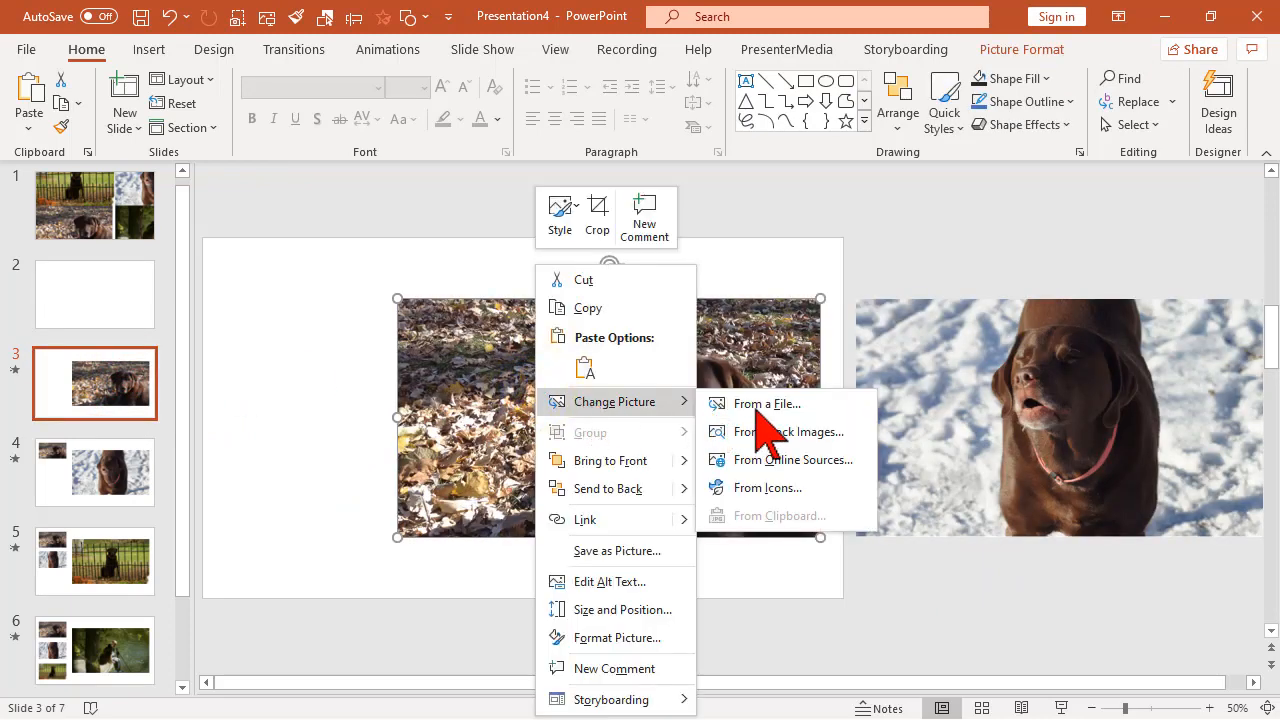
{"action": "left_click", "coordinate": [766, 404]}
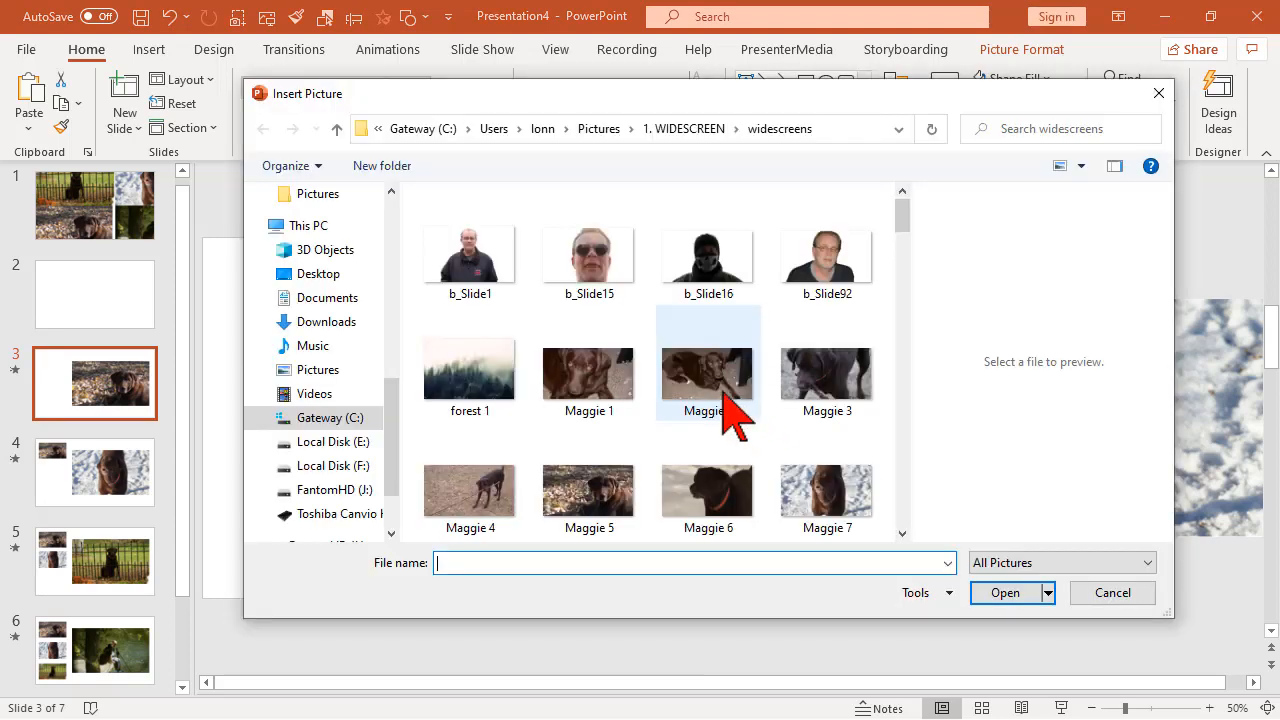
{"action": "left_click", "coordinate": [588, 376]}
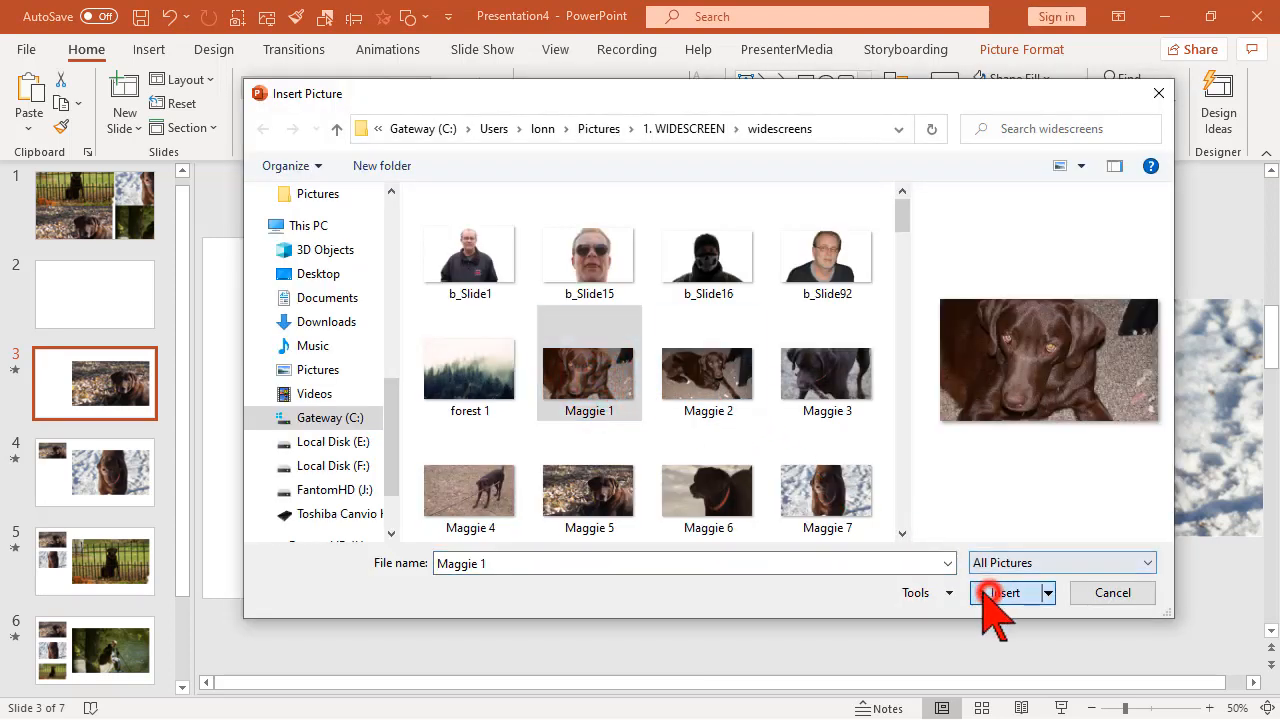
{"action": "left_click", "coordinate": [1004, 592]}
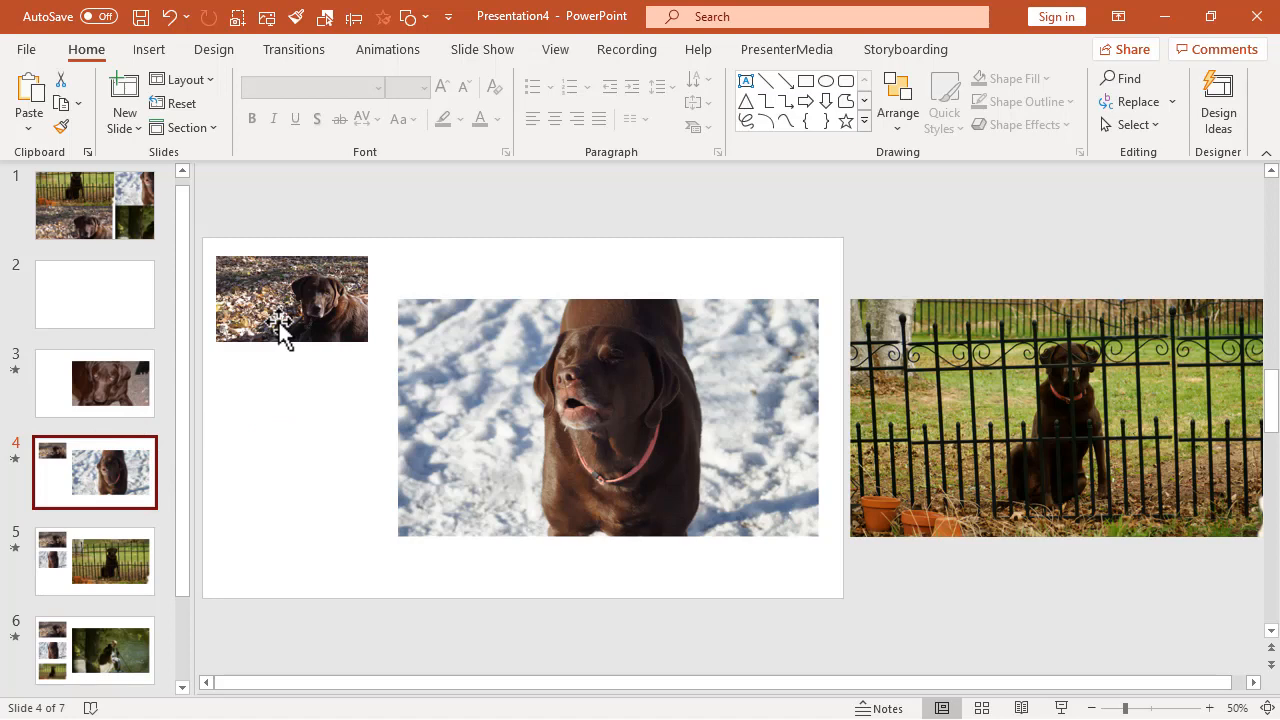
Replace slide 4's small corner photo with the Maggie 1 close-up via Change Picture
{"action": "left_click", "coordinate": [292, 300]}
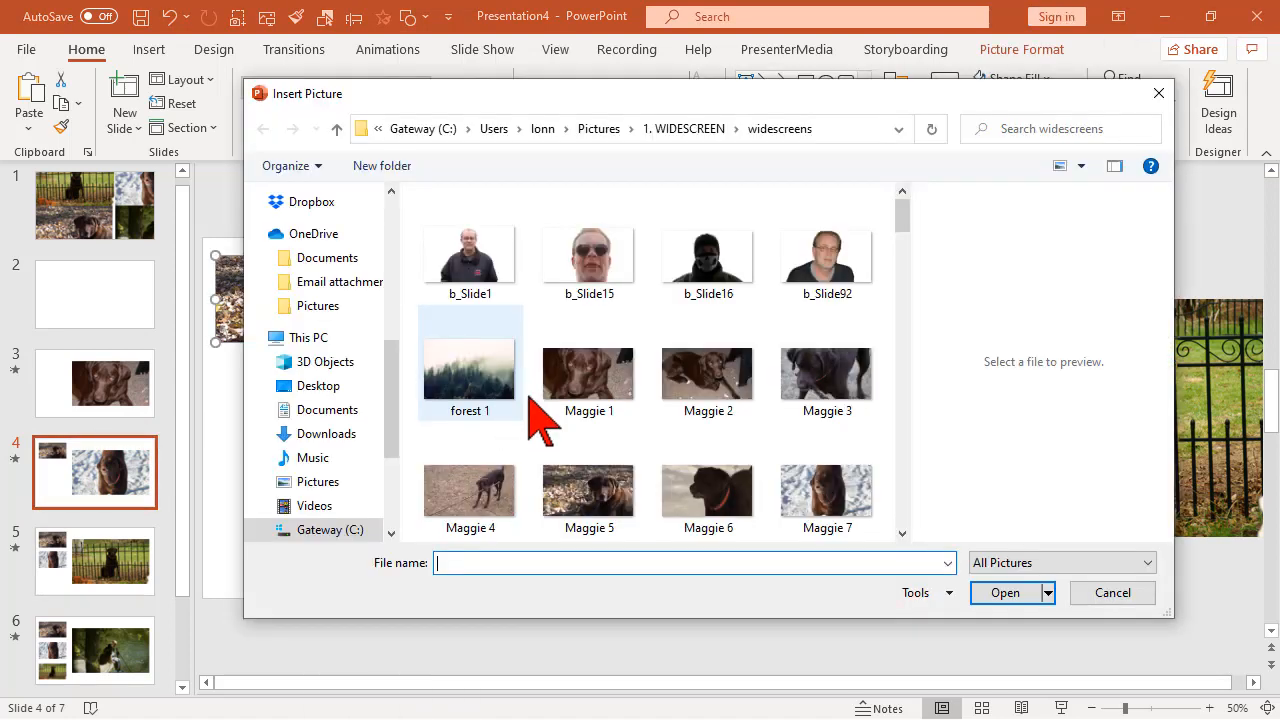
{"action": "left_click", "coordinate": [1004, 592]}
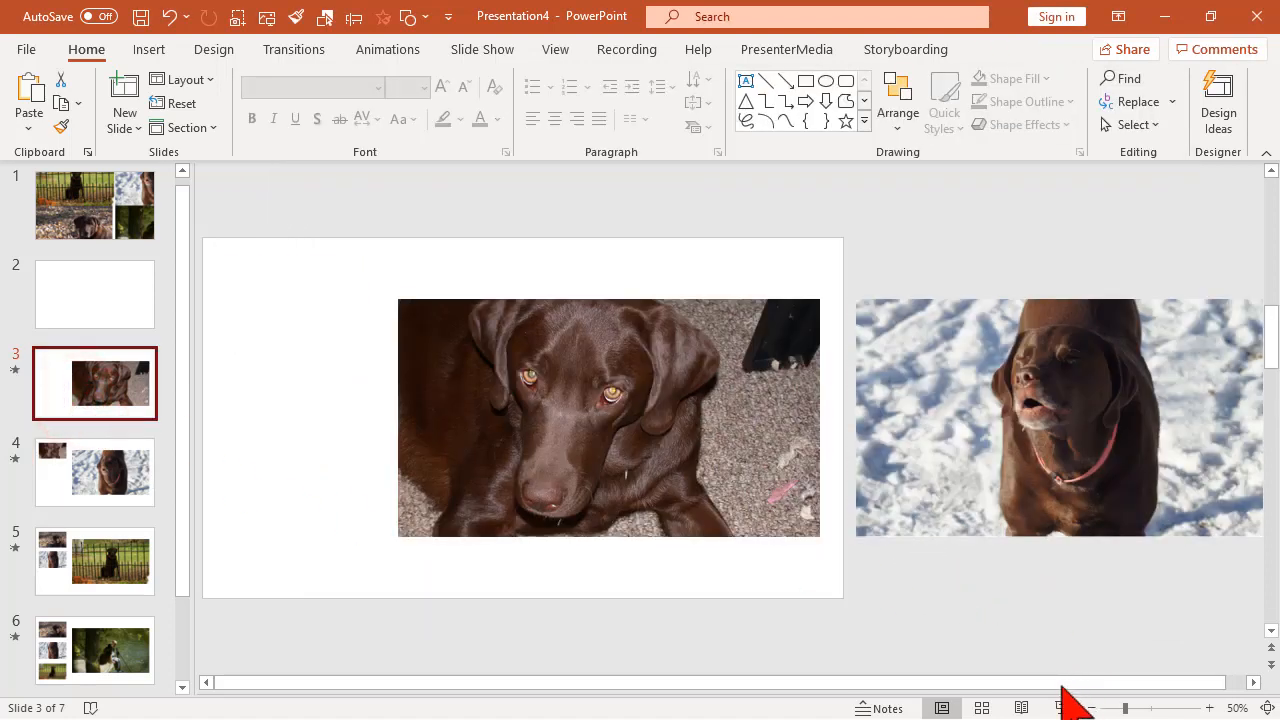
{"action": "left_click", "coordinate": [94, 472]}
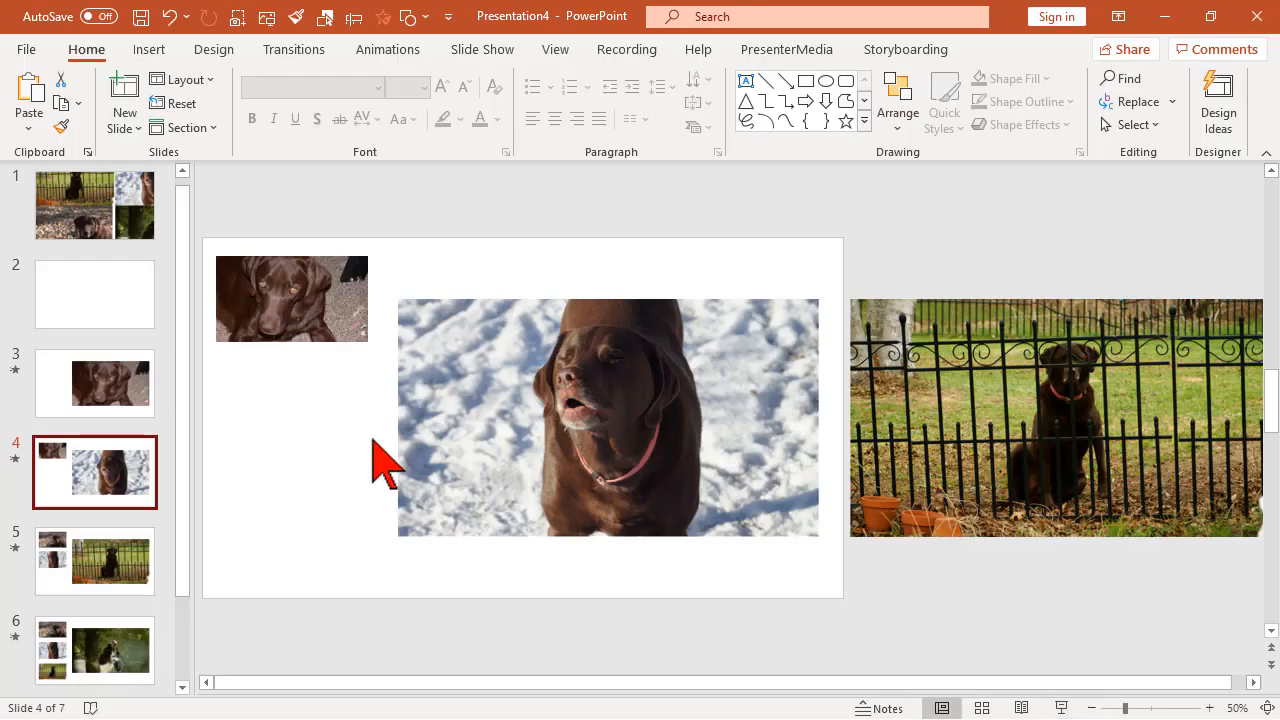